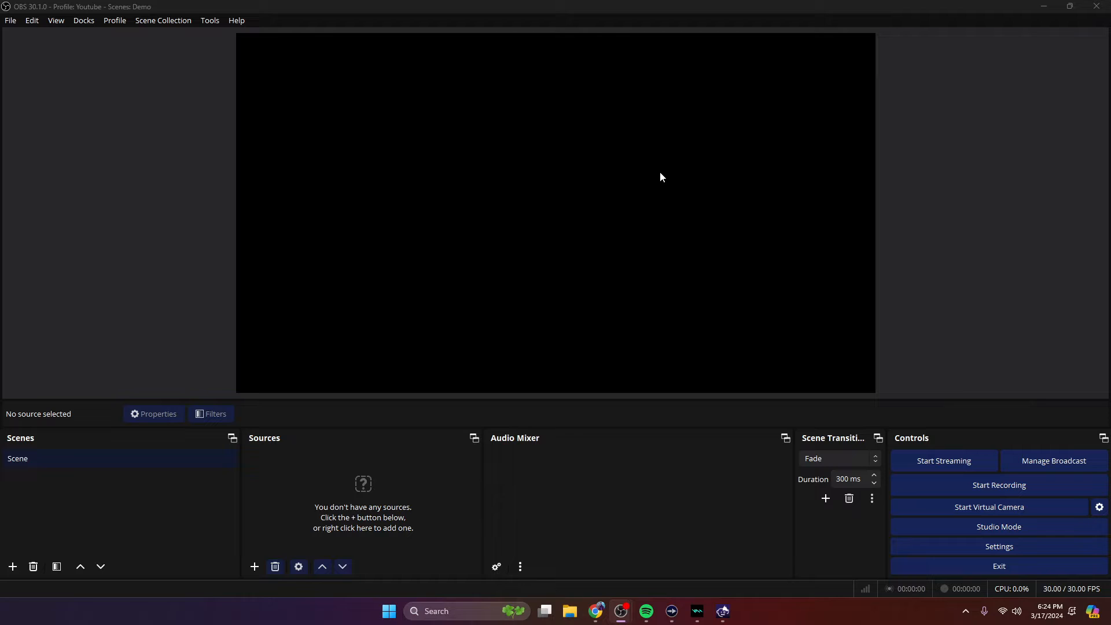
pyautogui.moveTo(601, 236)
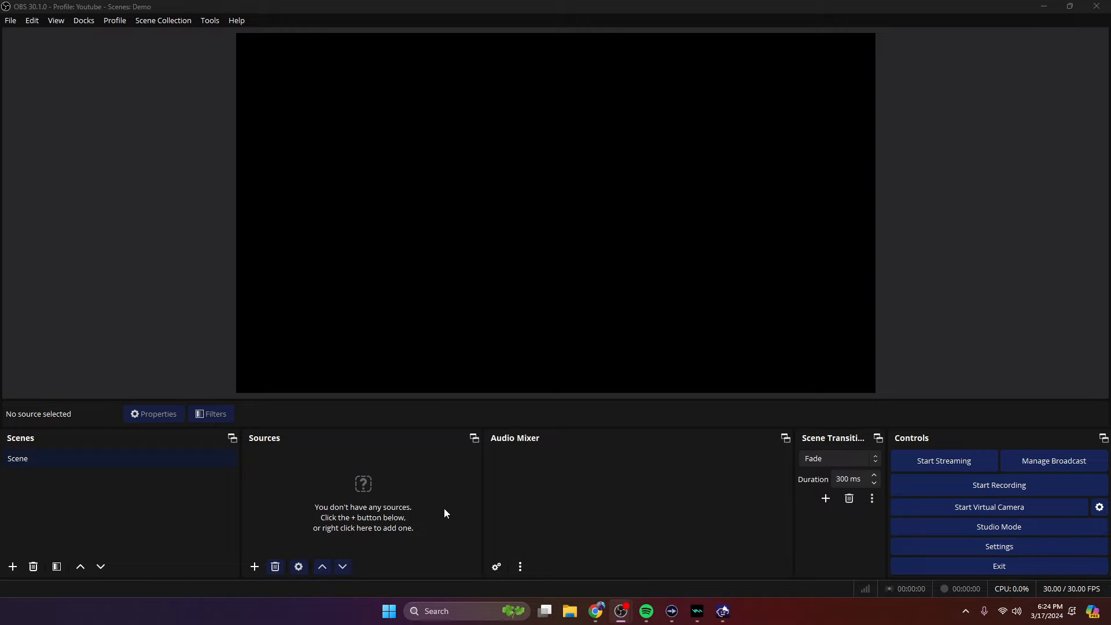
pyautogui.moveTo(645, 512)
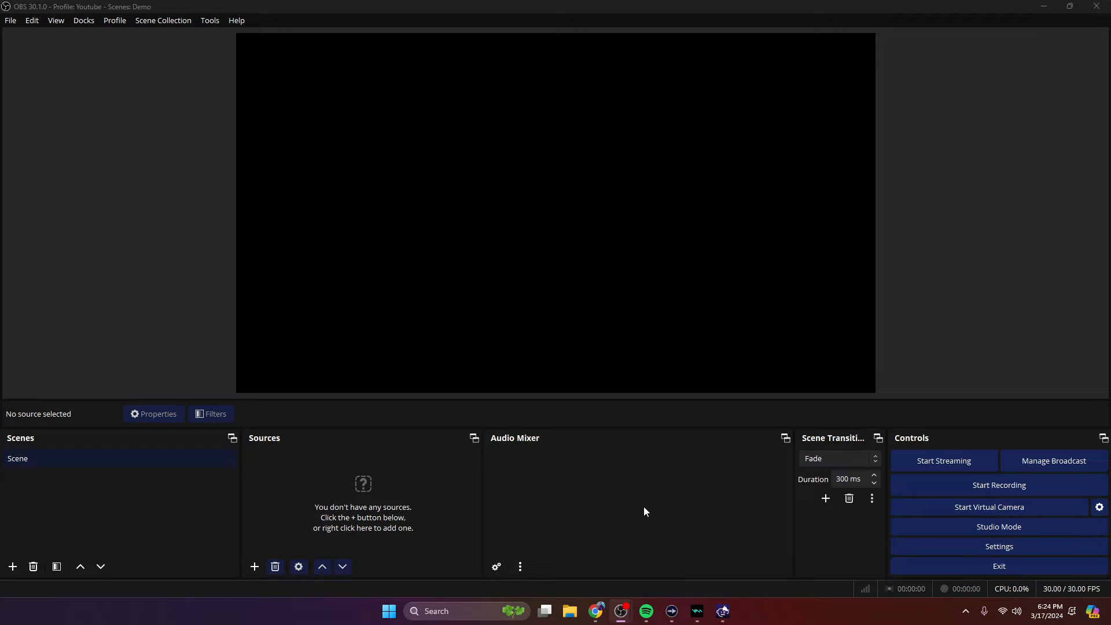
pyautogui.moveTo(733, 503)
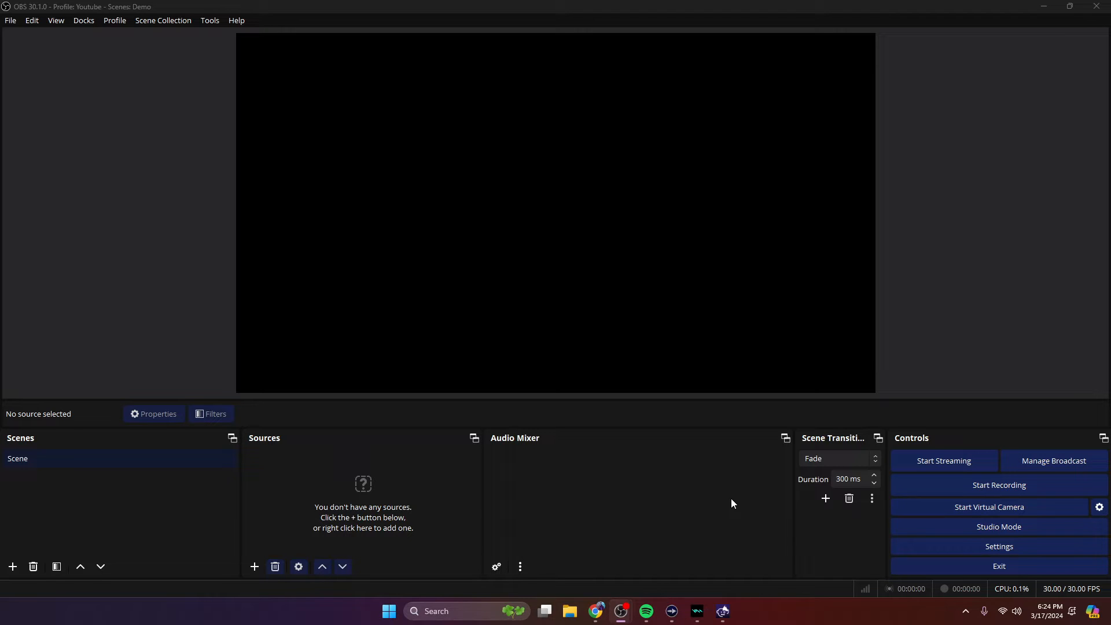
pyautogui.moveTo(794, 514)
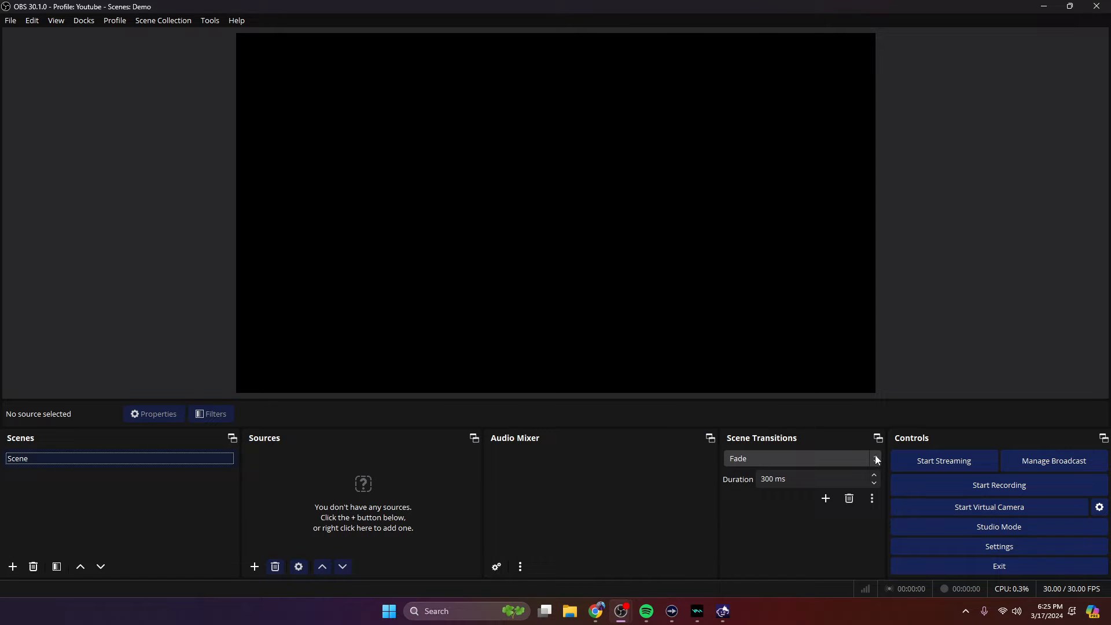
# Browse the available scene transition types and briefly toggle Studio Mode on and off
pyautogui.click(875, 458)
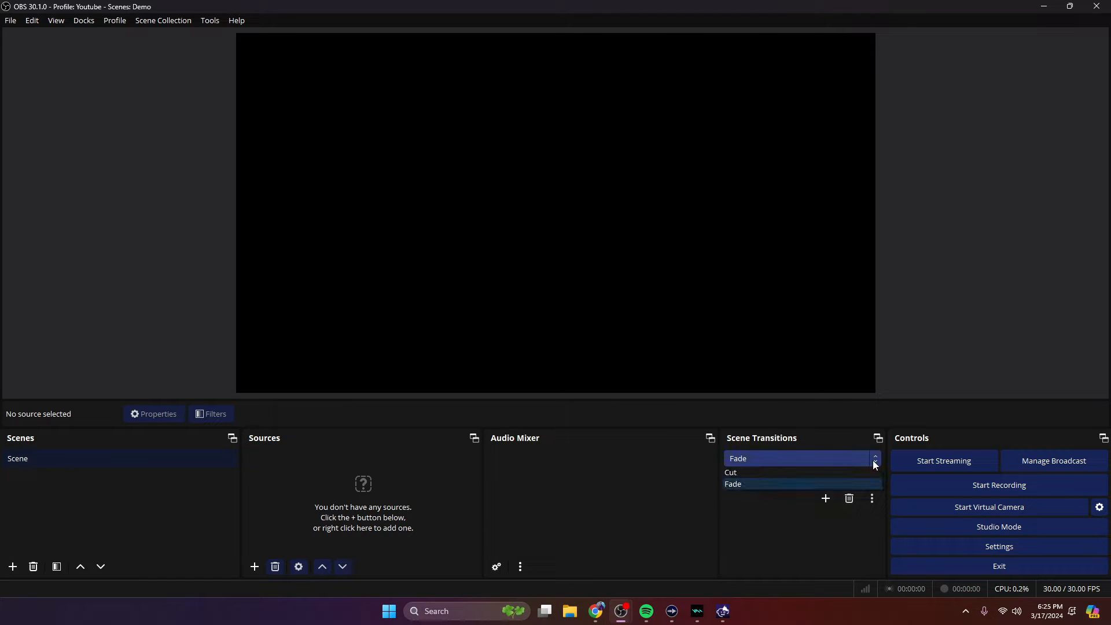
pyautogui.click(735, 484)
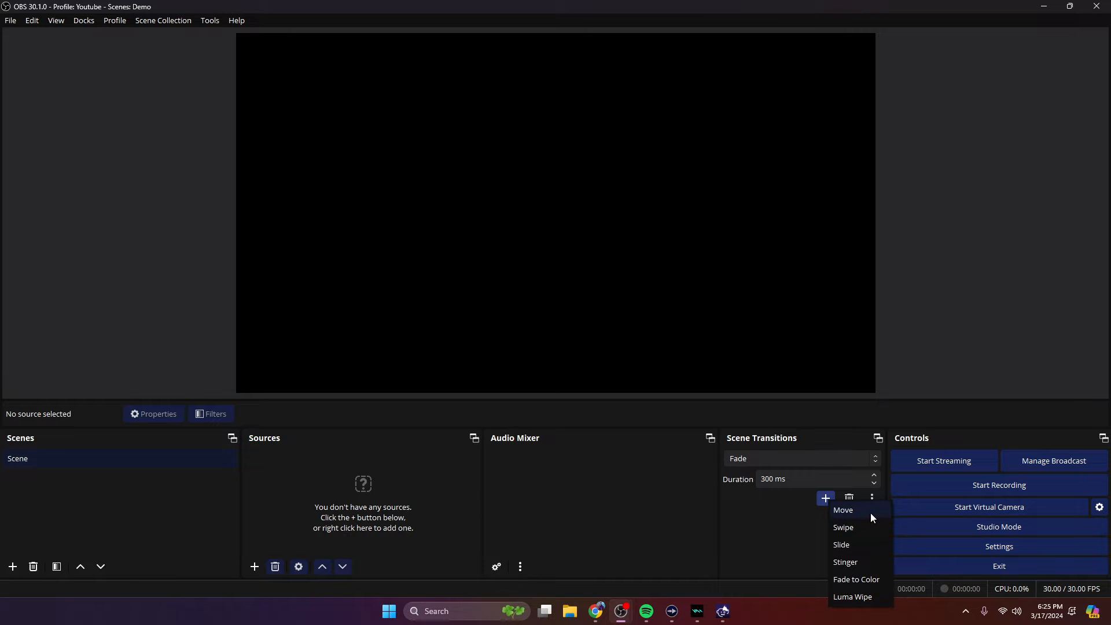
pyautogui.moveTo(796, 560)
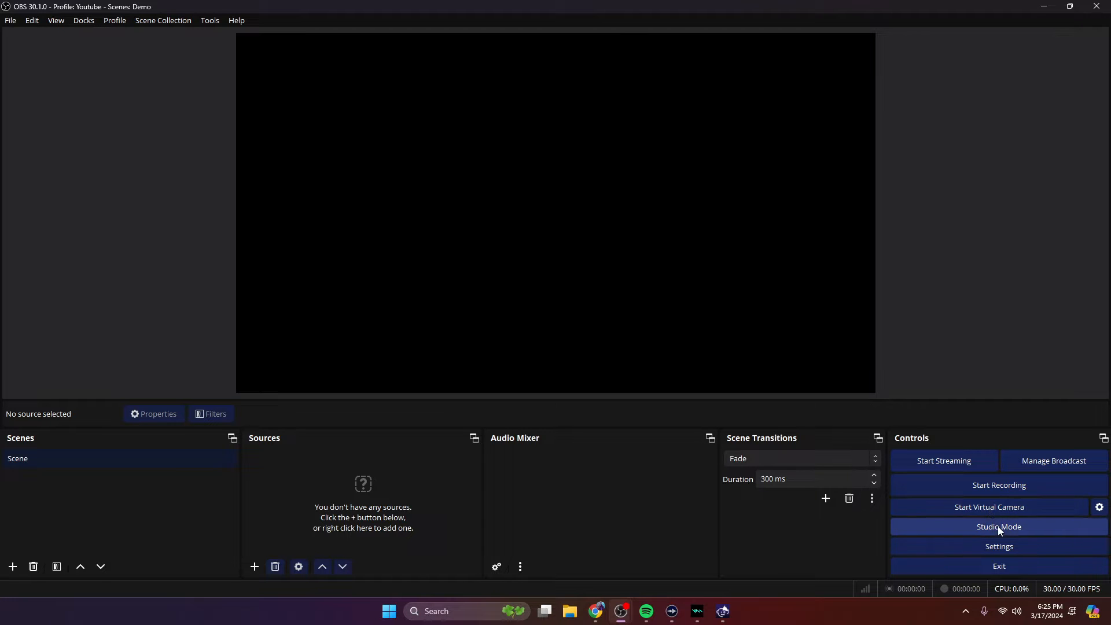
pyautogui.click(999, 526)
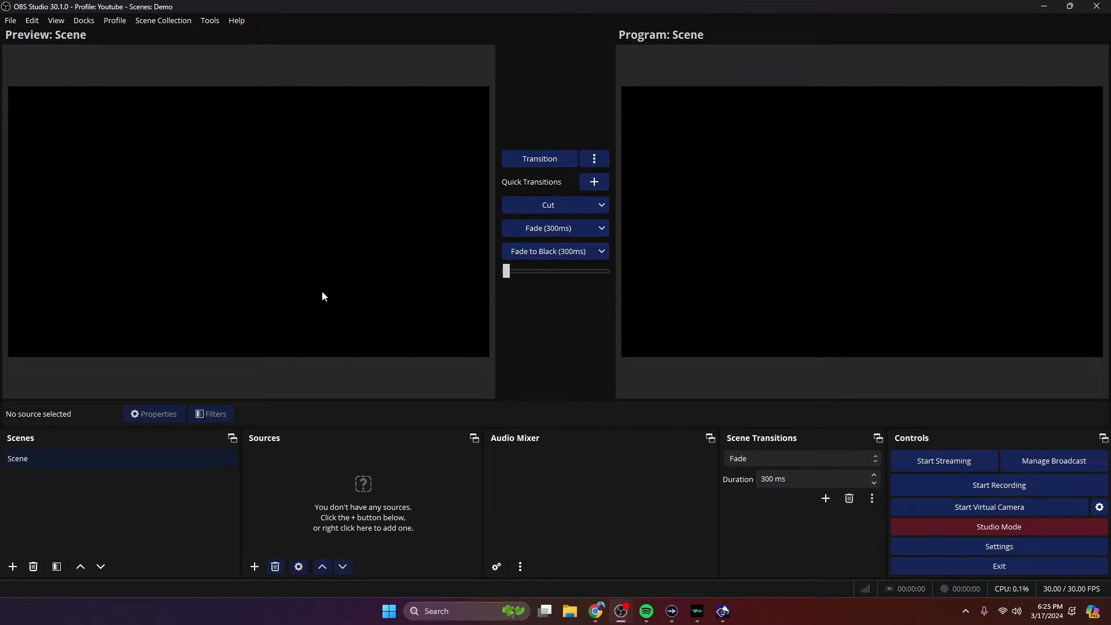
pyautogui.moveTo(336, 310)
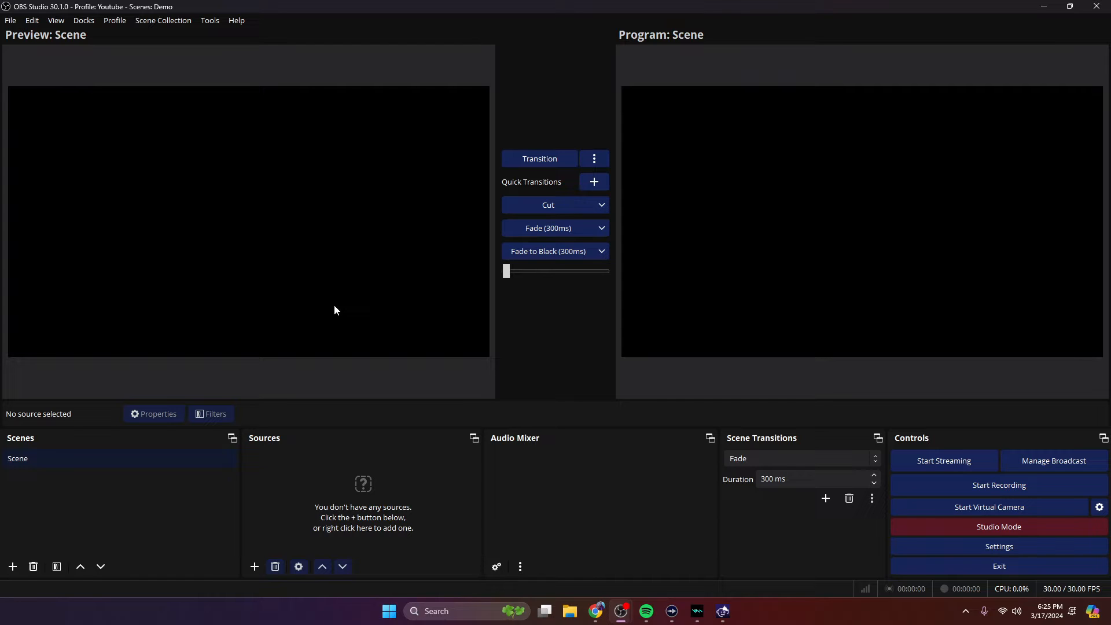
pyautogui.moveTo(882, 228)
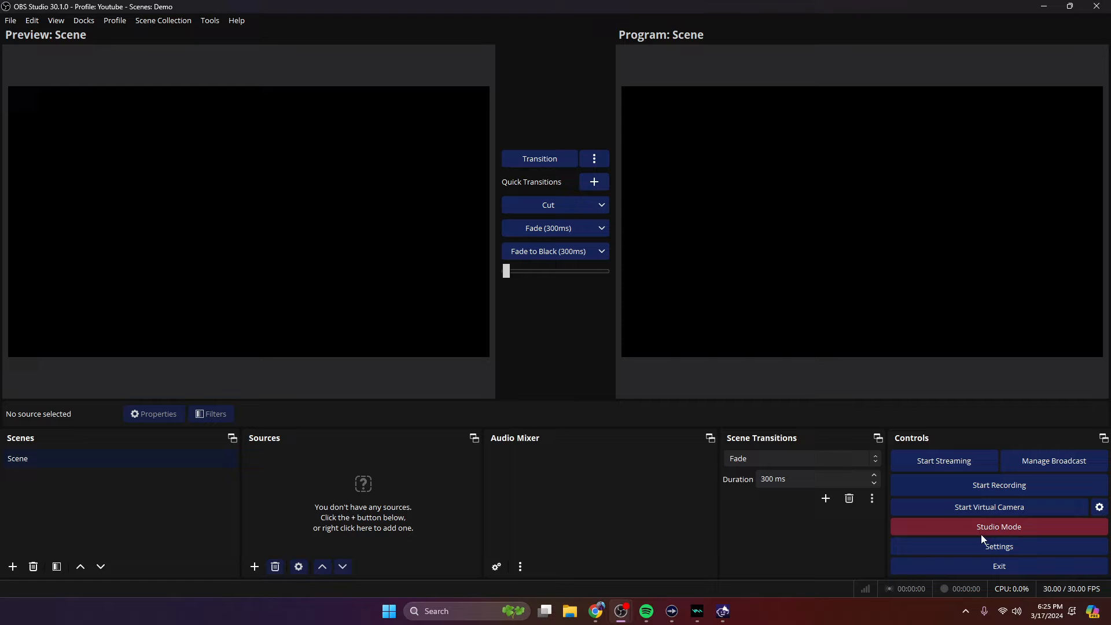
pyautogui.click(999, 527)
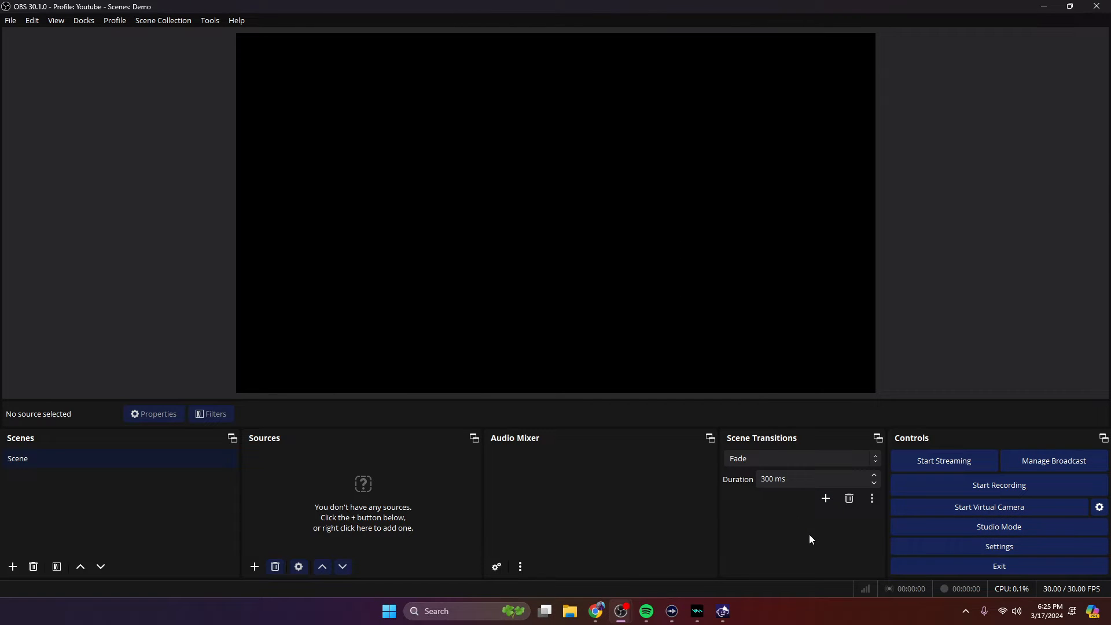
pyautogui.moveTo(323, 523)
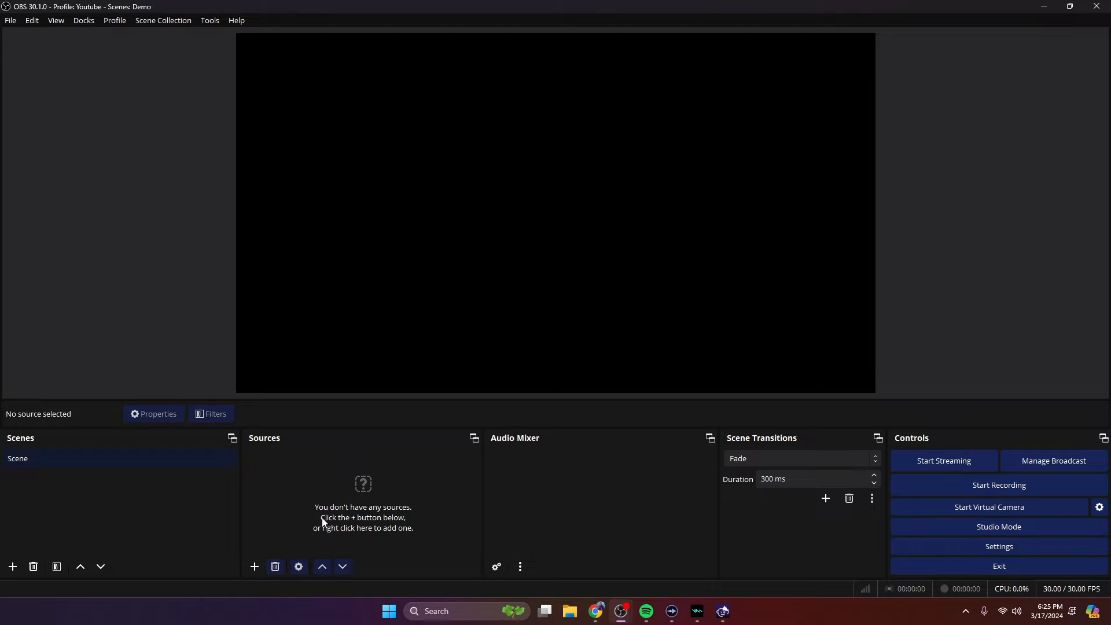
pyautogui.moveTo(68, 505)
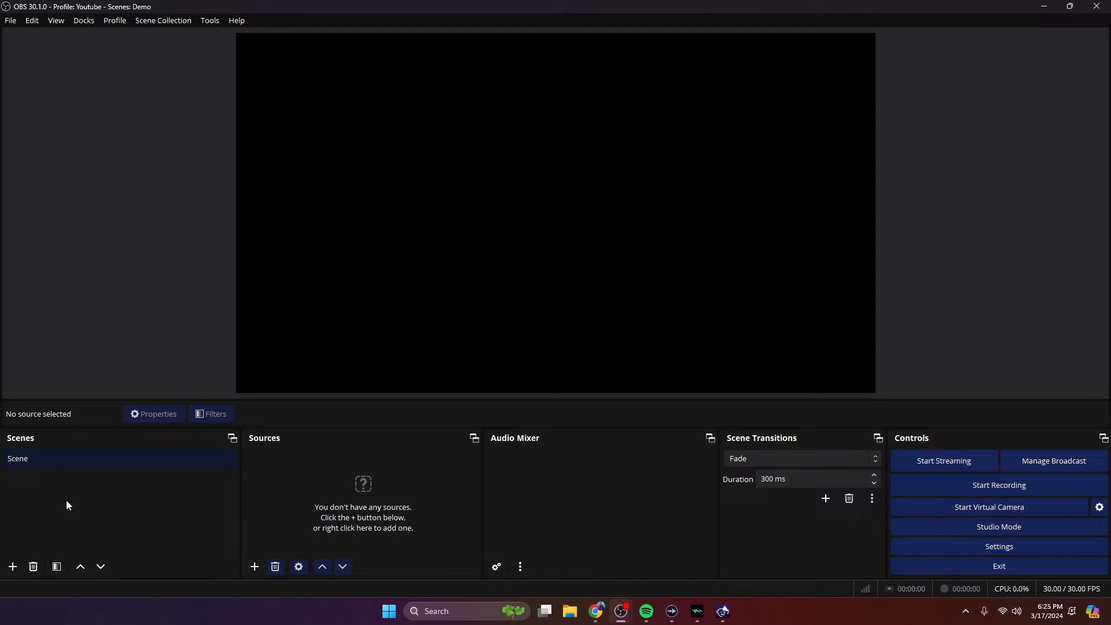
pyautogui.moveTo(51, 481)
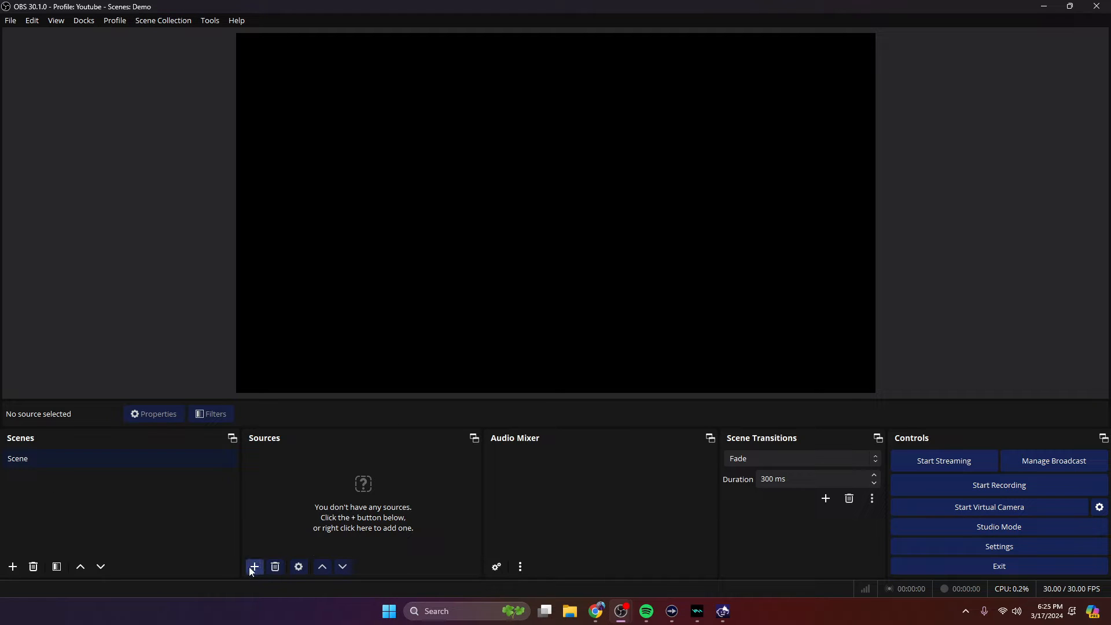
pyautogui.moveTo(254, 566)
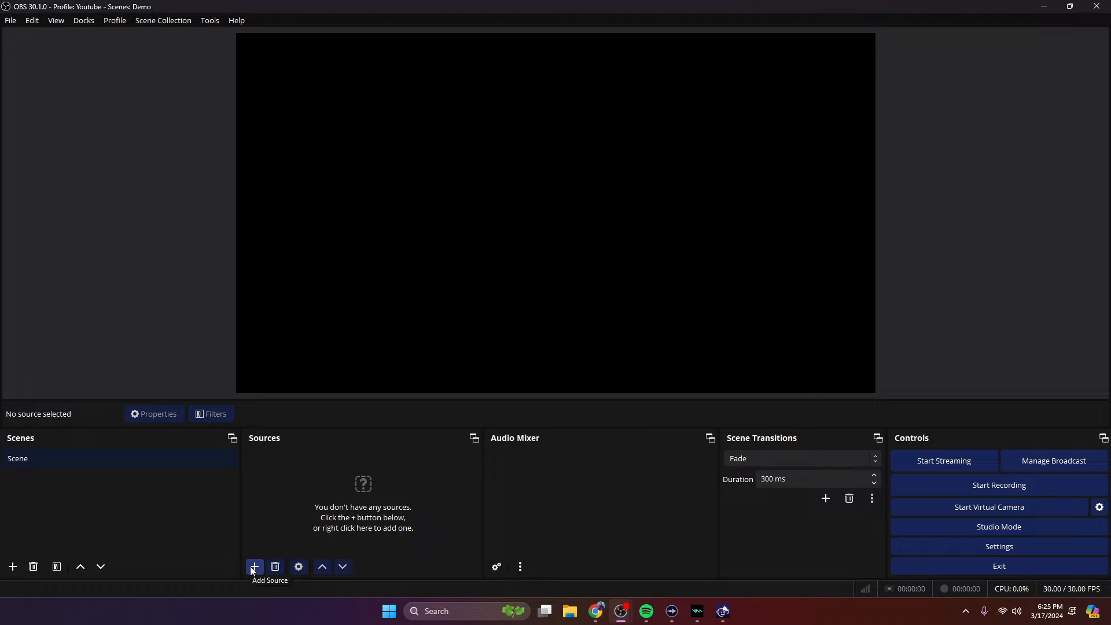
# Add a Video Capture Device source named webcam using the OBS Virtual Camera device
pyautogui.click(253, 566)
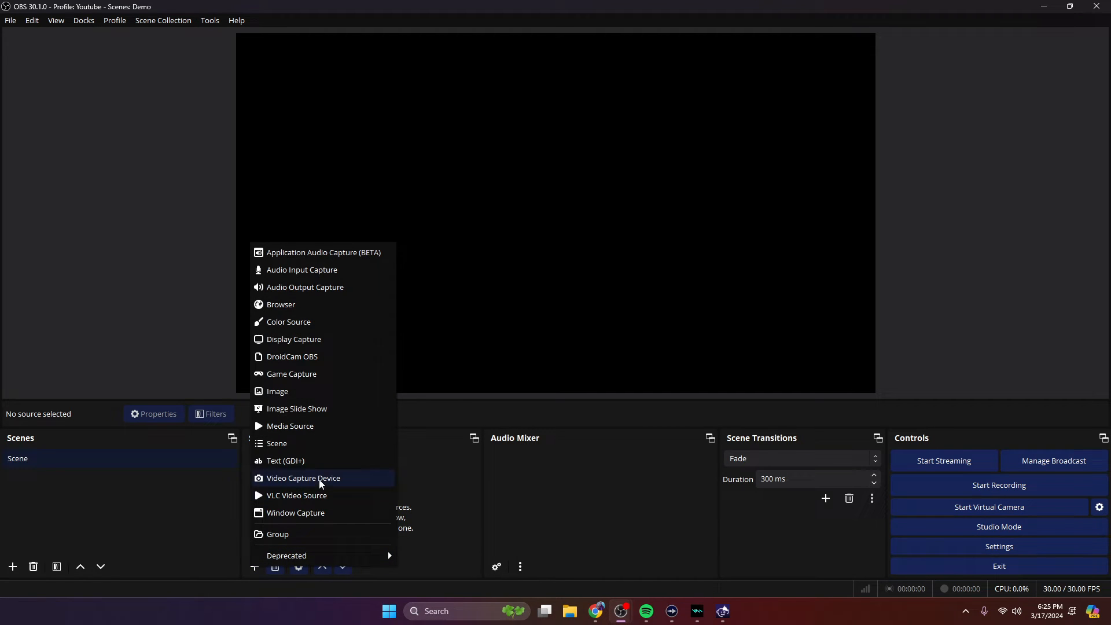
pyautogui.click(302, 477)
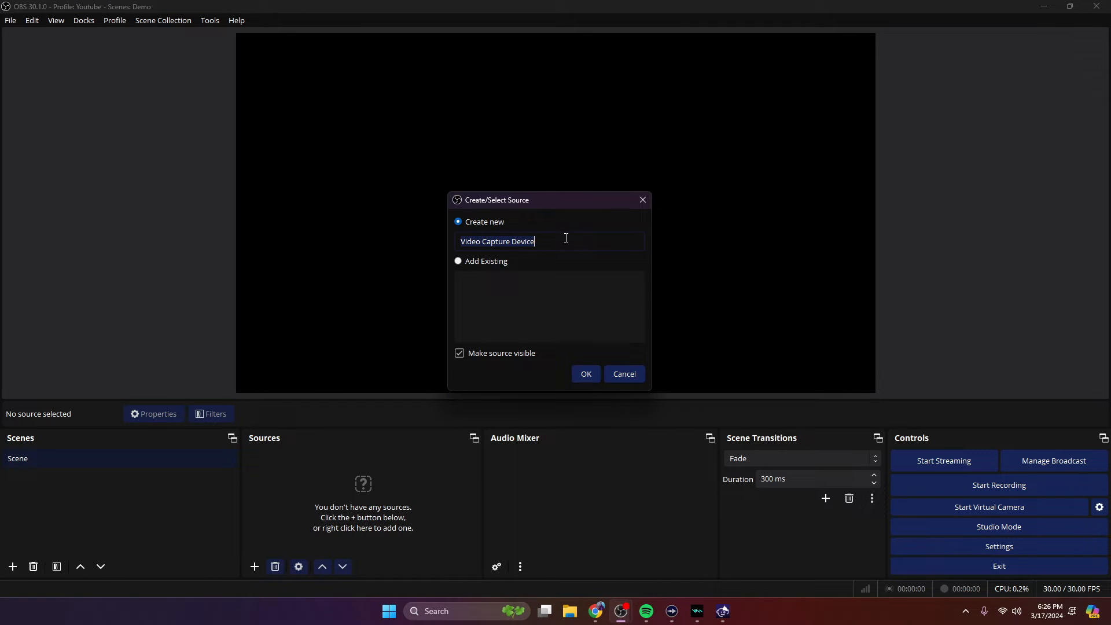
pyautogui.write('webcam')
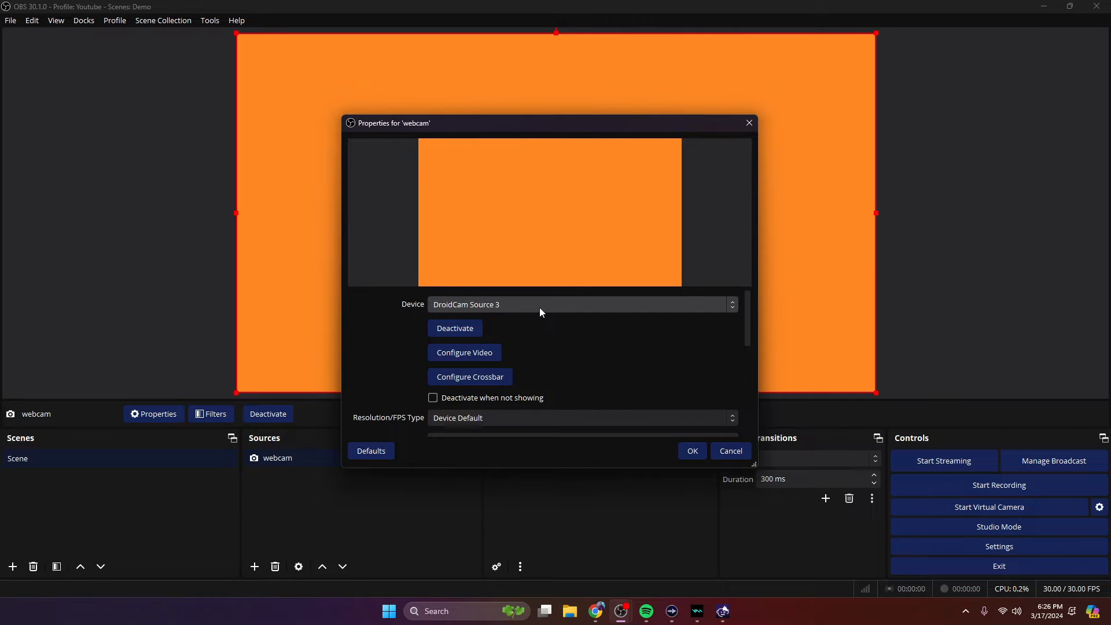
pyautogui.click(580, 304)
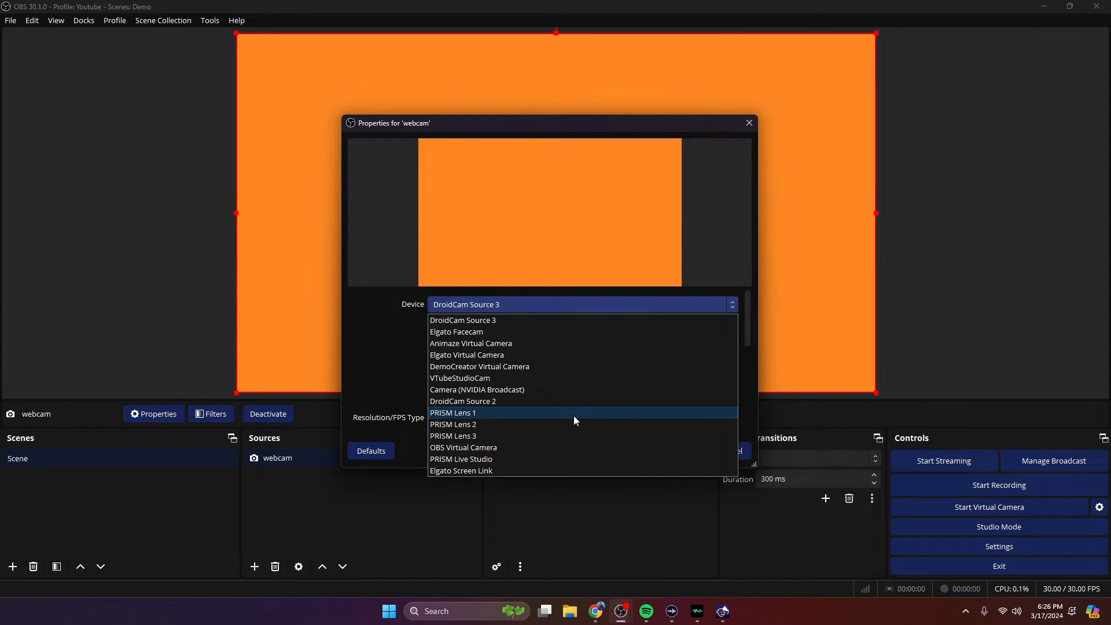
pyautogui.moveTo(584, 343)
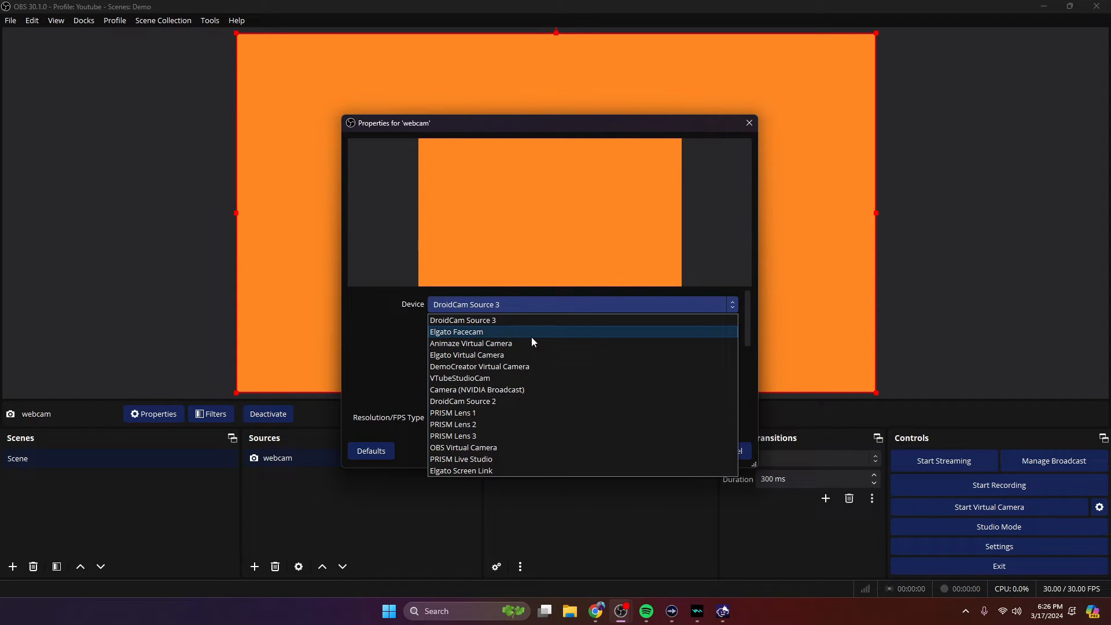
pyautogui.moveTo(507, 452)
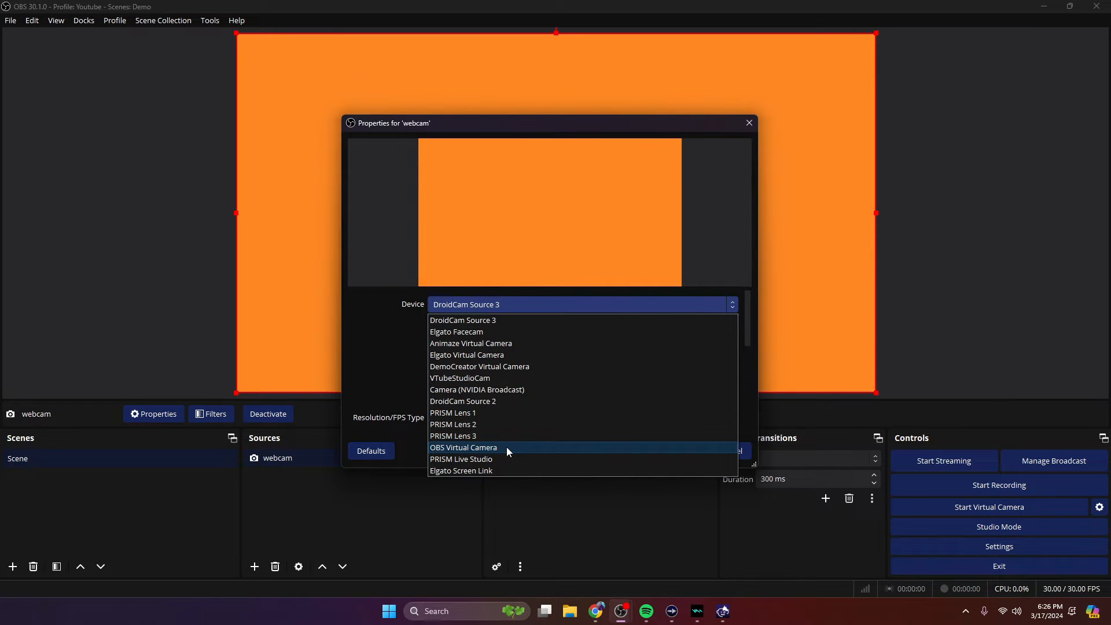
pyautogui.click(463, 447)
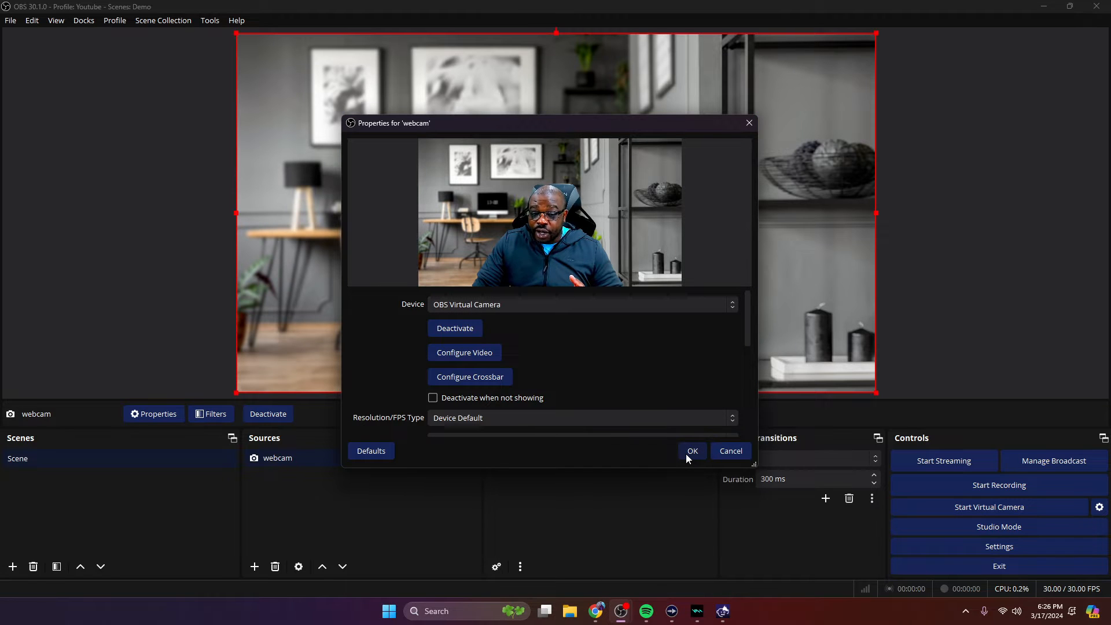
pyautogui.click(691, 450)
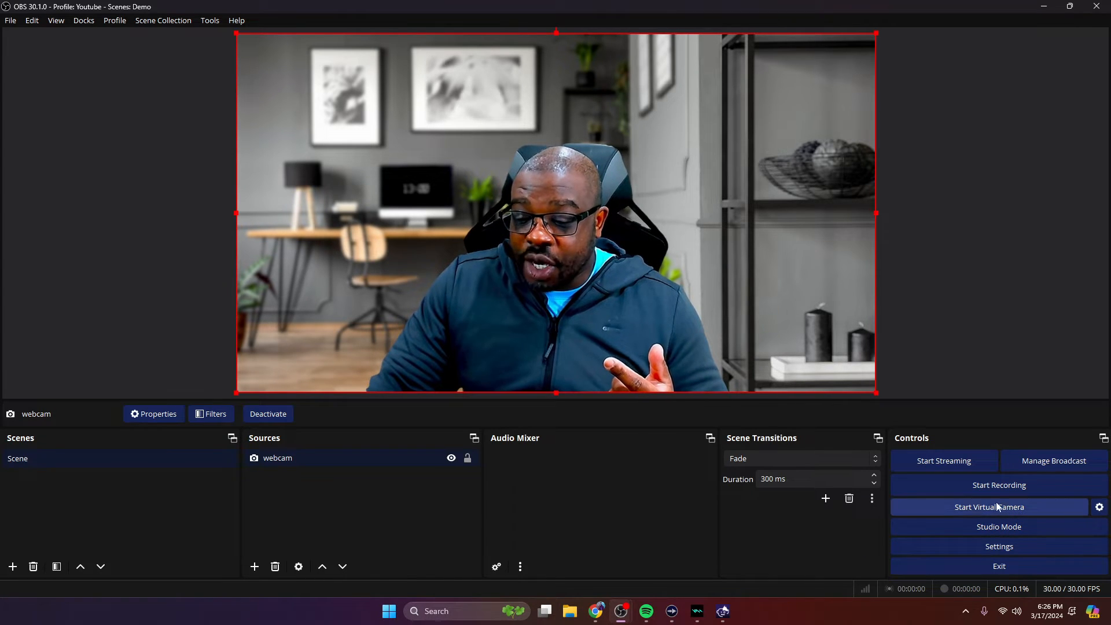
pyautogui.click(1099, 507)
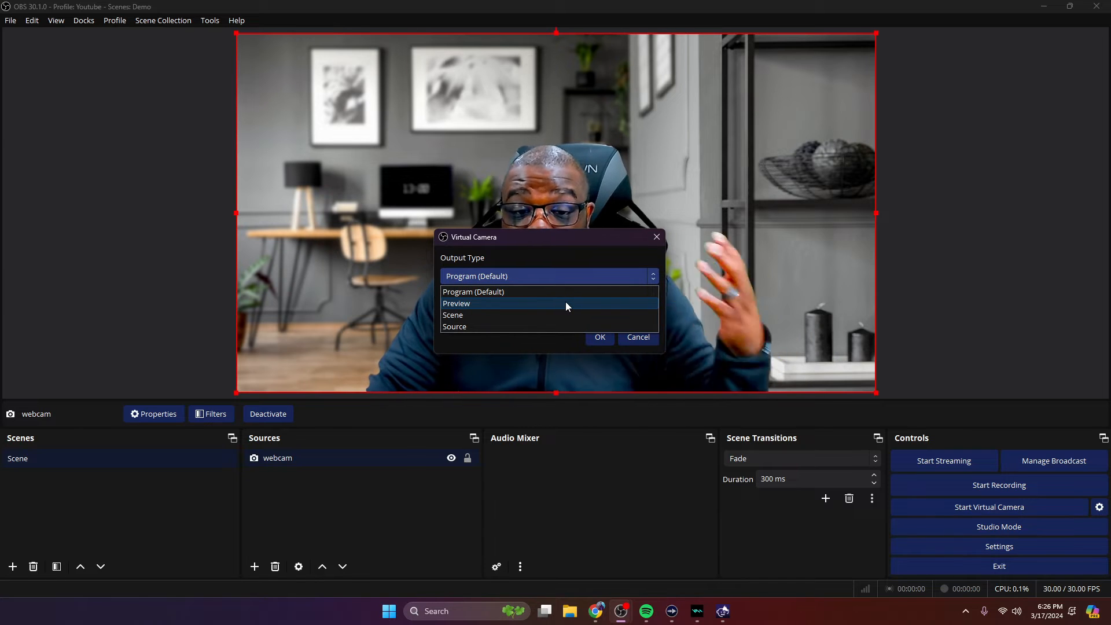
pyautogui.click(453, 315)
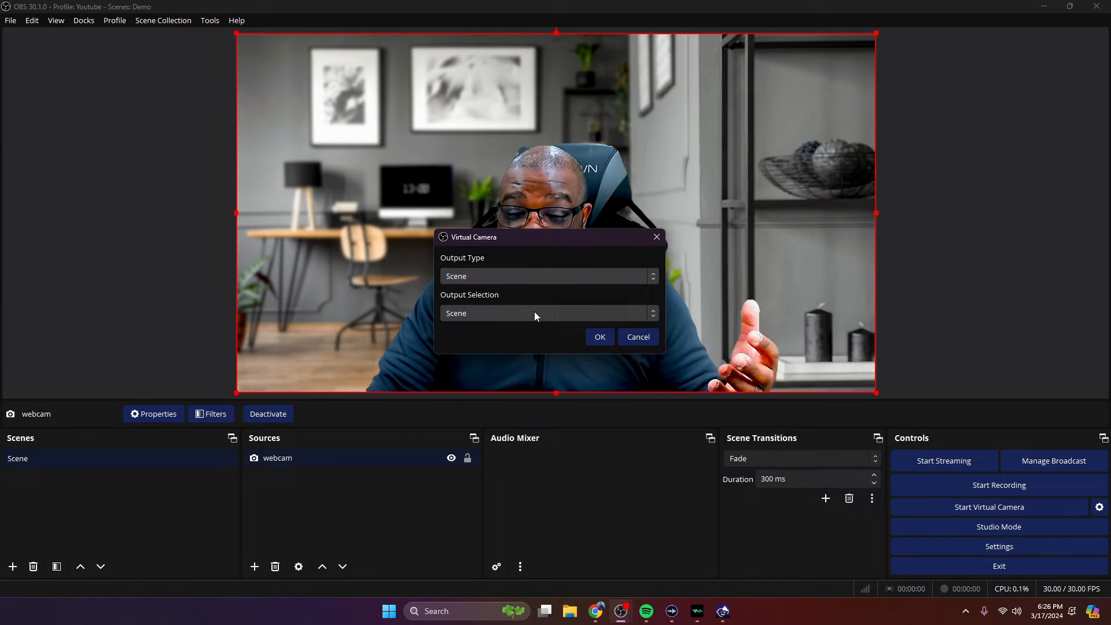
pyautogui.click(545, 314)
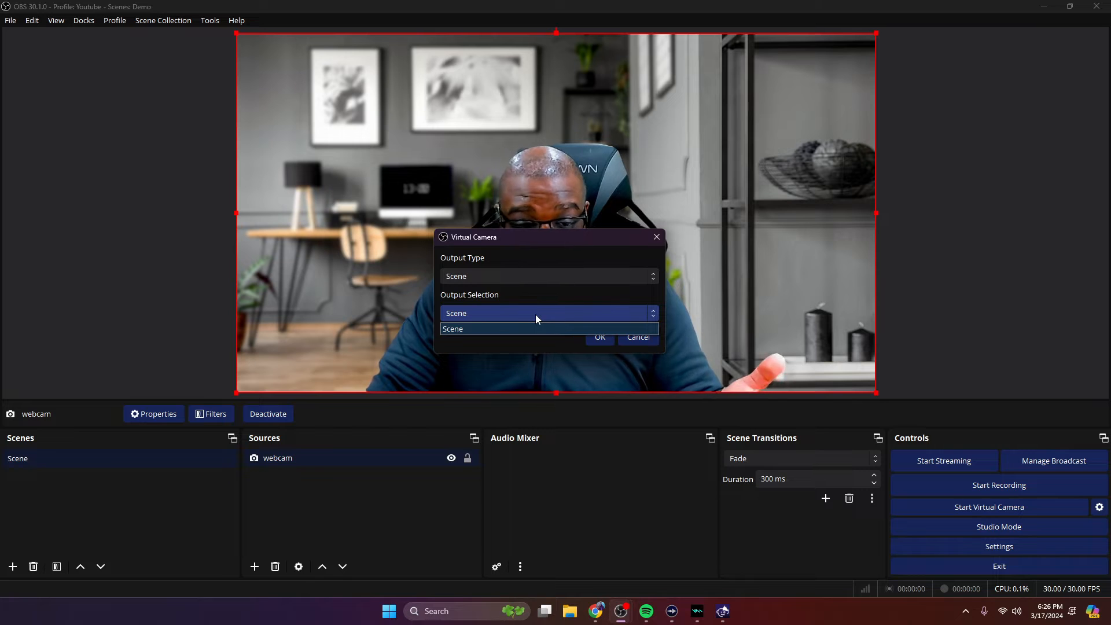
pyautogui.click(547, 275)
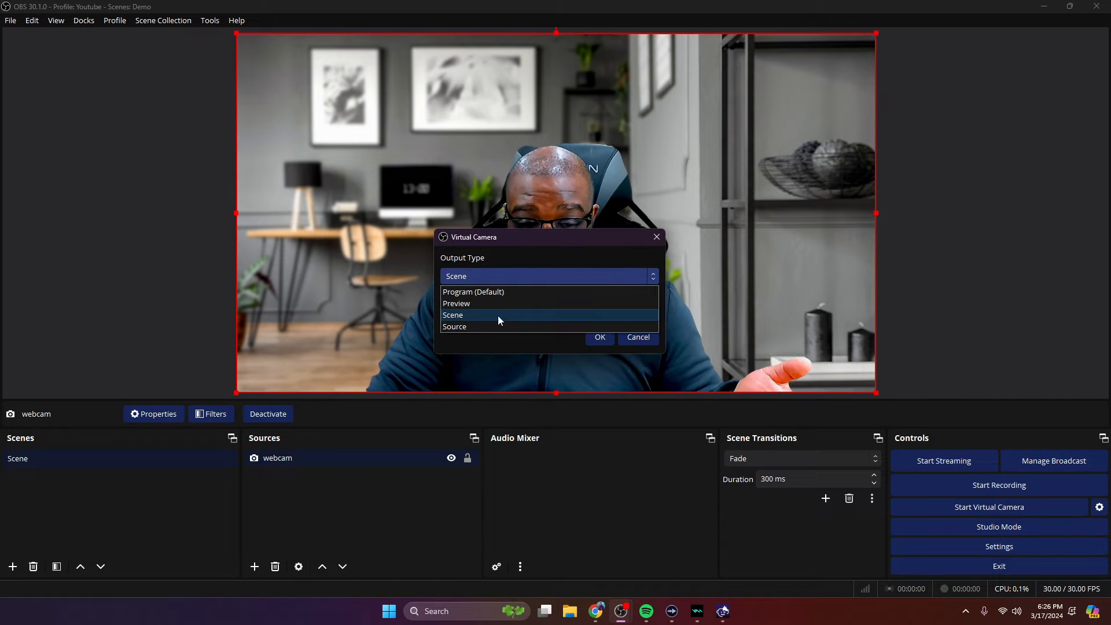
pyautogui.click(452, 326)
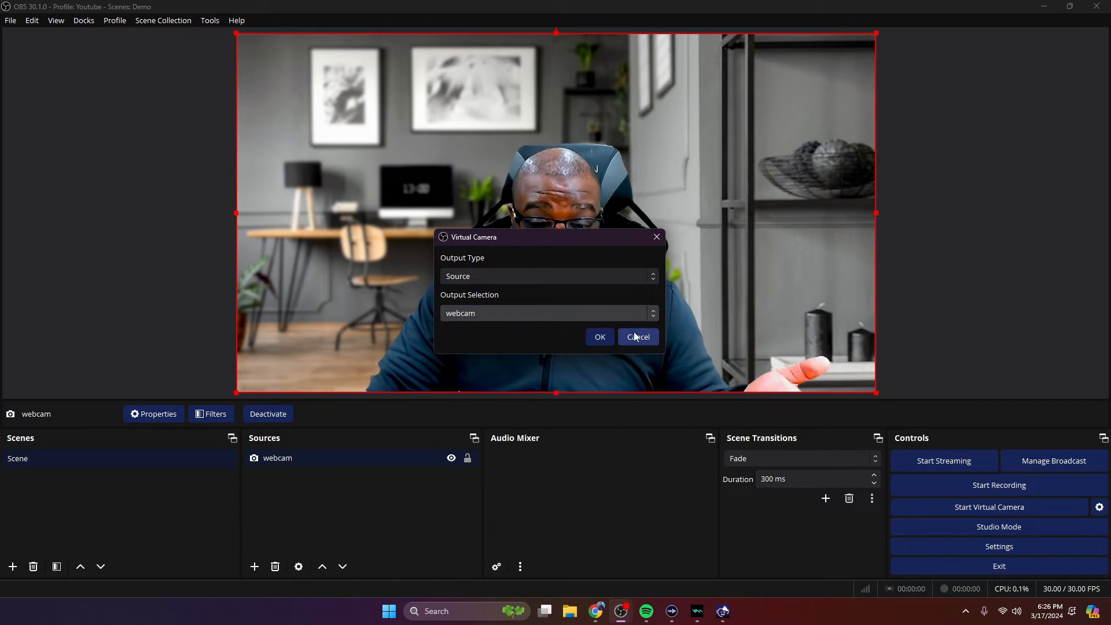
pyautogui.click(636, 336)
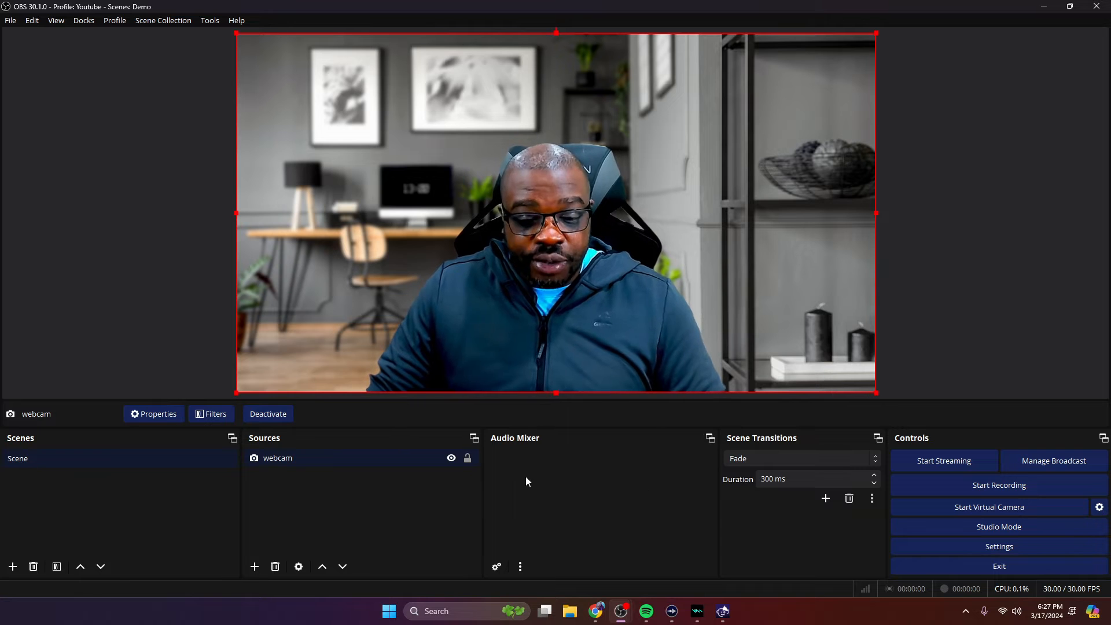
pyautogui.moveTo(601, 482)
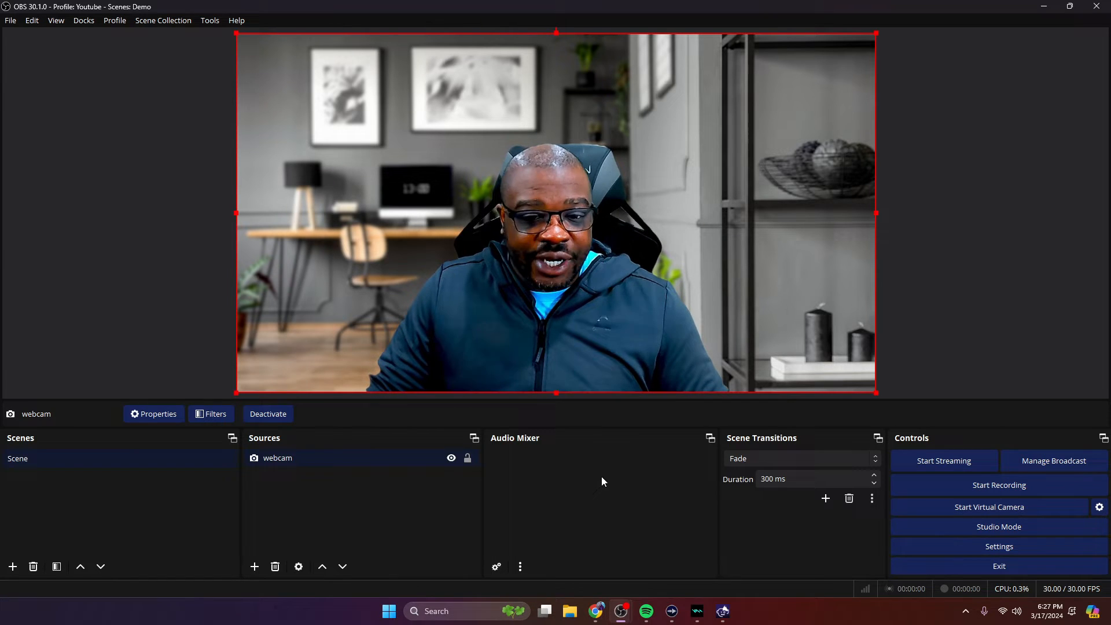
pyautogui.moveTo(624, 482)
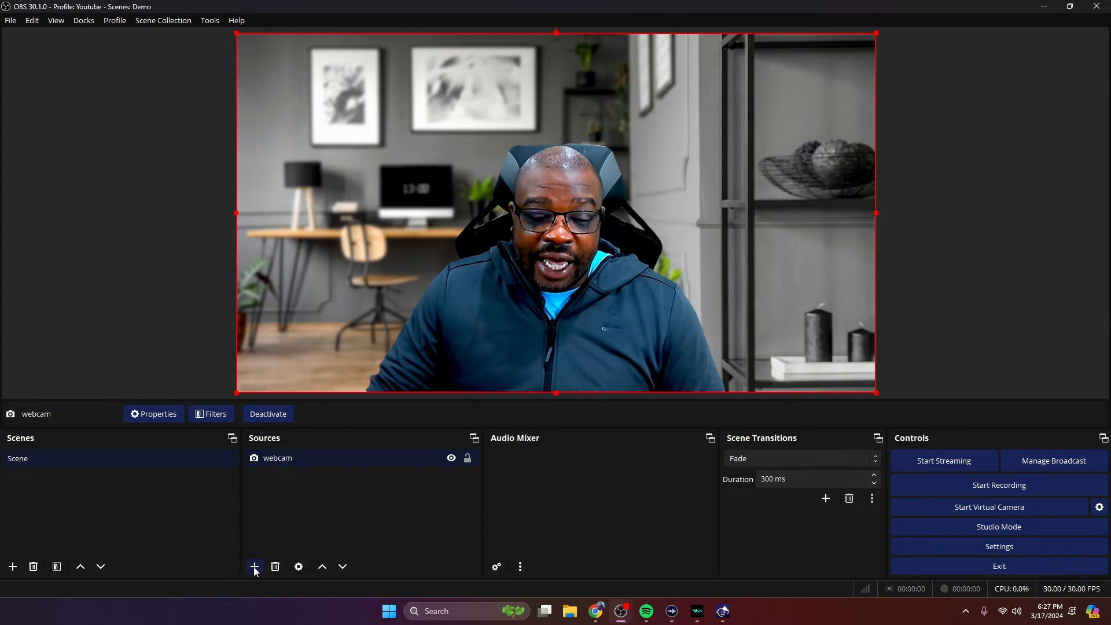
# Add an Audio Input Capture source named Wave Link using the Elgato Wave:3 mic and nudge its level
pyautogui.click(254, 567)
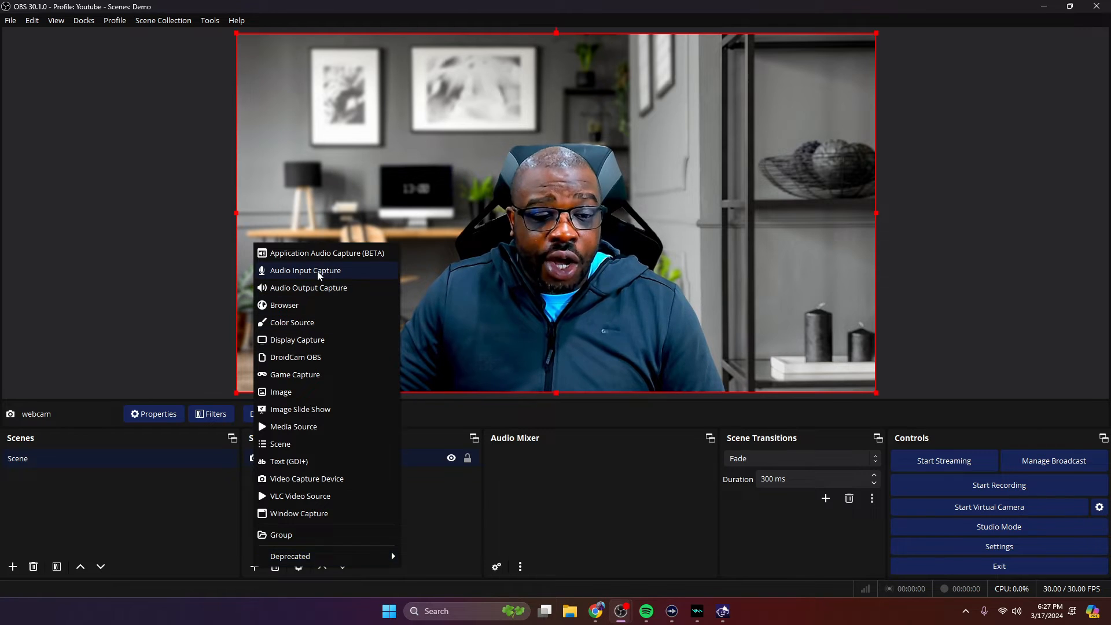
pyautogui.click(304, 270)
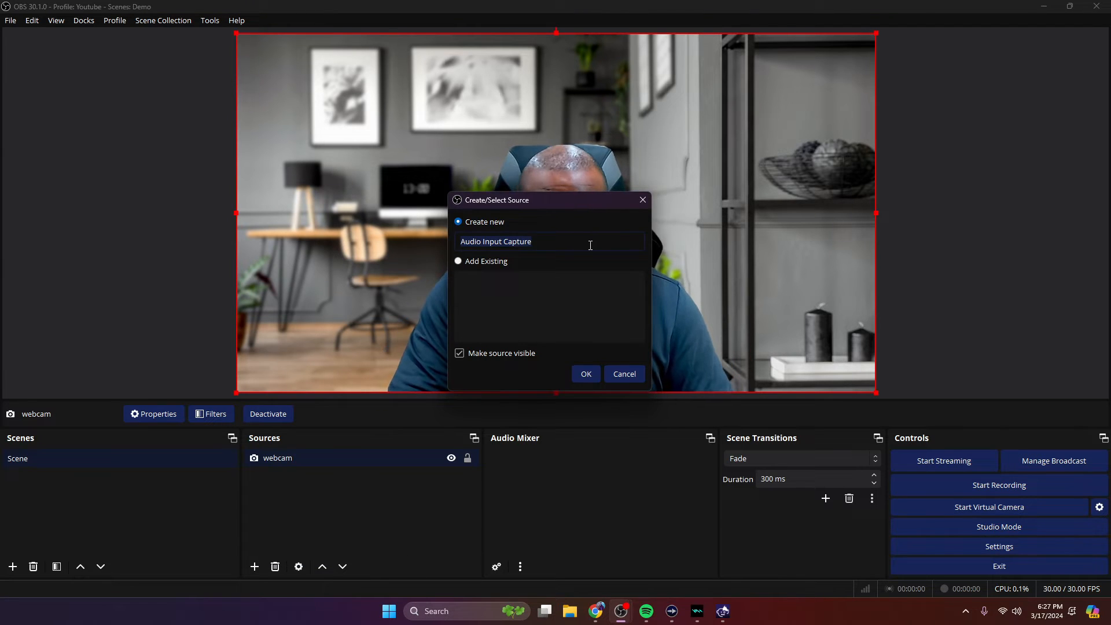
pyautogui.write('Wave Lin')
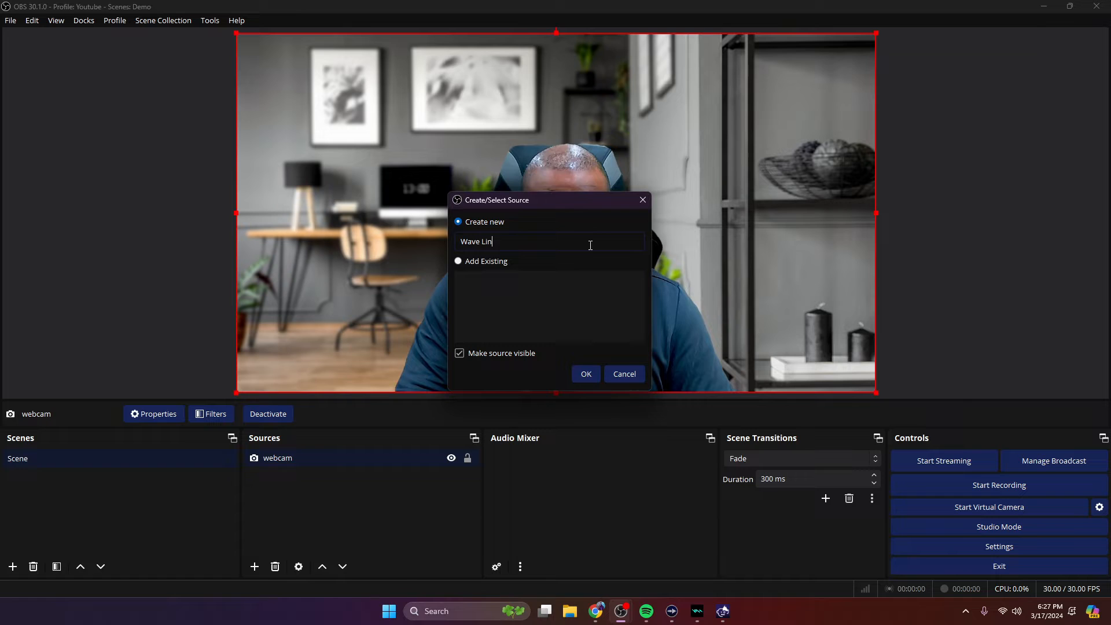
pyautogui.click(585, 374)
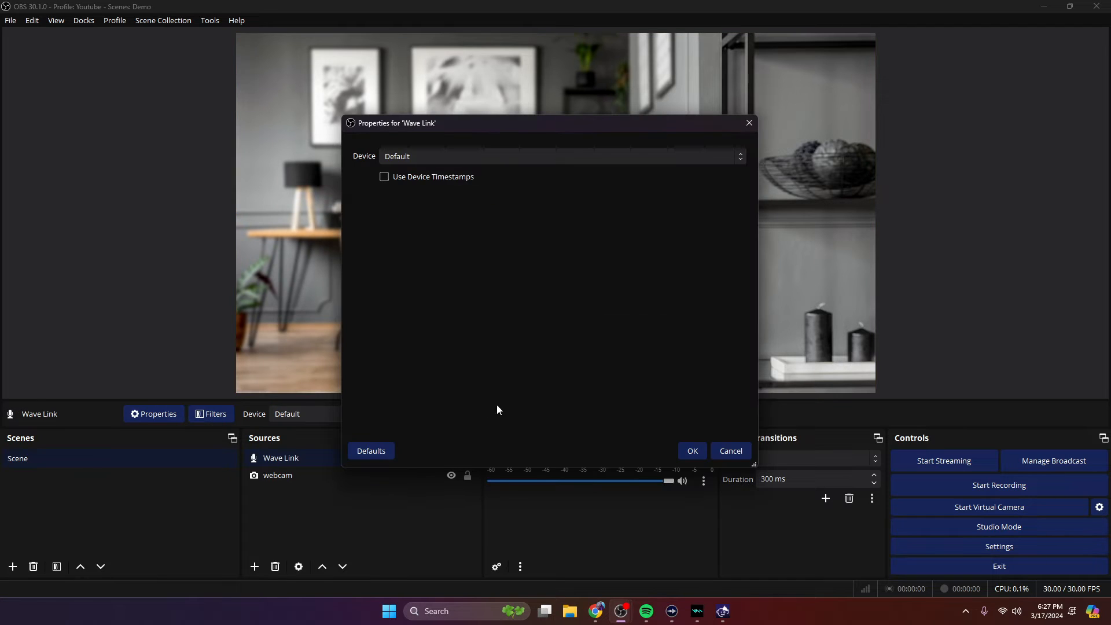
pyautogui.click(560, 156)
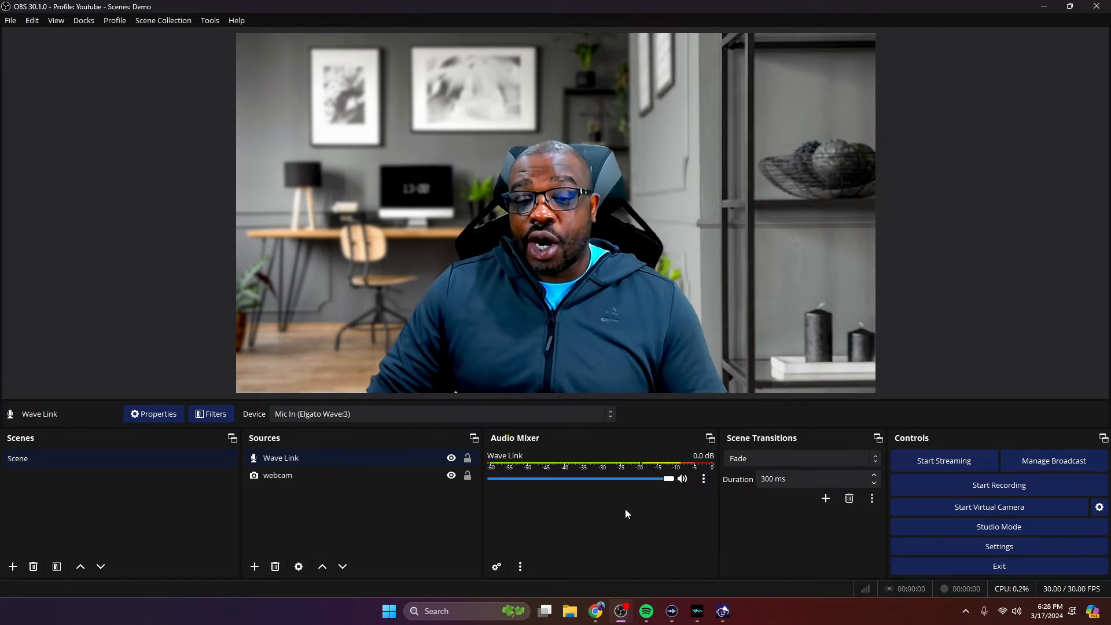
pyautogui.moveTo(670, 478); pyautogui.dragTo(662, 478)
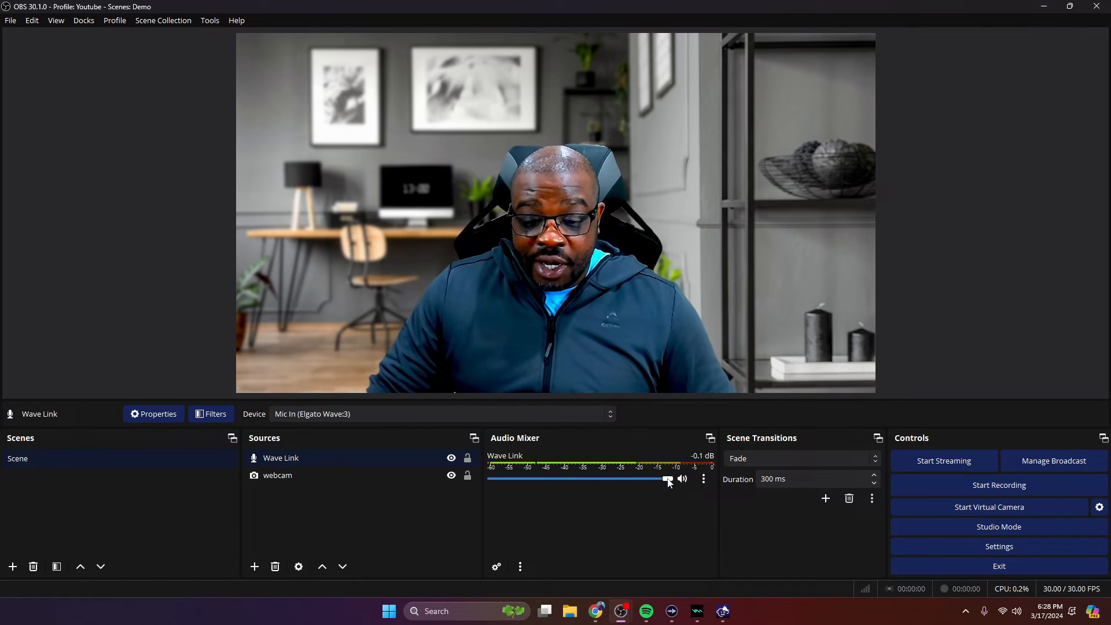
# Attach a Noise Suppression filter with the RNNoise method to the Wave Link source
pyautogui.rightClick(280, 458)
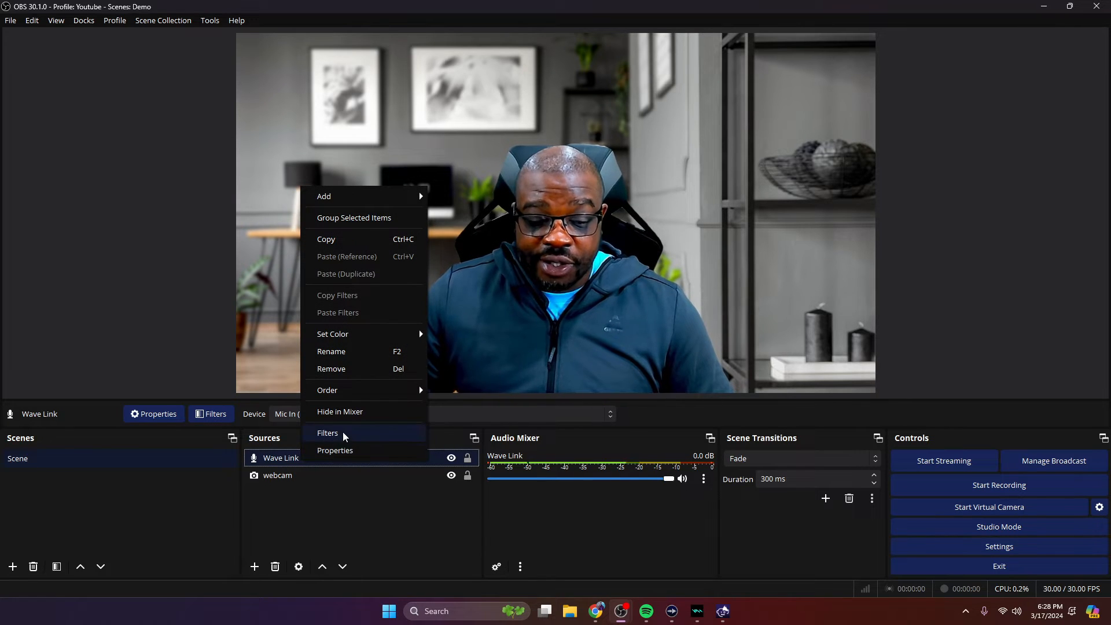
pyautogui.click(327, 433)
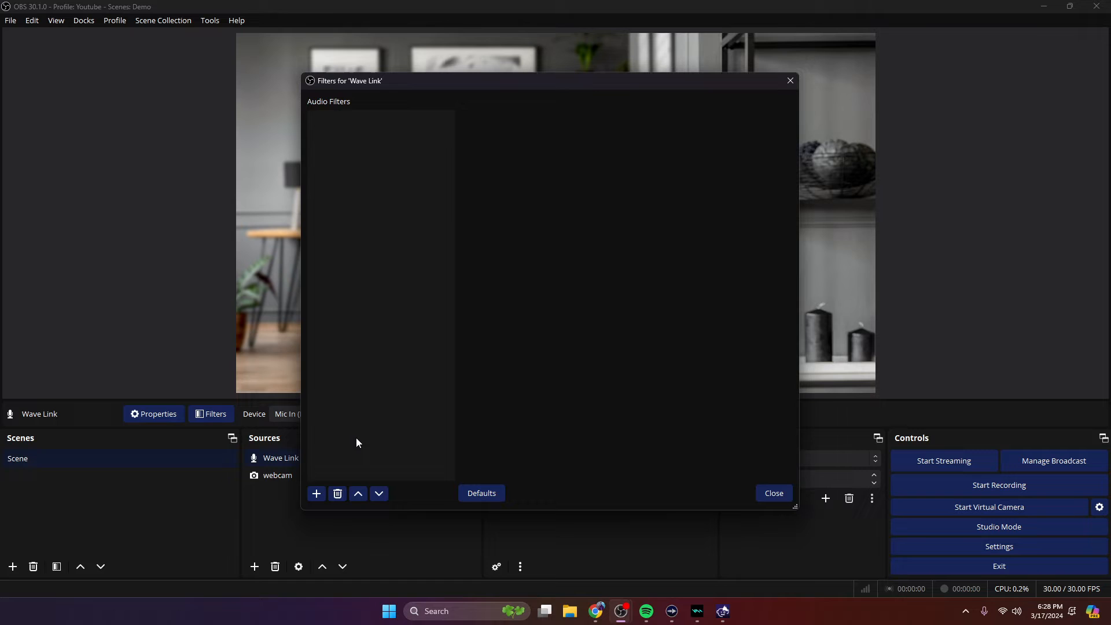
pyautogui.click(316, 493)
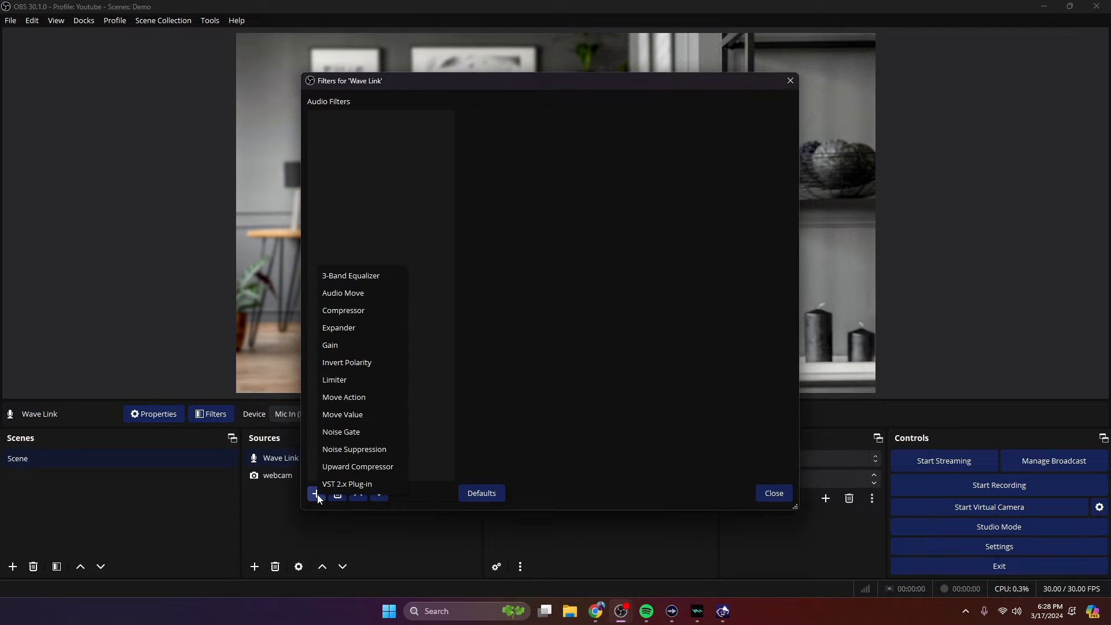
pyautogui.moveTo(387, 453)
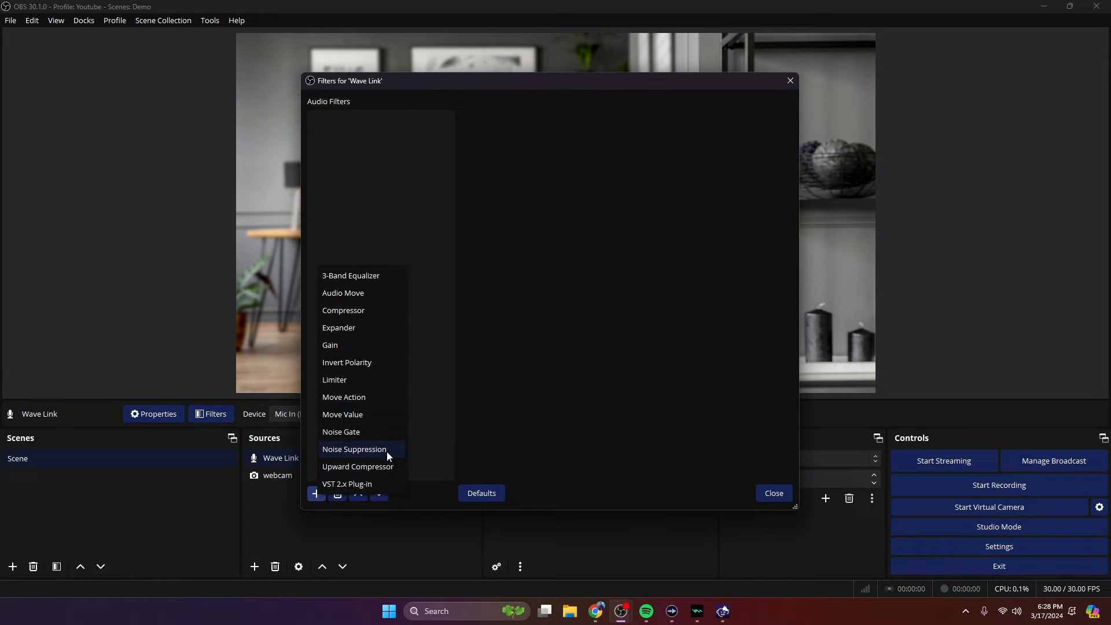
pyautogui.click(354, 449)
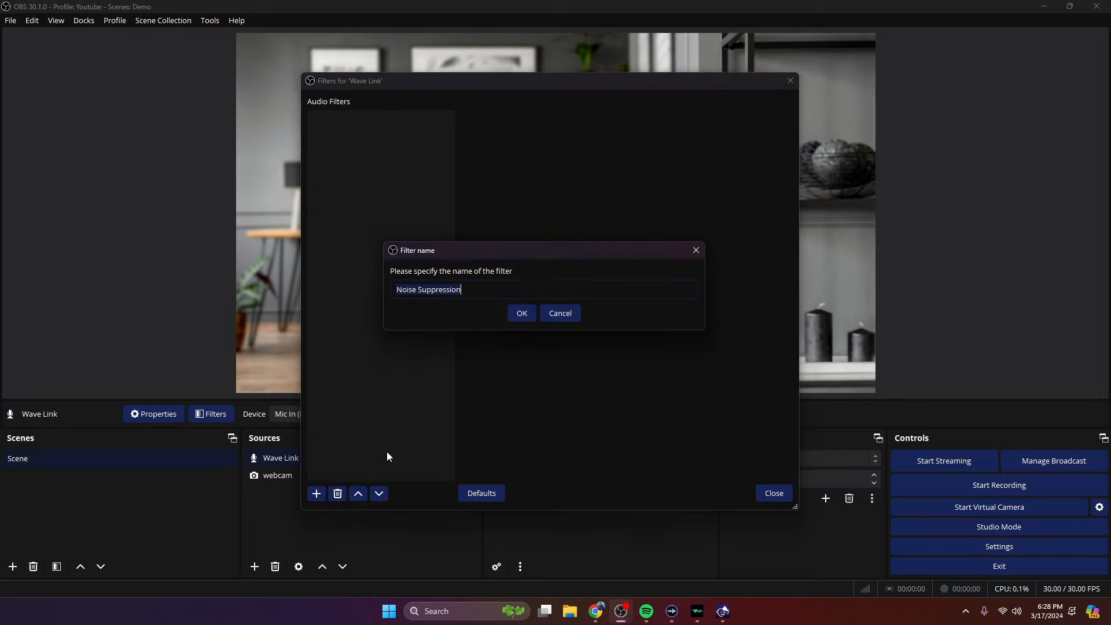
pyautogui.click(522, 313)
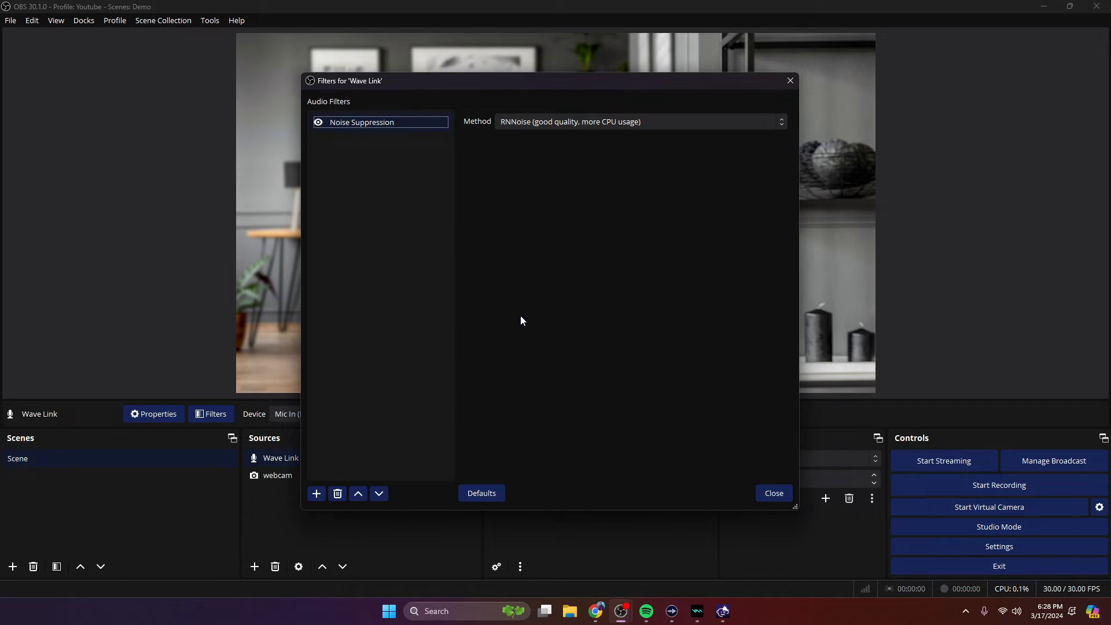
pyautogui.moveTo(698, 460)
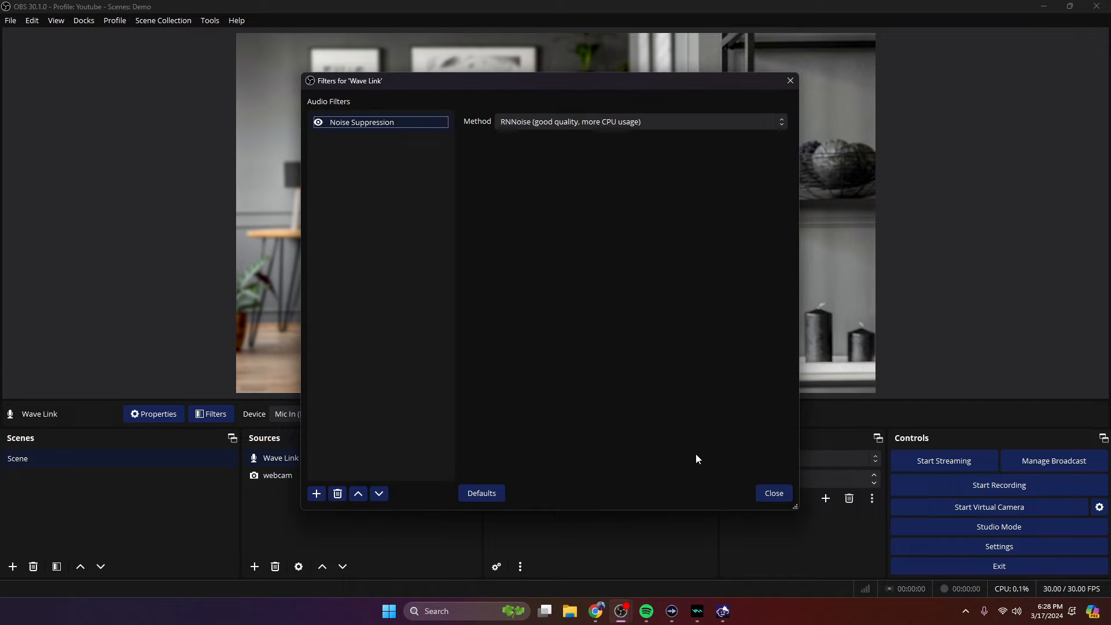
pyautogui.moveTo(772, 493)
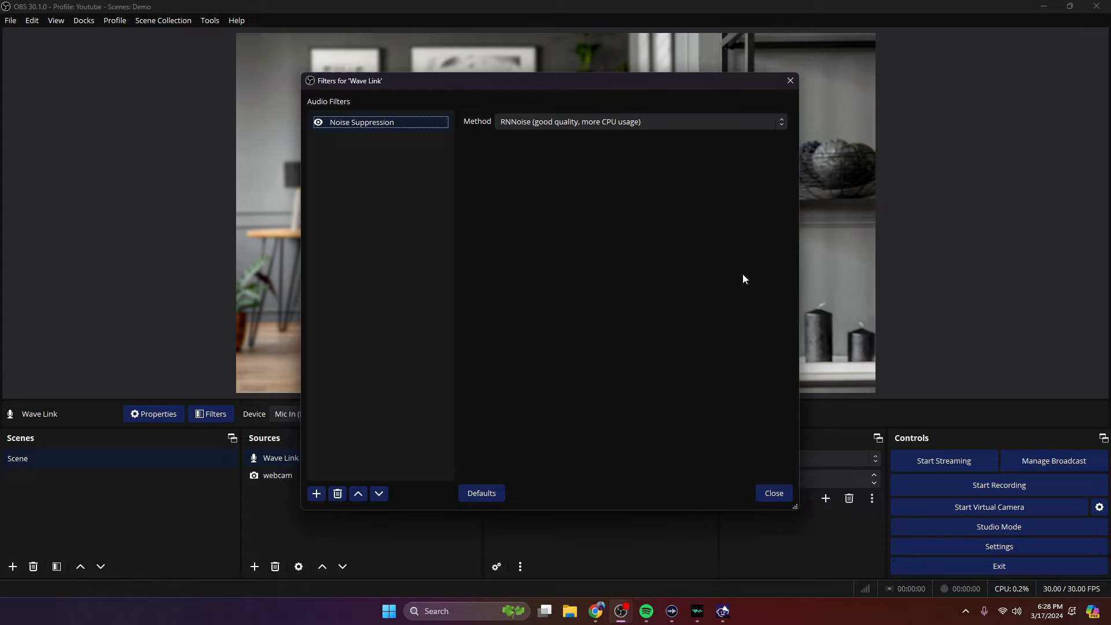
pyautogui.click(638, 121)
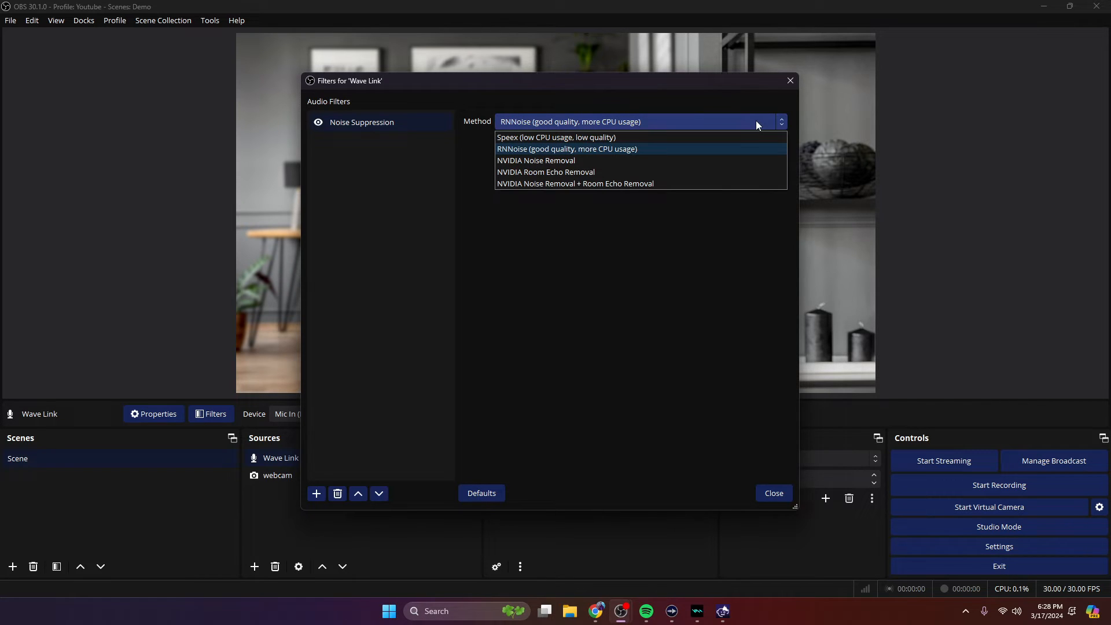
pyautogui.moveTo(545, 159)
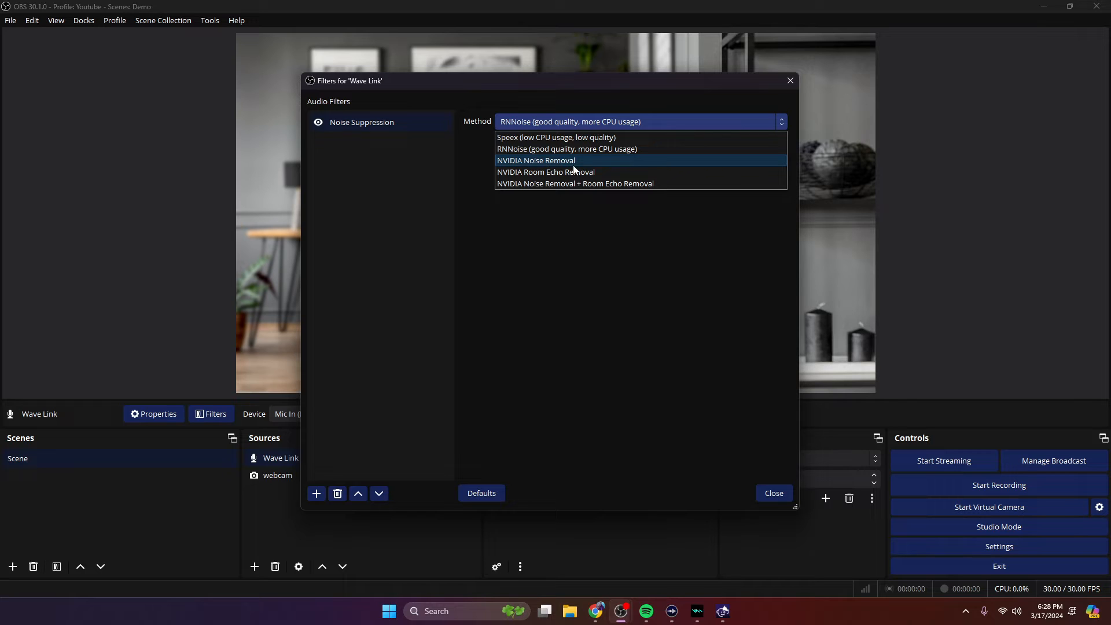
pyautogui.moveTo(575, 184)
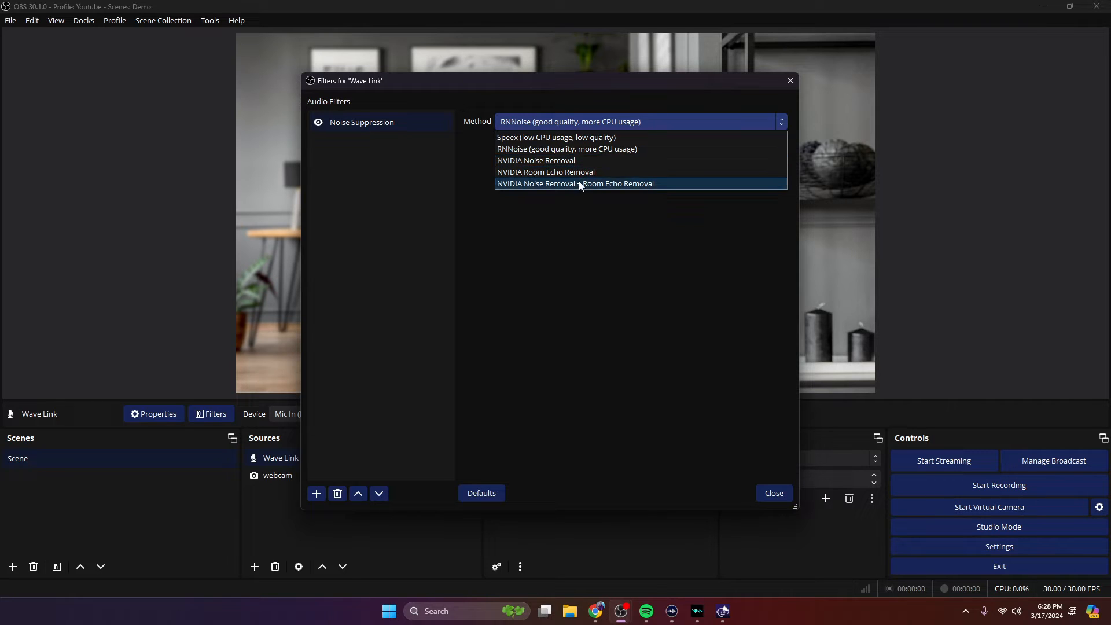
pyautogui.moveTo(519, 153)
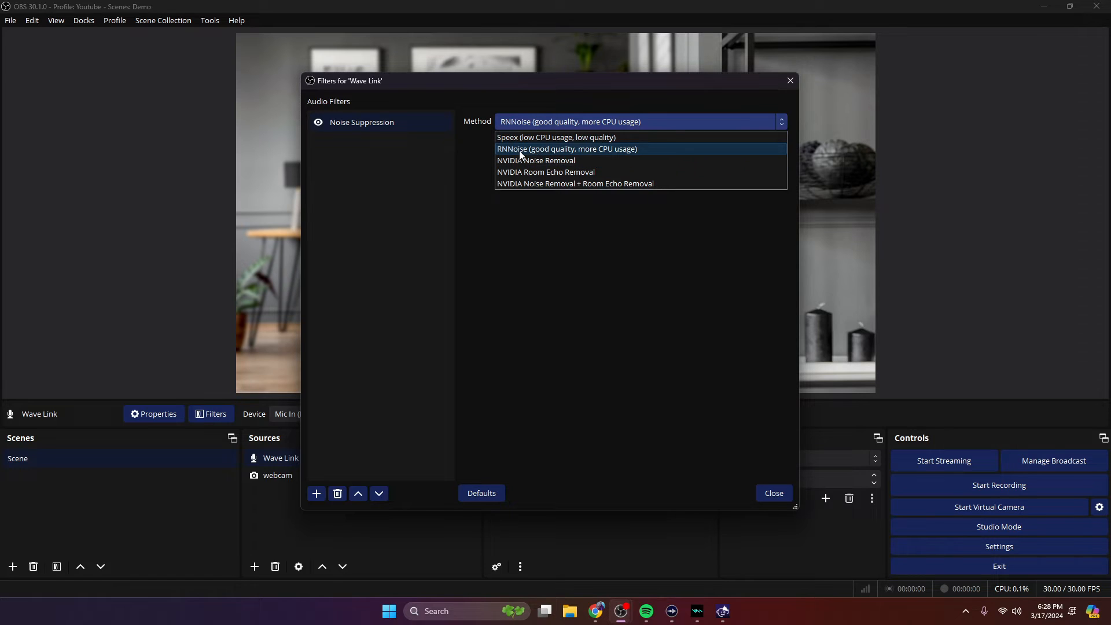
pyautogui.moveTo(534, 159)
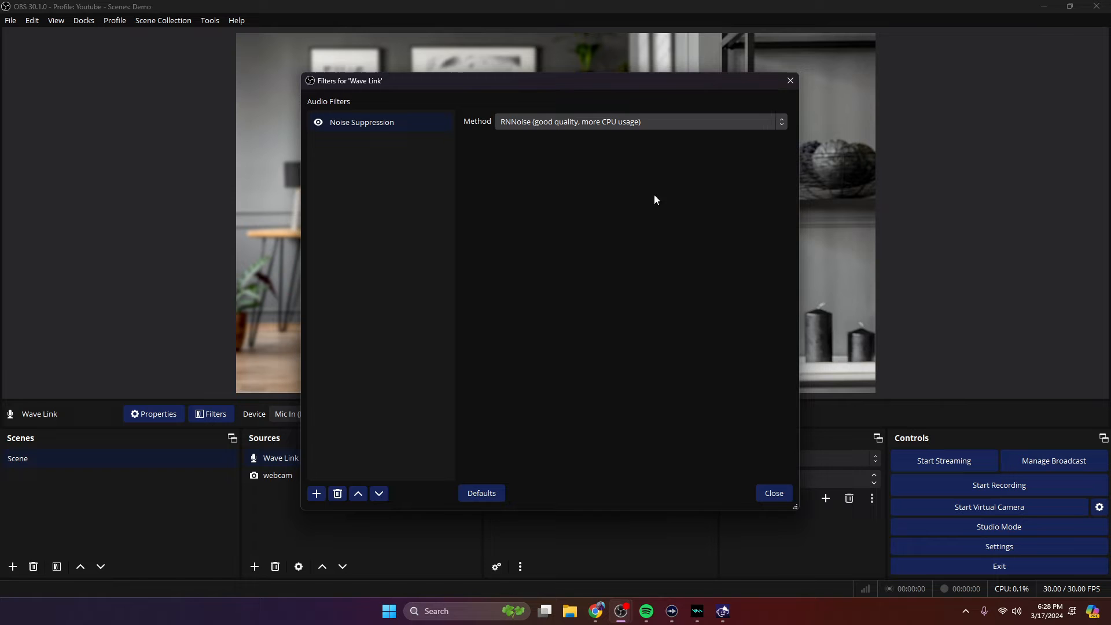
pyautogui.click(773, 493)
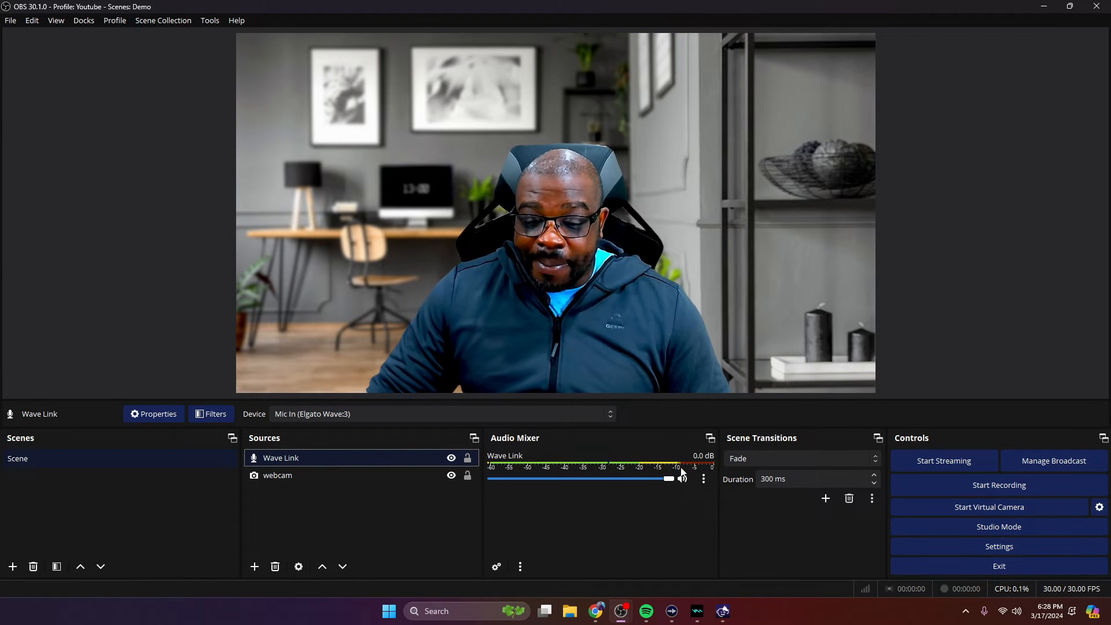
# Lower the Wave Link level in the Audio Mixer to about -3.9 dB
pyautogui.moveTo(667, 478); pyautogui.dragTo(637, 478)
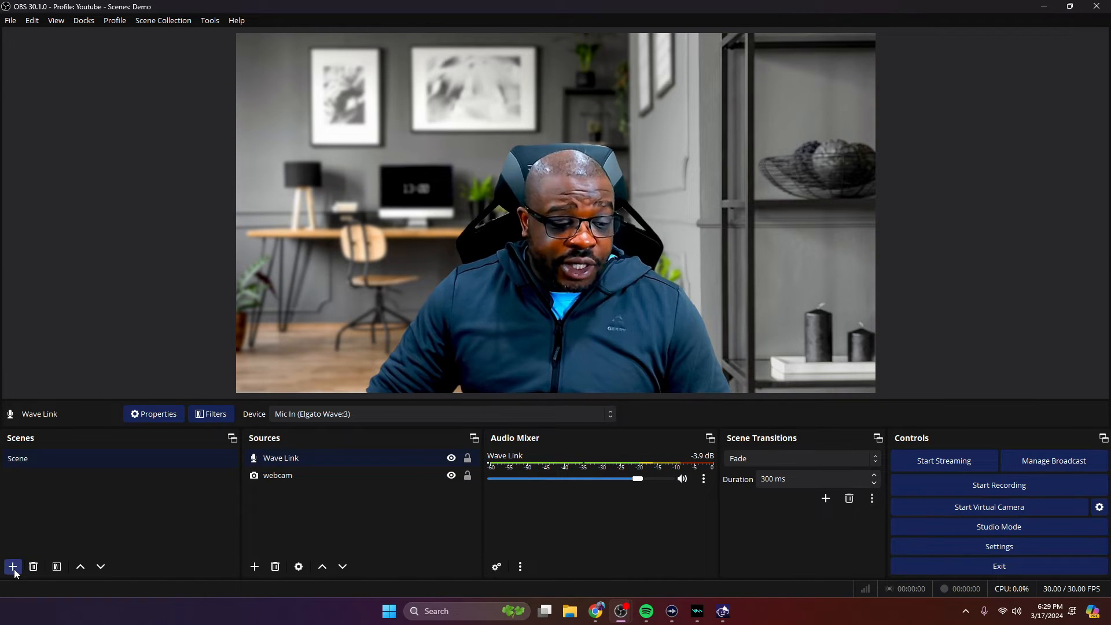
# Create Scene 2 and give it an Audio Input Capture source
pyautogui.click(12, 566)
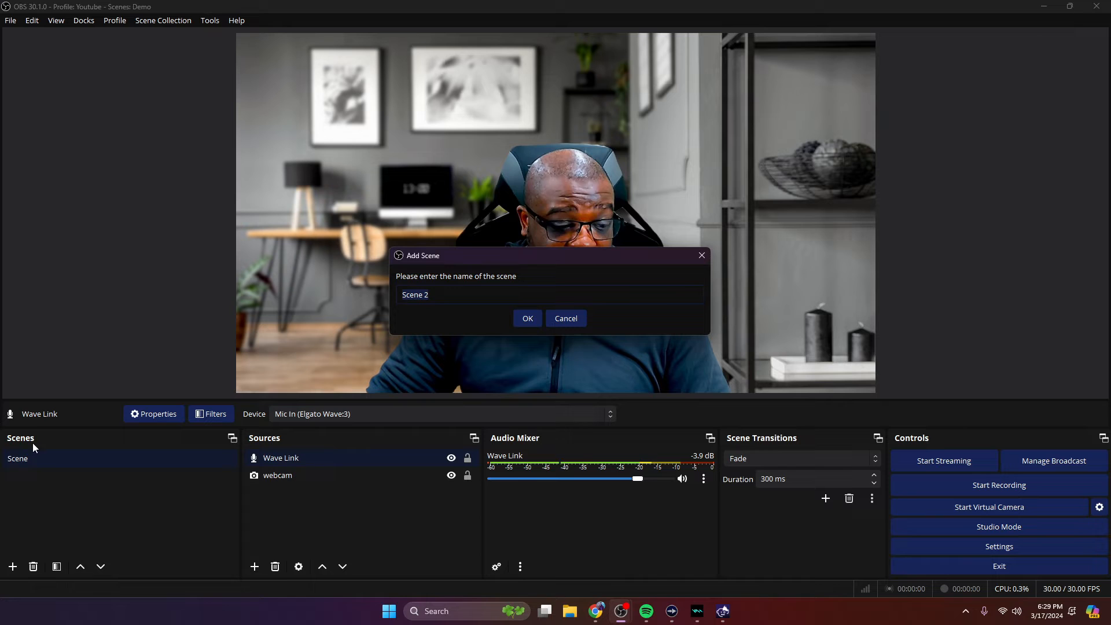
pyautogui.click(527, 318)
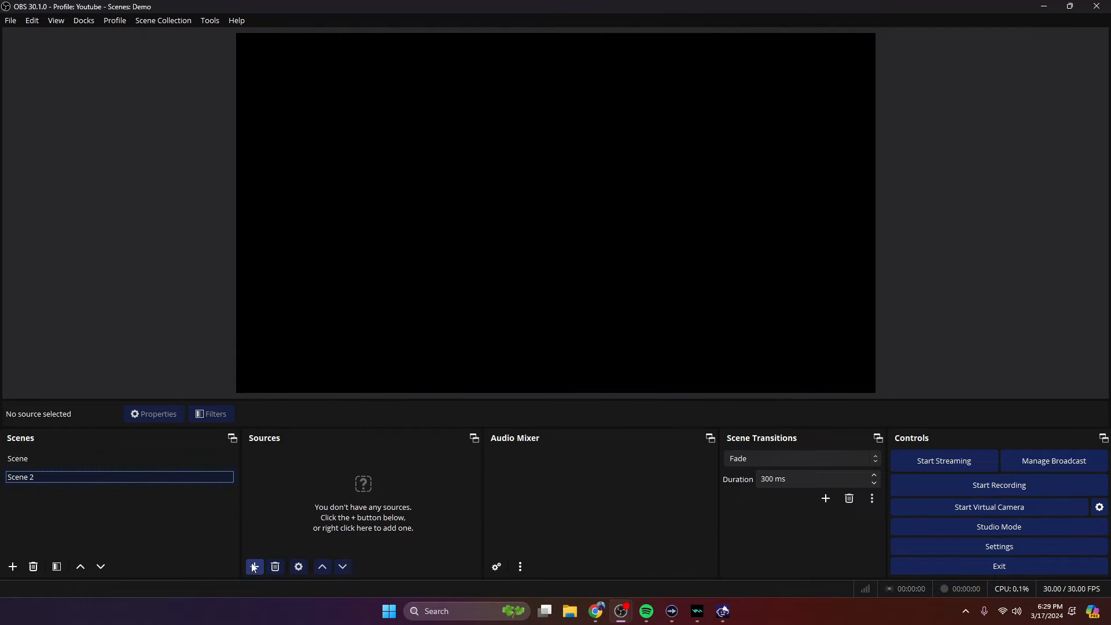
pyautogui.click(253, 566)
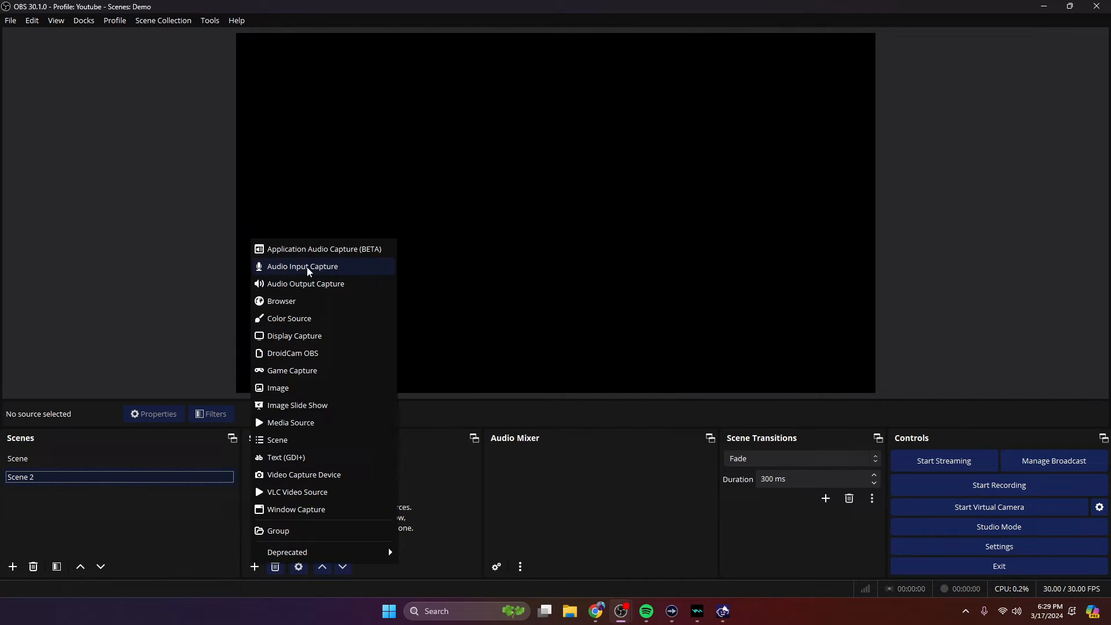
pyautogui.click(302, 266)
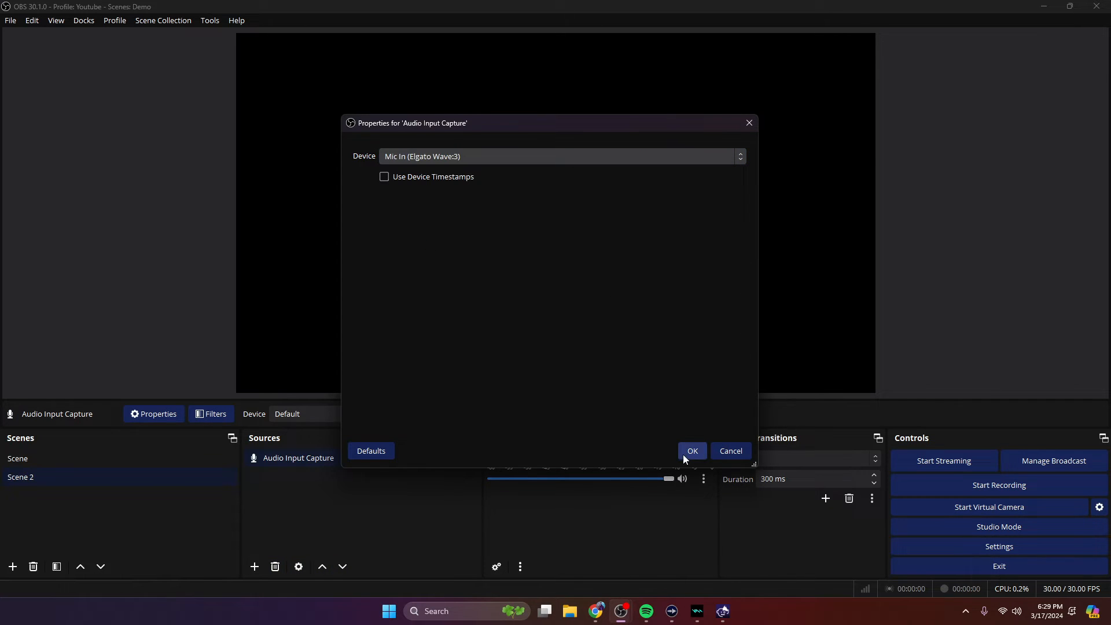
pyautogui.click(692, 450)
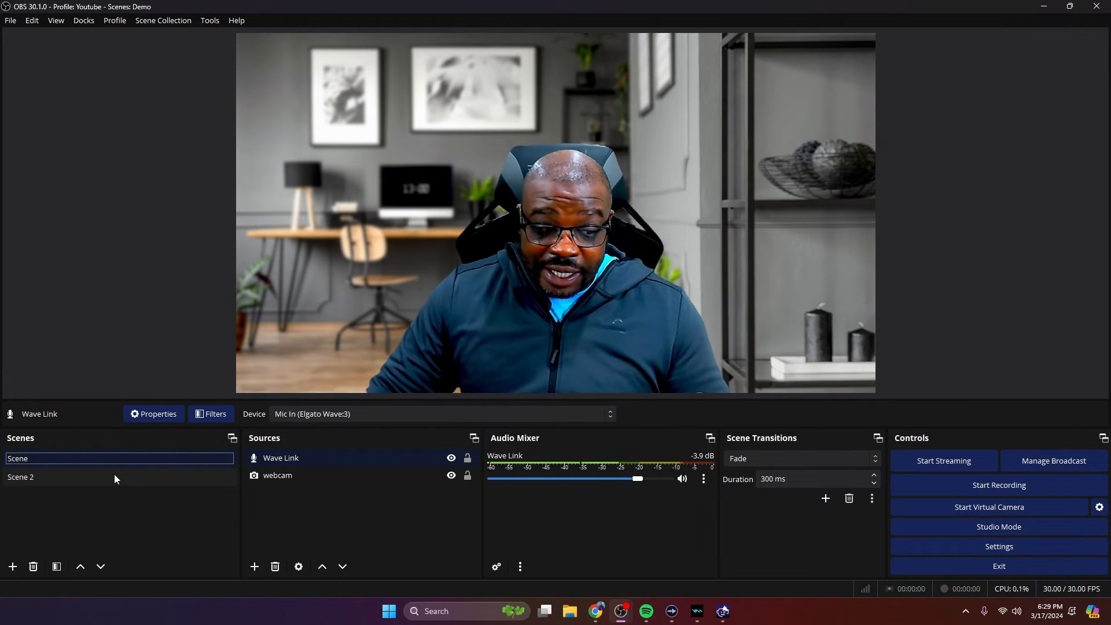
# Add the existing webcam source to Scene 2 so it appears reduced on the canvas
pyautogui.click(21, 477)
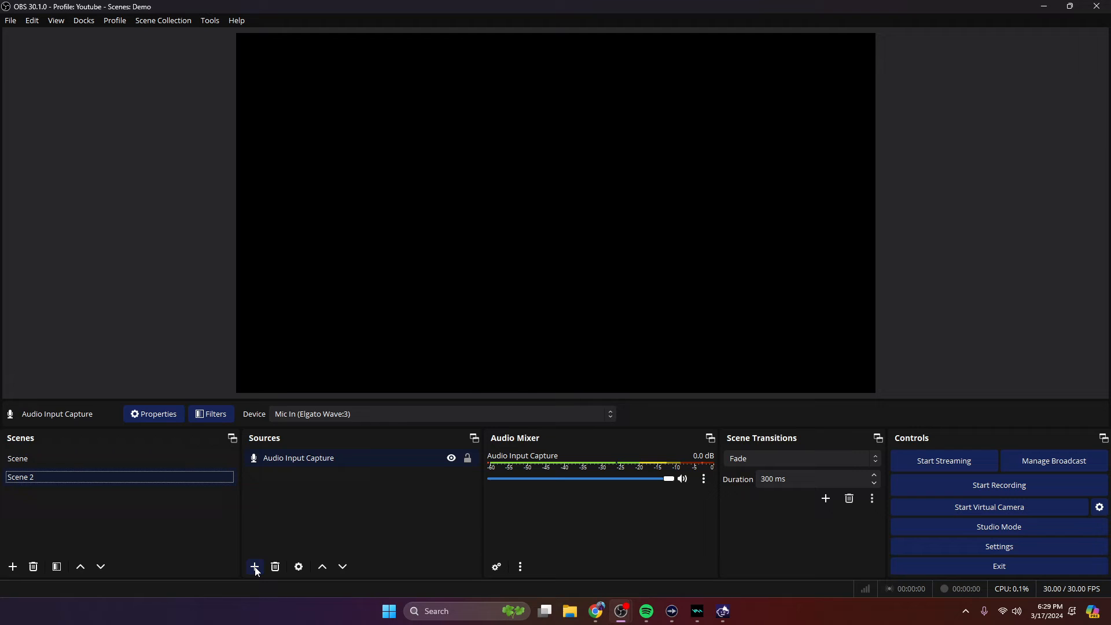
pyautogui.click(255, 566)
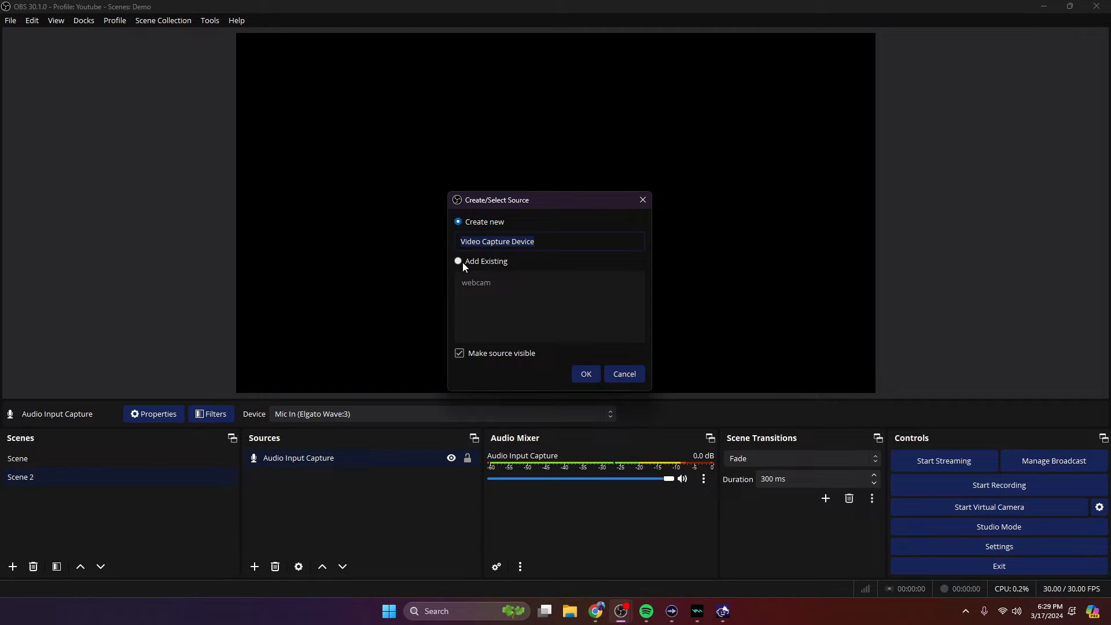
pyautogui.click(458, 261)
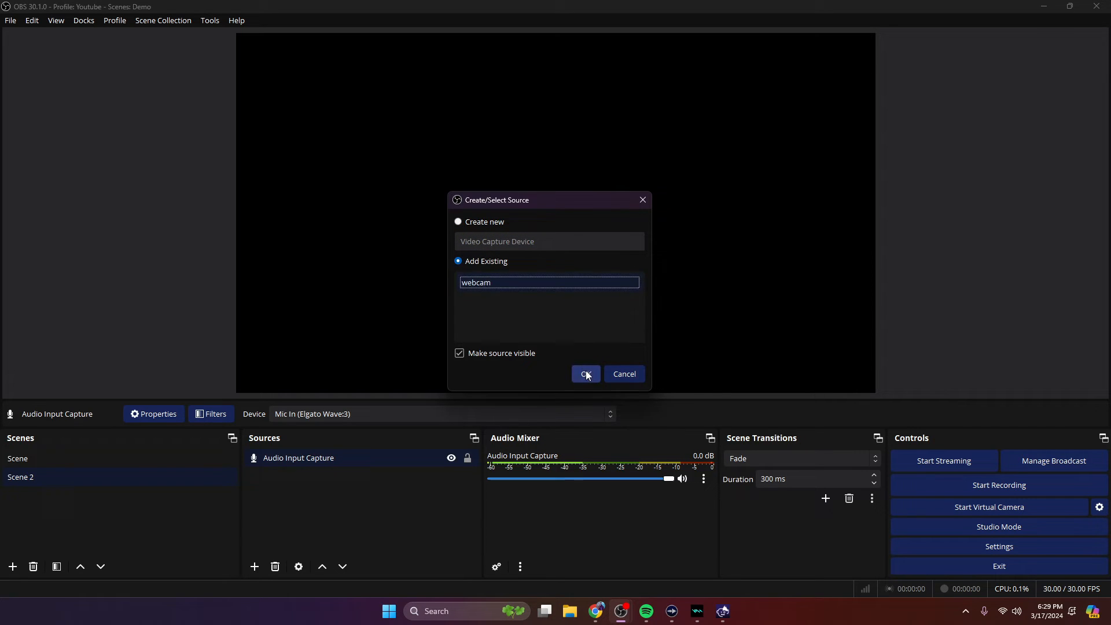
pyautogui.click(585, 374)
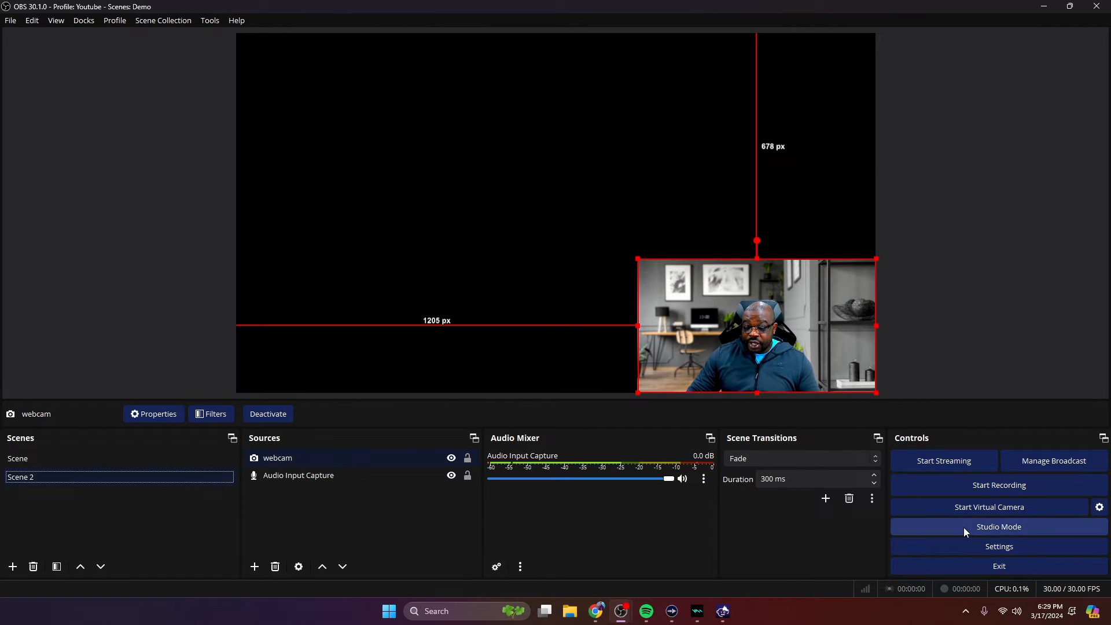
pyautogui.click(997, 526)
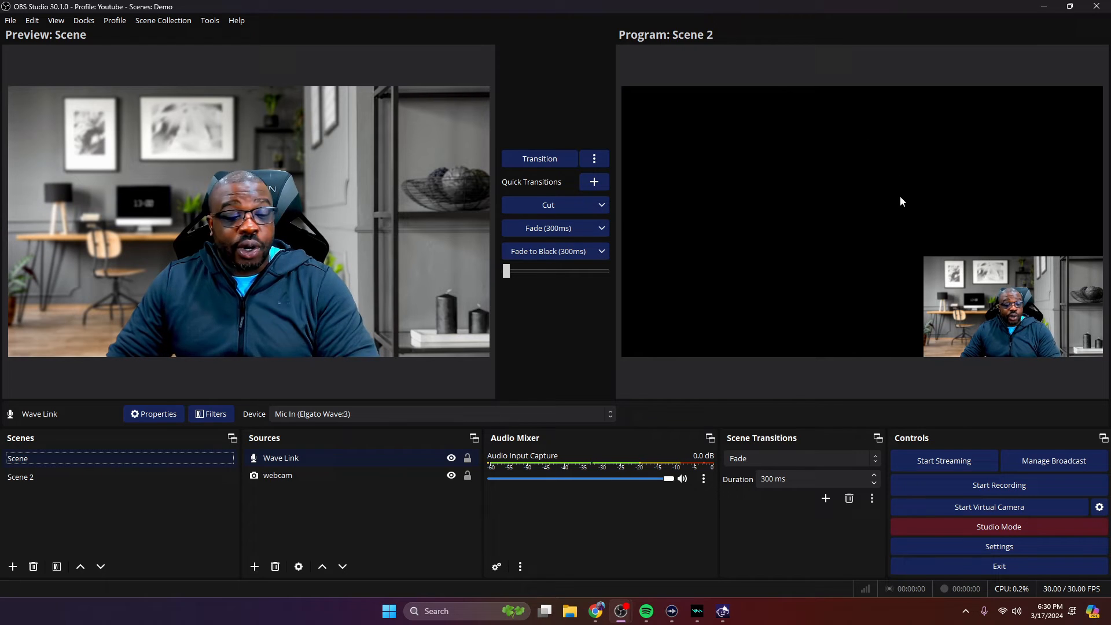
pyautogui.click(21, 477)
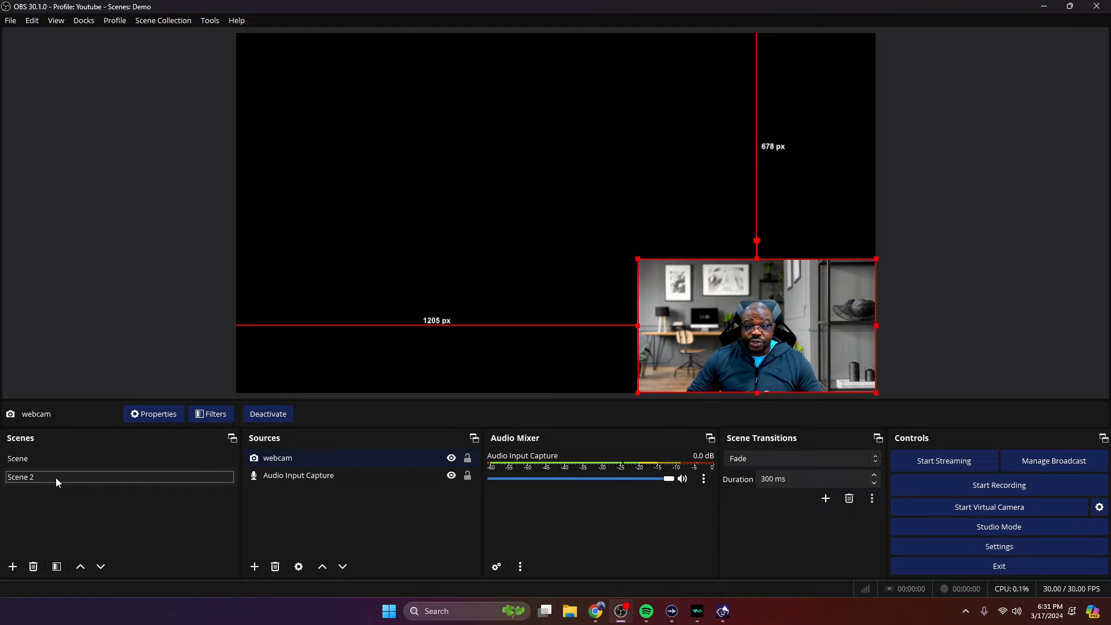
pyautogui.doubleClick(21, 475)
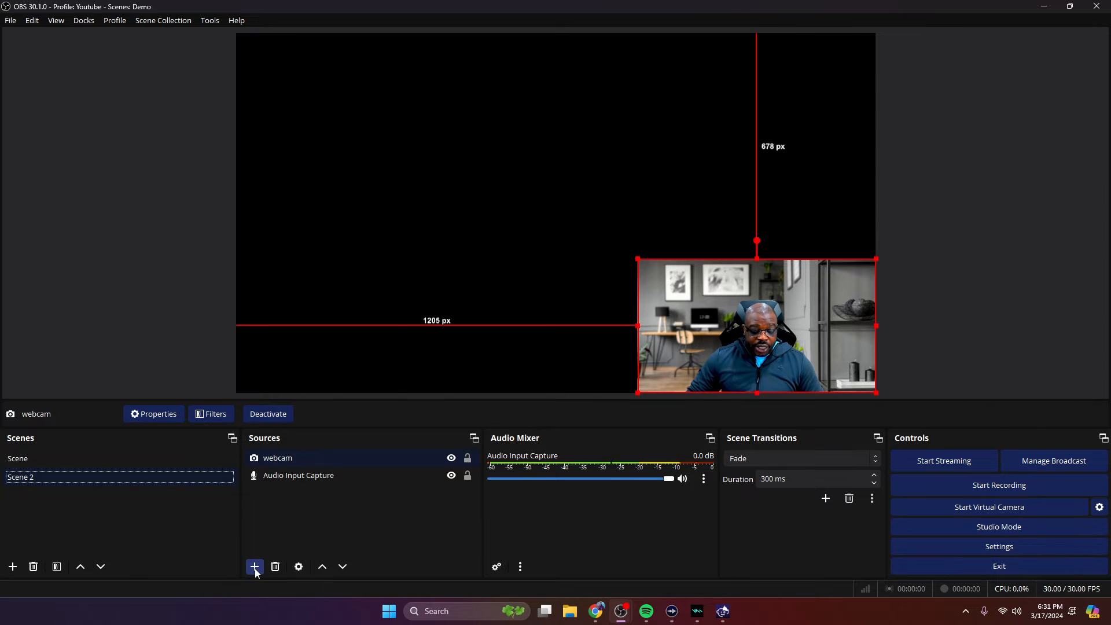
# Add a Window Capture source named Animaze capturing the [AnimazeDesktop.exe] window
pyautogui.click(253, 566)
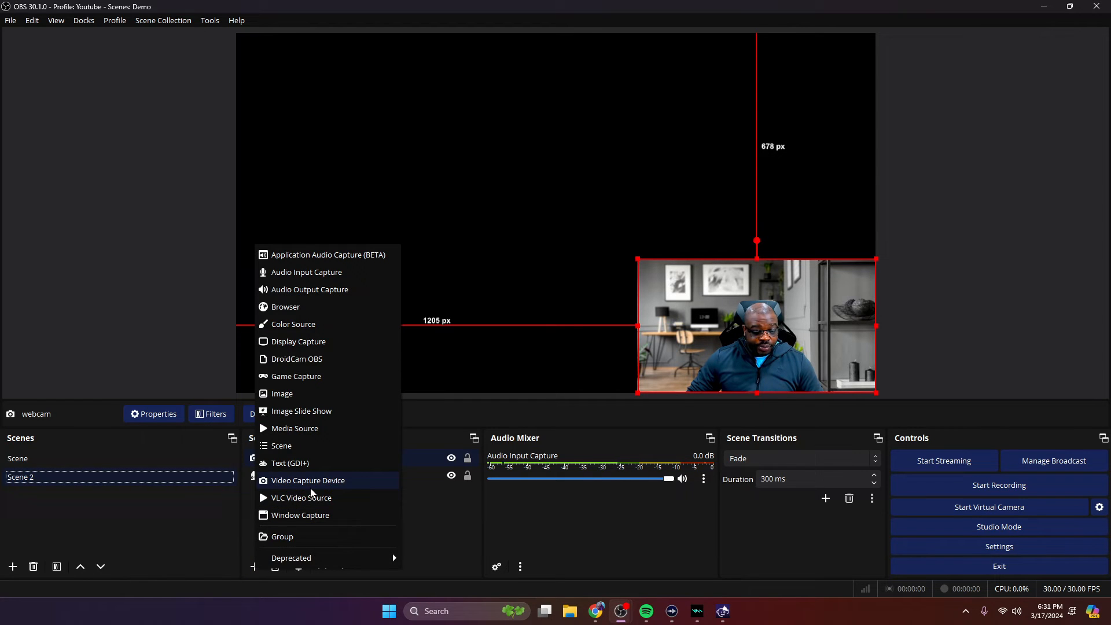
pyautogui.moveTo(300, 515)
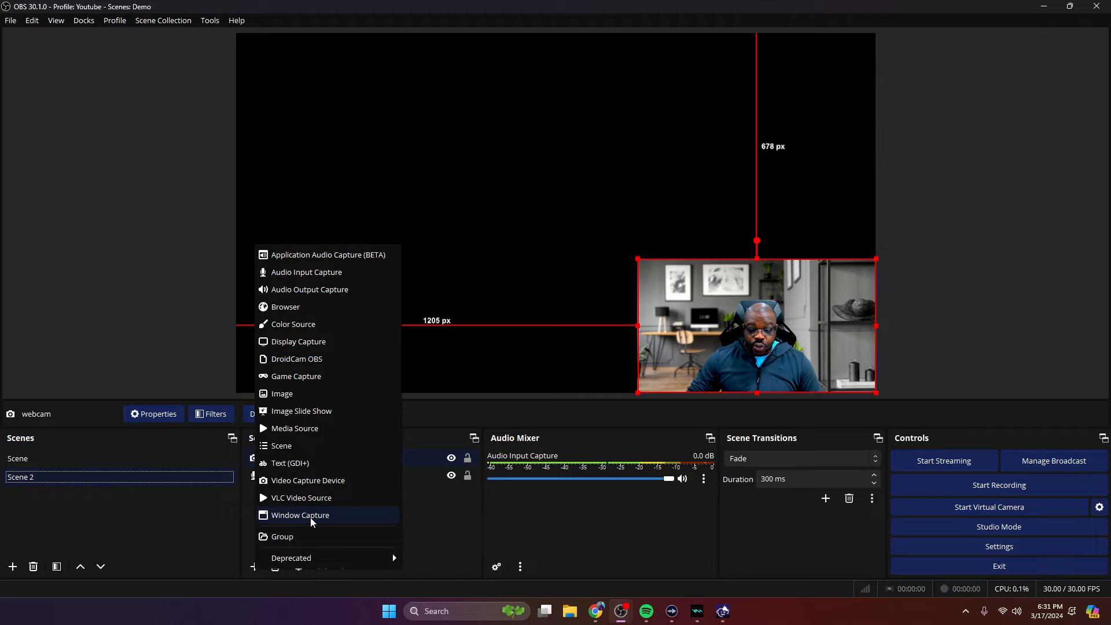
pyautogui.click(300, 515)
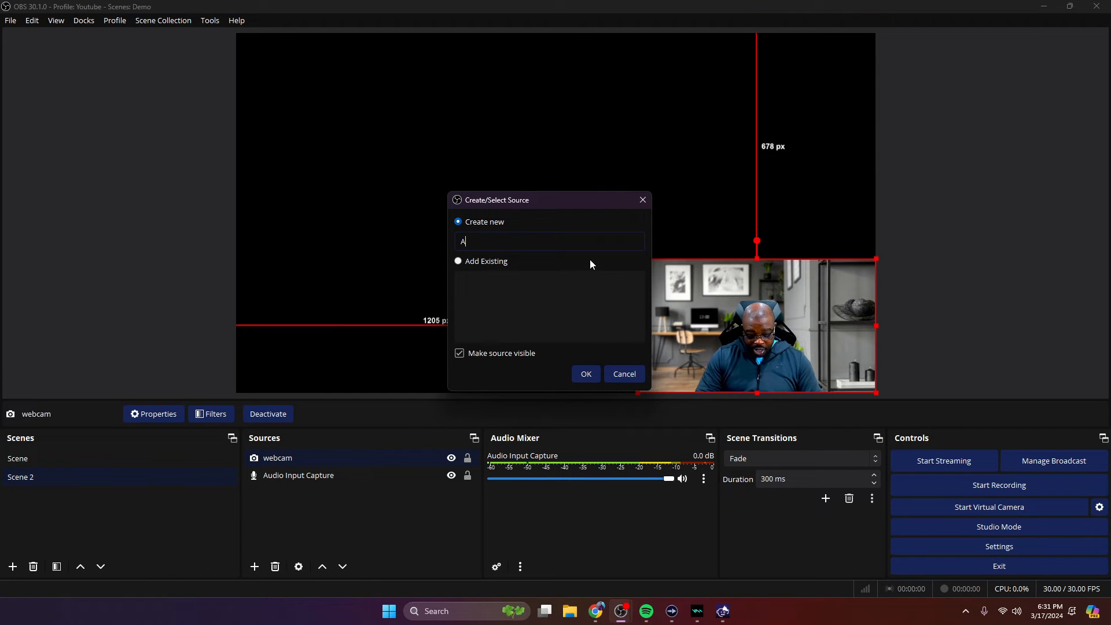
pyautogui.write('nimaze')
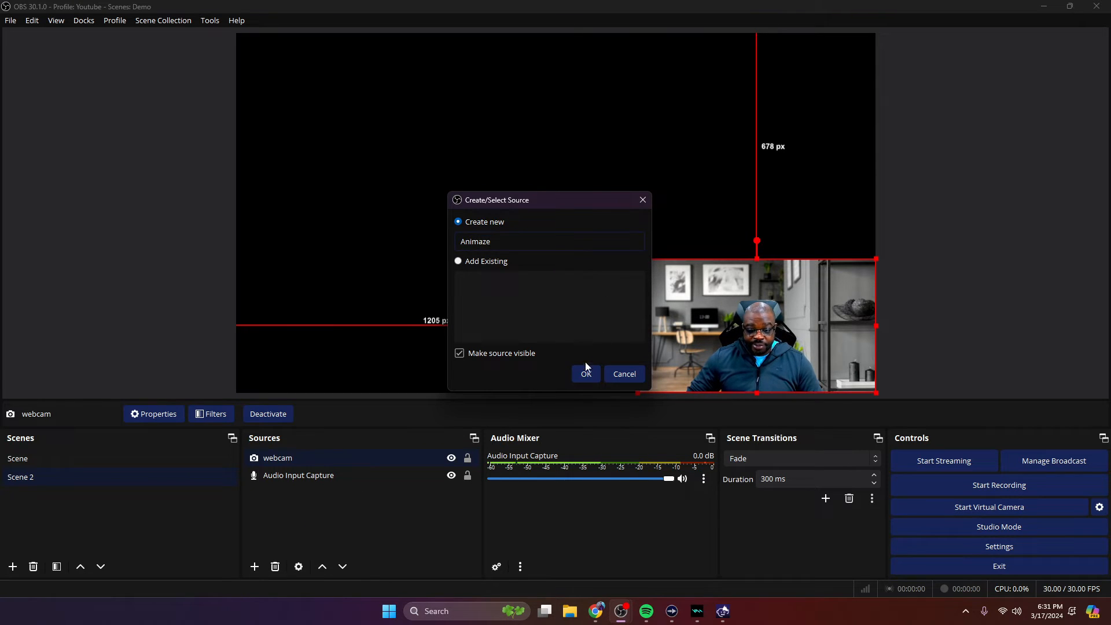
pyautogui.click(585, 373)
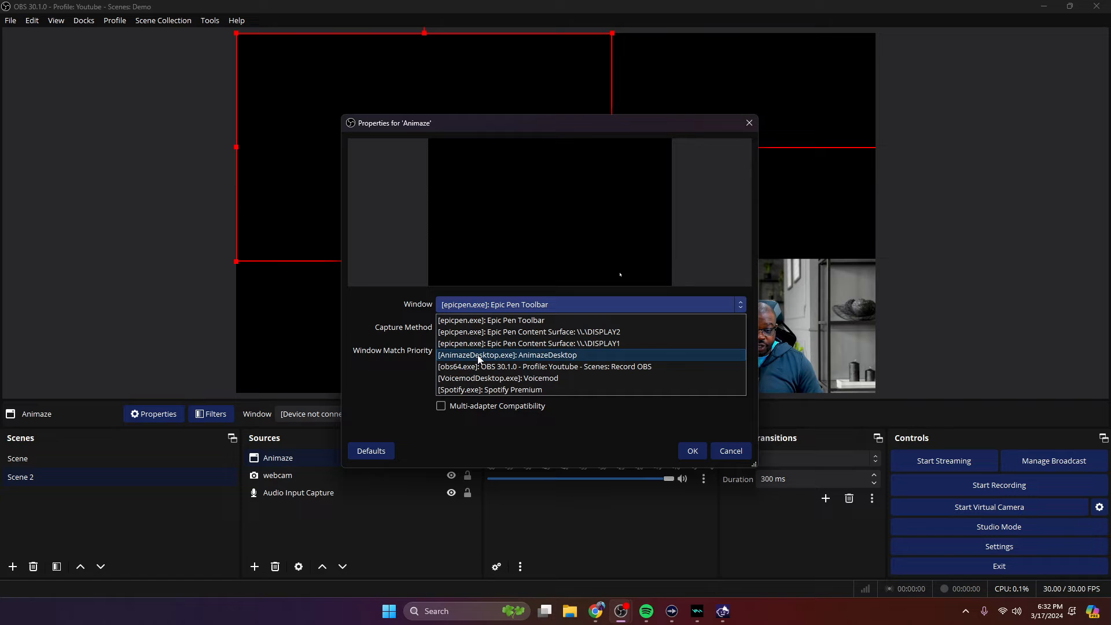
pyautogui.click(494, 305)
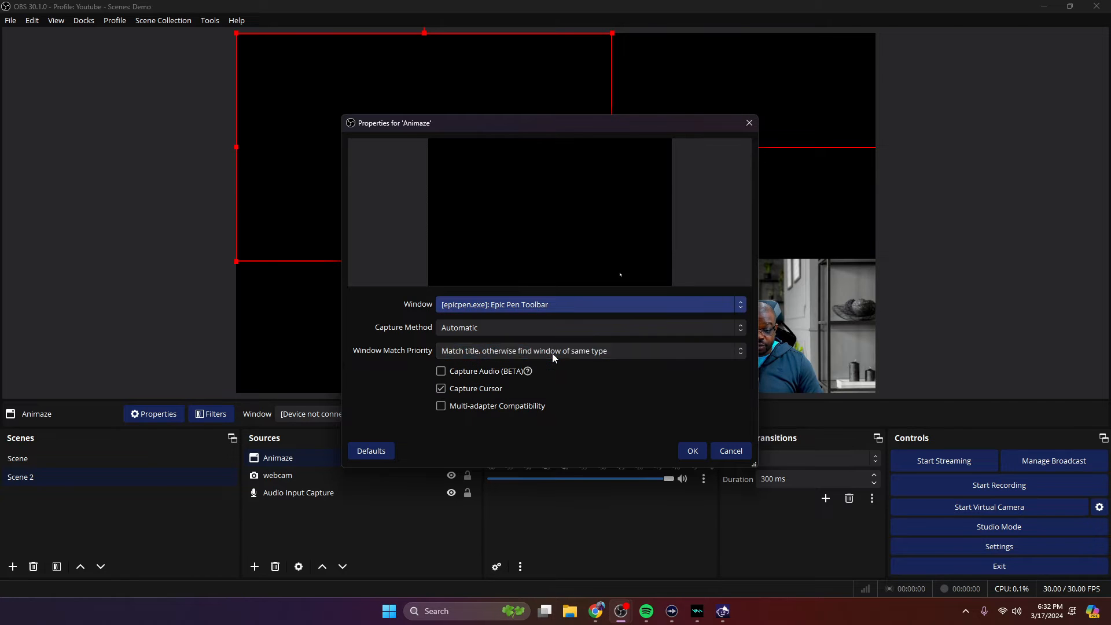
pyautogui.click(692, 450)
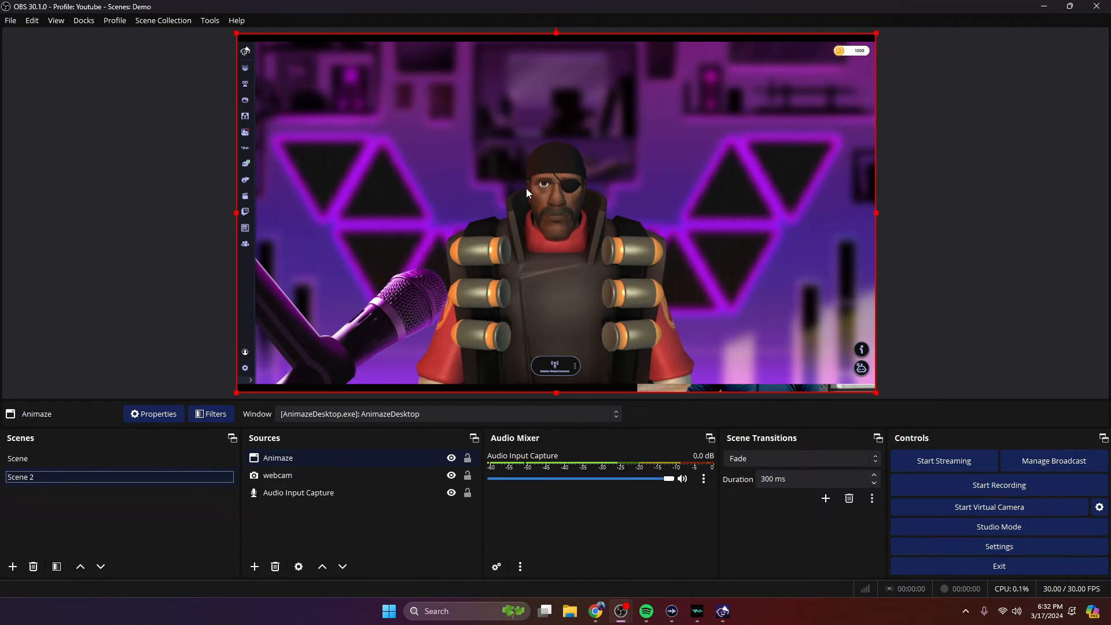
# Move the webcam layer above Animaze and shrink it into the lower-right corner as an inset
pyautogui.click(277, 474)
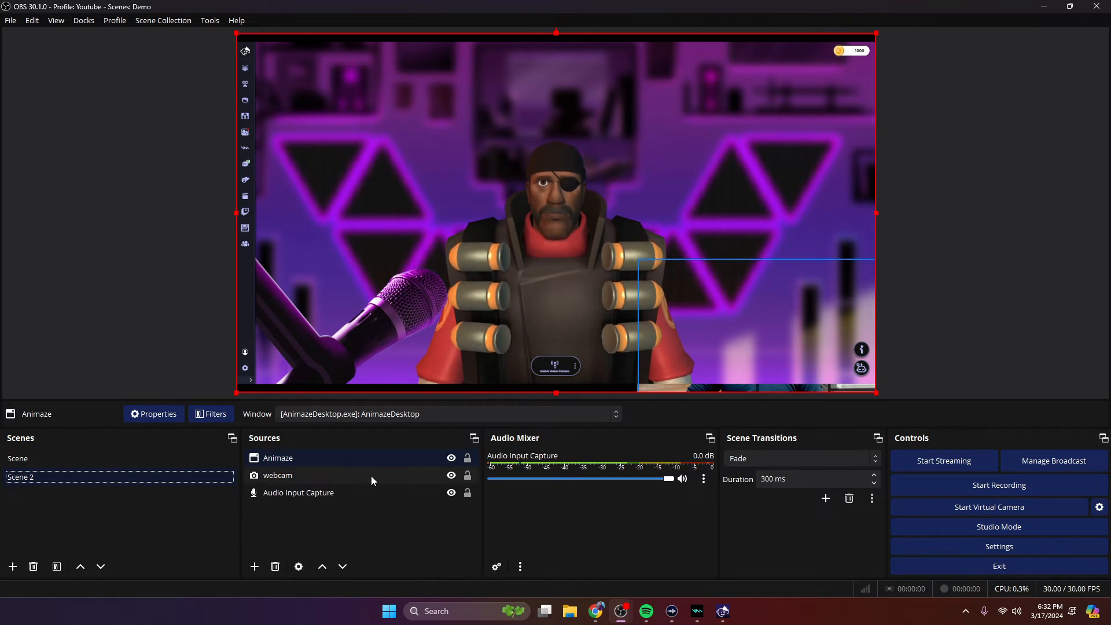
pyautogui.click(276, 474)
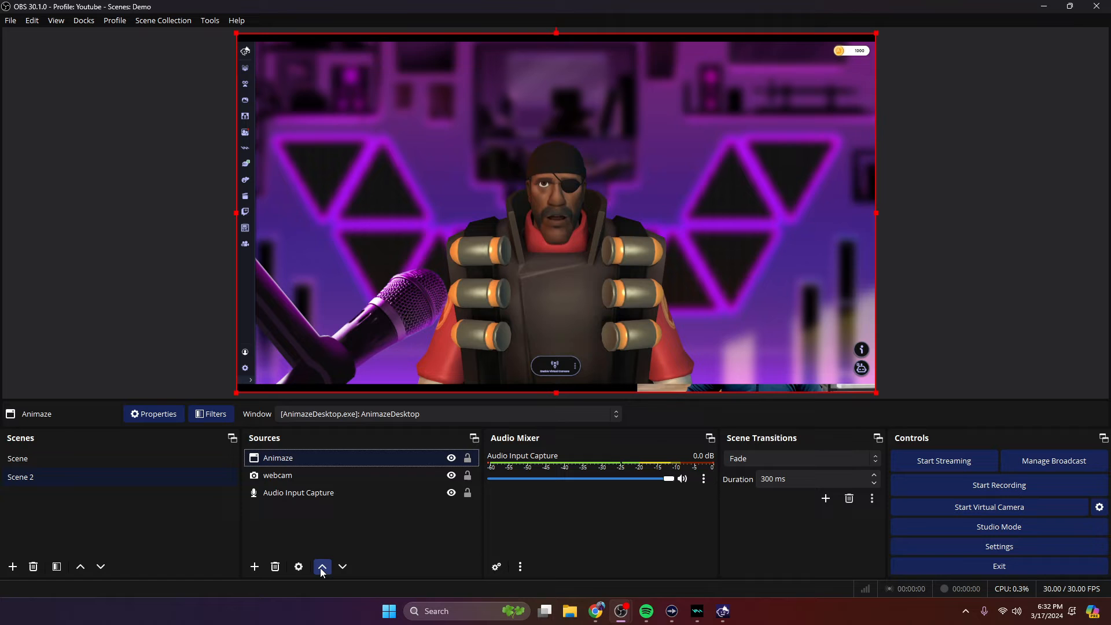
pyautogui.click(321, 566)
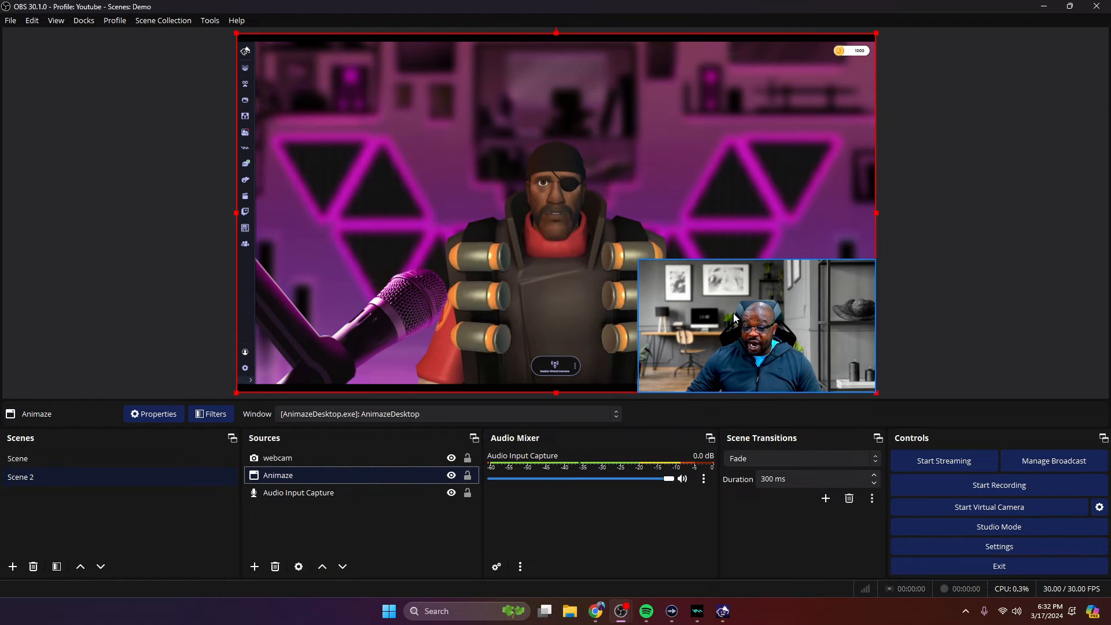
pyautogui.click(277, 458)
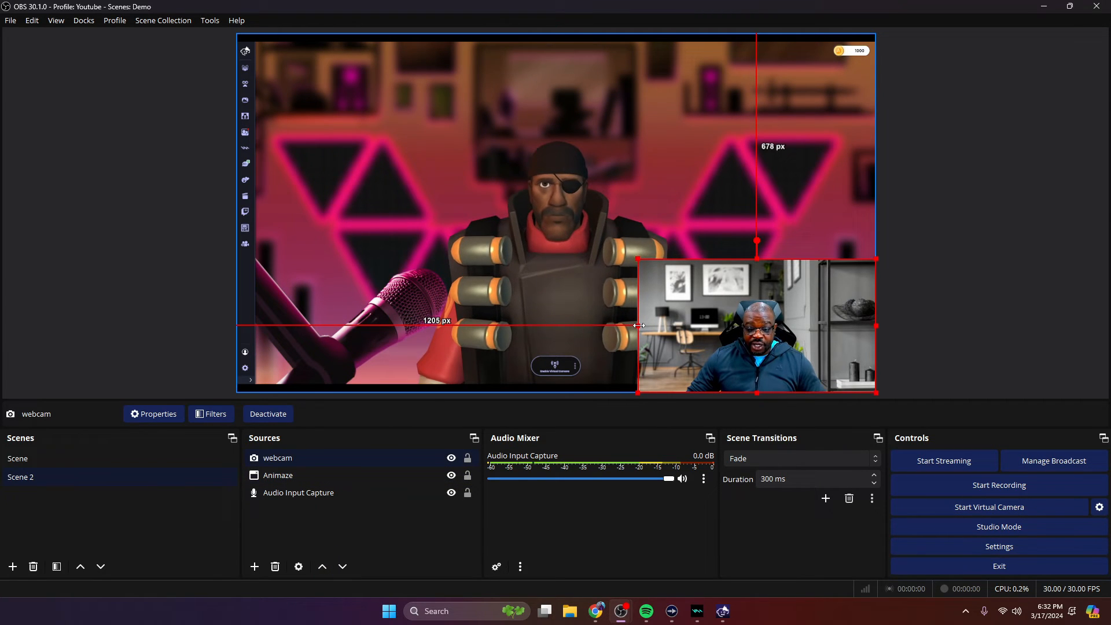
pyautogui.moveTo(638, 326); pyautogui.dragTo(682, 330)
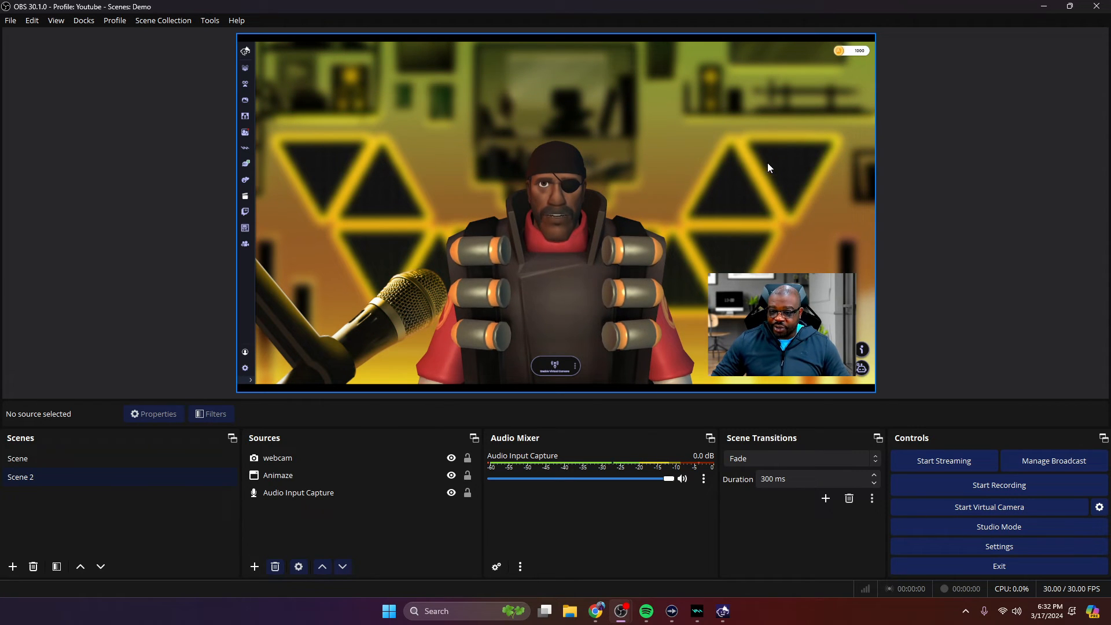
pyautogui.rightClick(769, 168)
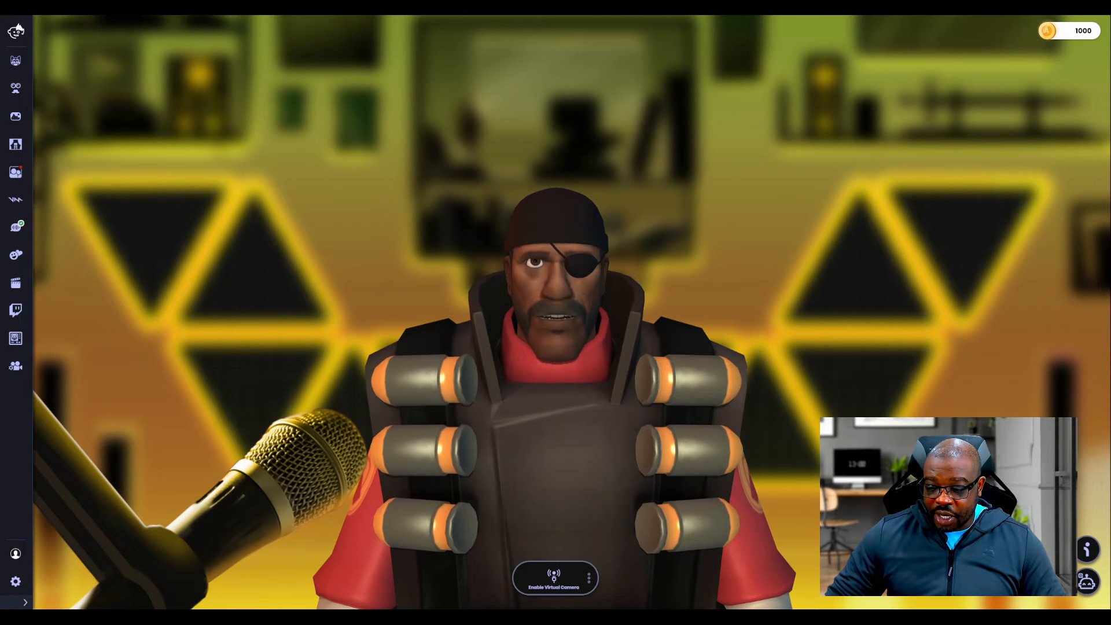
# Show Animaze's Webcam settings with OBS Virtual Camera as input, then return to OBS
pyautogui.click(15, 581)
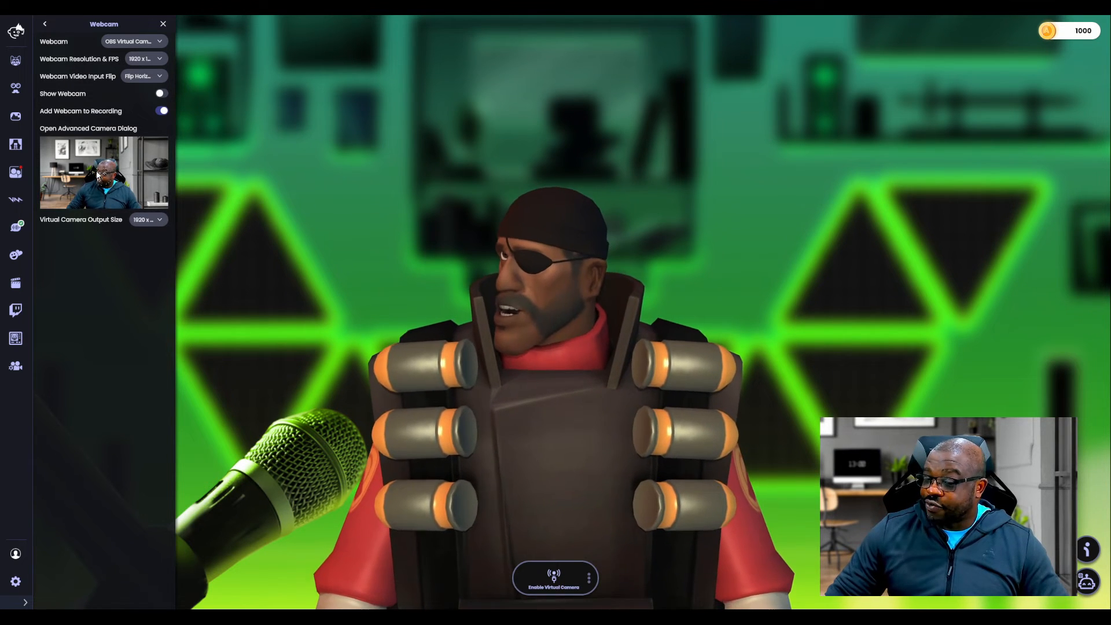
pyautogui.moveTo(831, 206)
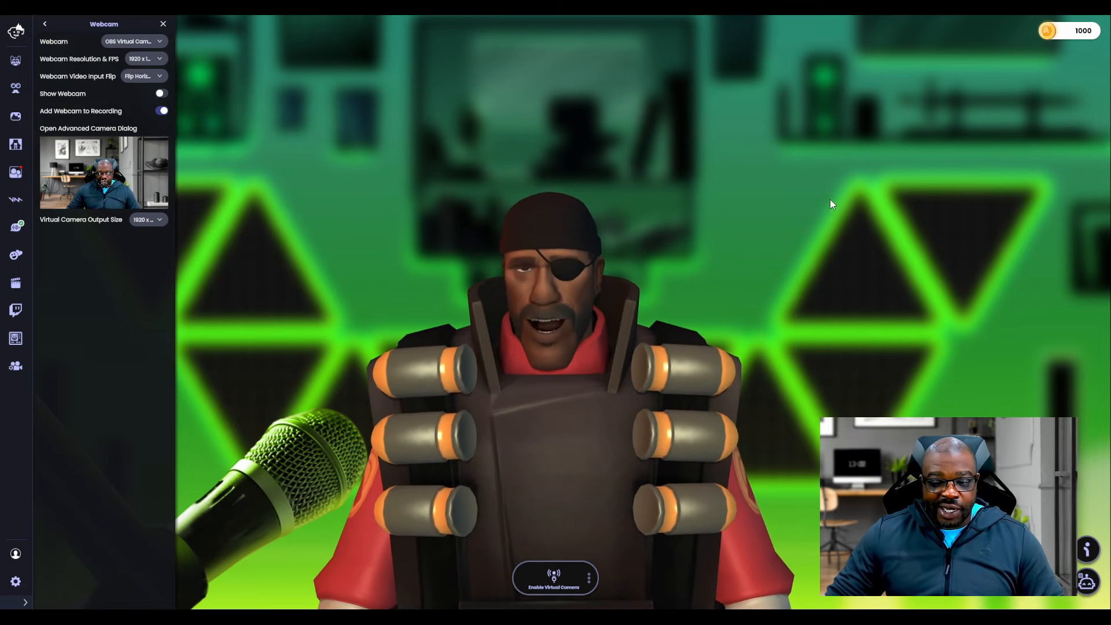
pyautogui.rightClick(831, 205)
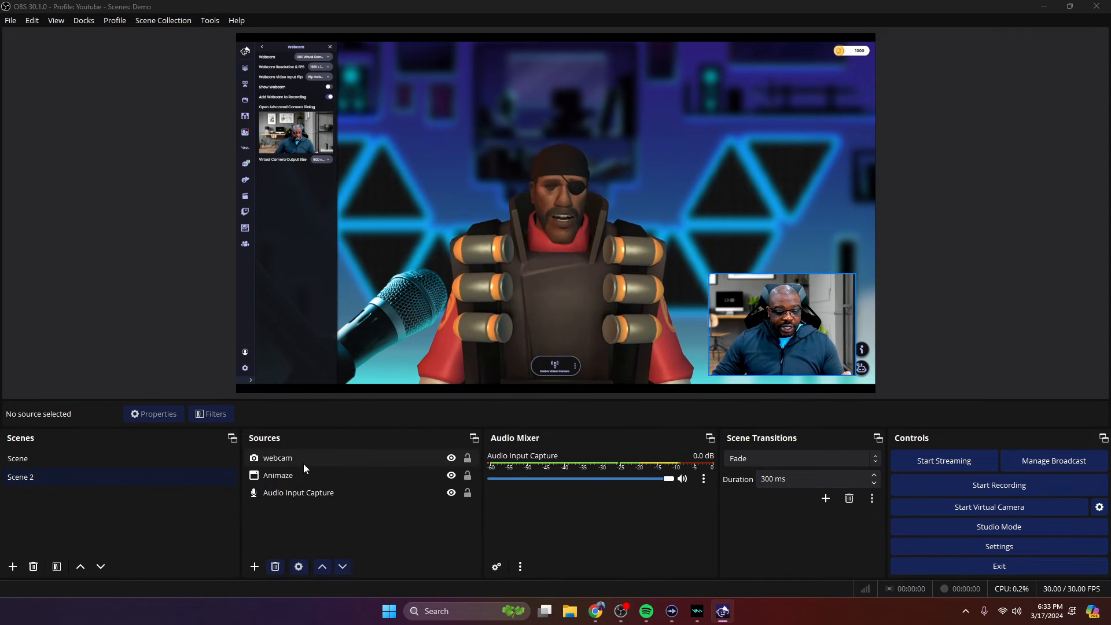
# Rename Scene 2 to App-Animaze and Scene to Main Camera, comparing them in Studio Mode
pyautogui.click(277, 457)
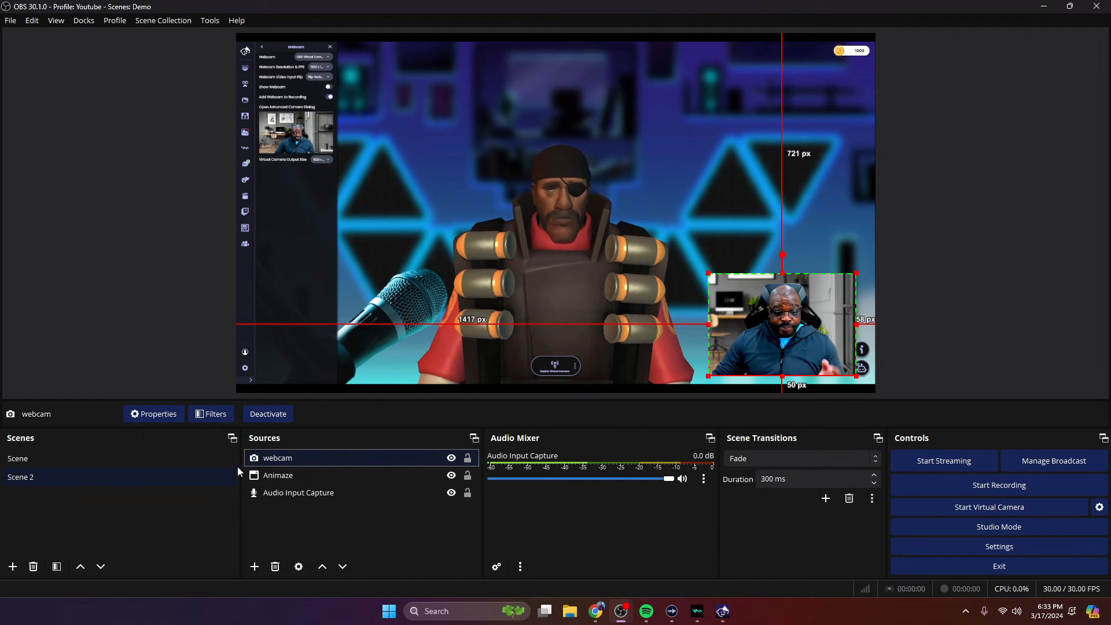
pyautogui.rightClick(21, 475)
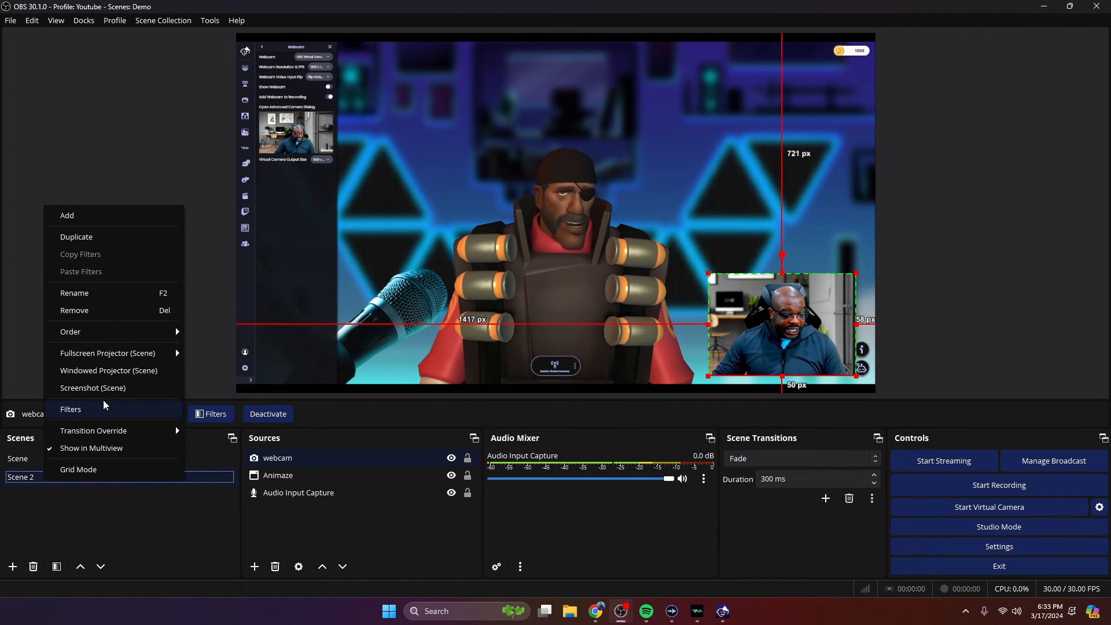
pyautogui.click(99, 296)
pyautogui.write('App-Animaze')
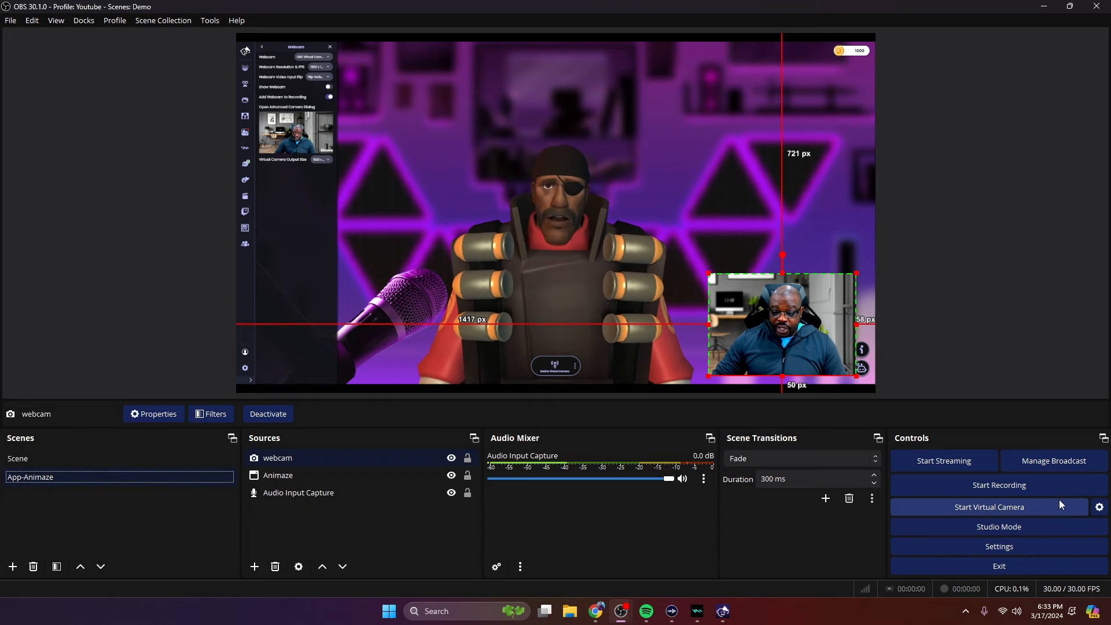
pyautogui.click(999, 526)
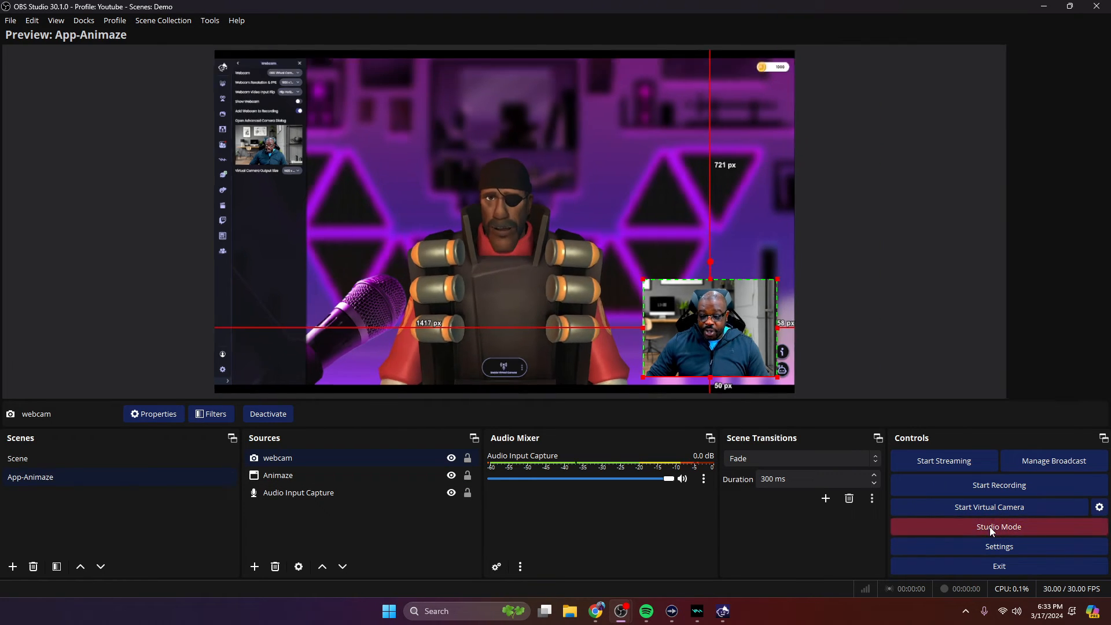
pyautogui.click(999, 527)
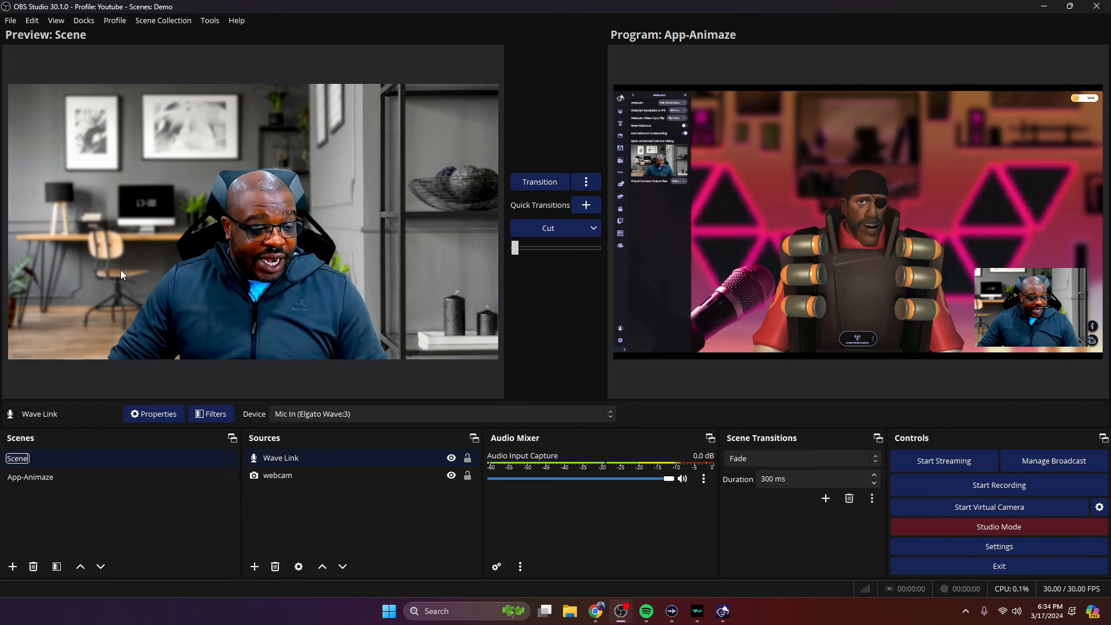
pyautogui.doubleClick(17, 459)
pyautogui.write('Main Camera')
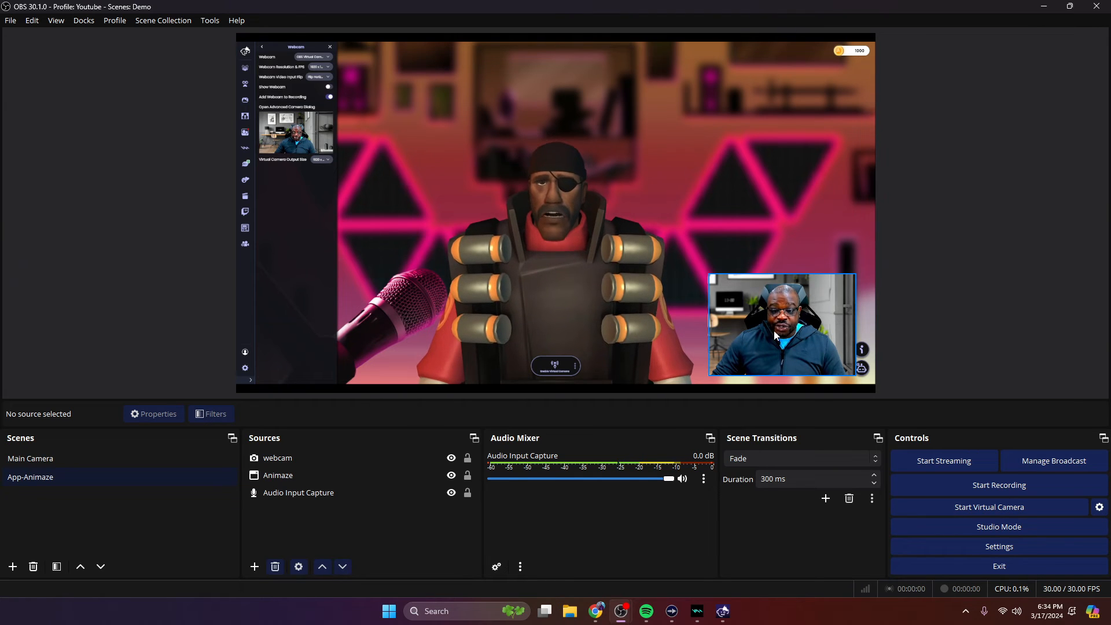
# Mask the webcam with an Image Mask/Blend filter, Alpha Mask (Alpha Channel), using blue-circle.png
pyautogui.click(210, 414)
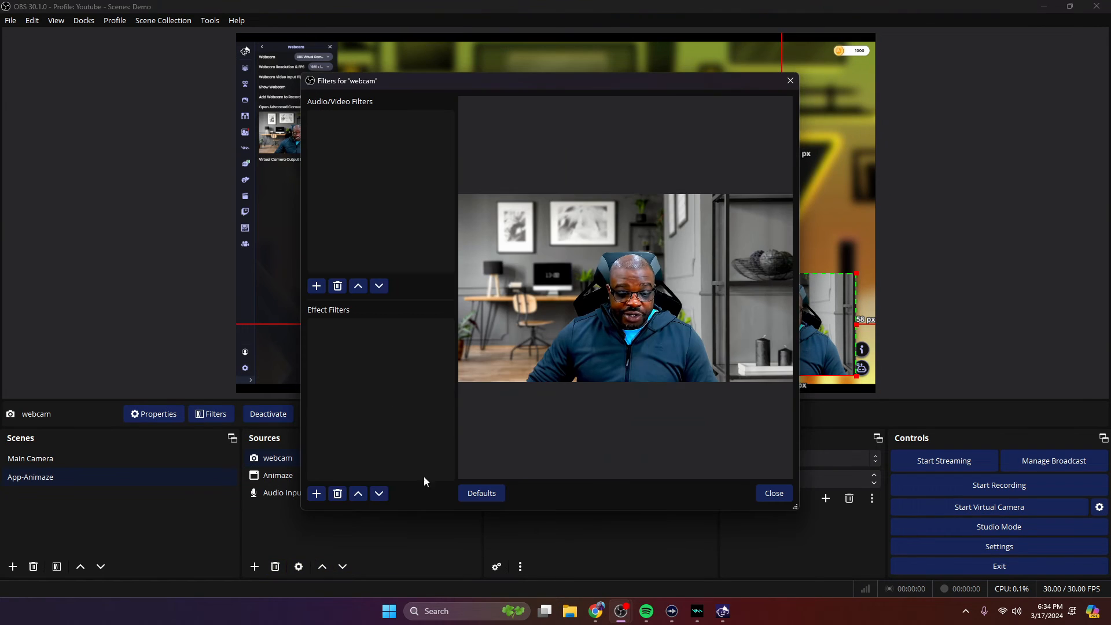
pyautogui.click(316, 494)
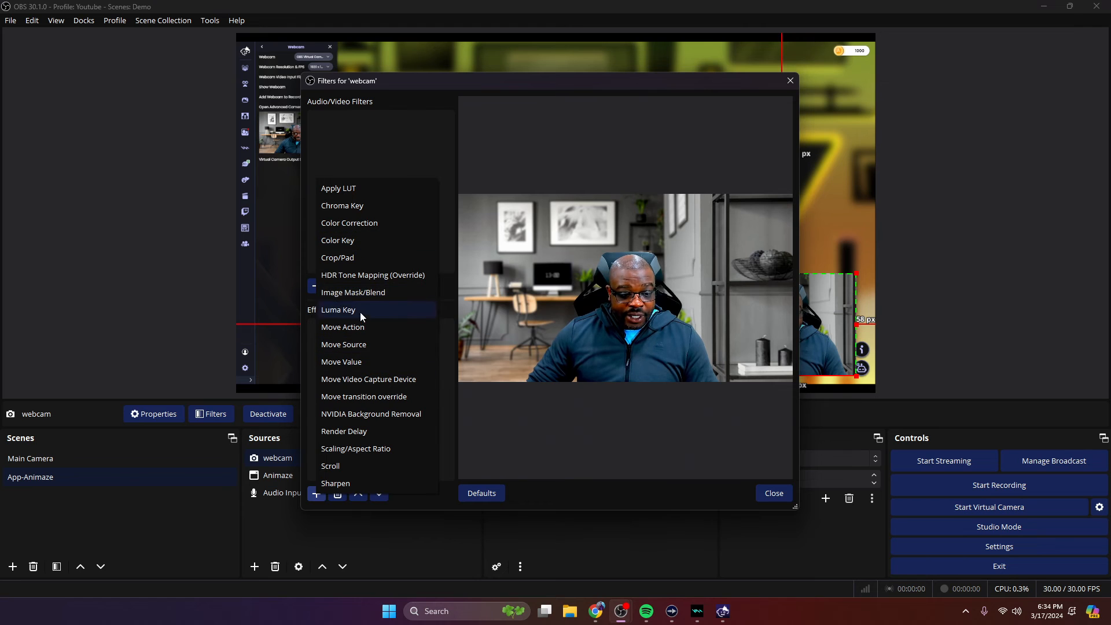
pyautogui.click(353, 292)
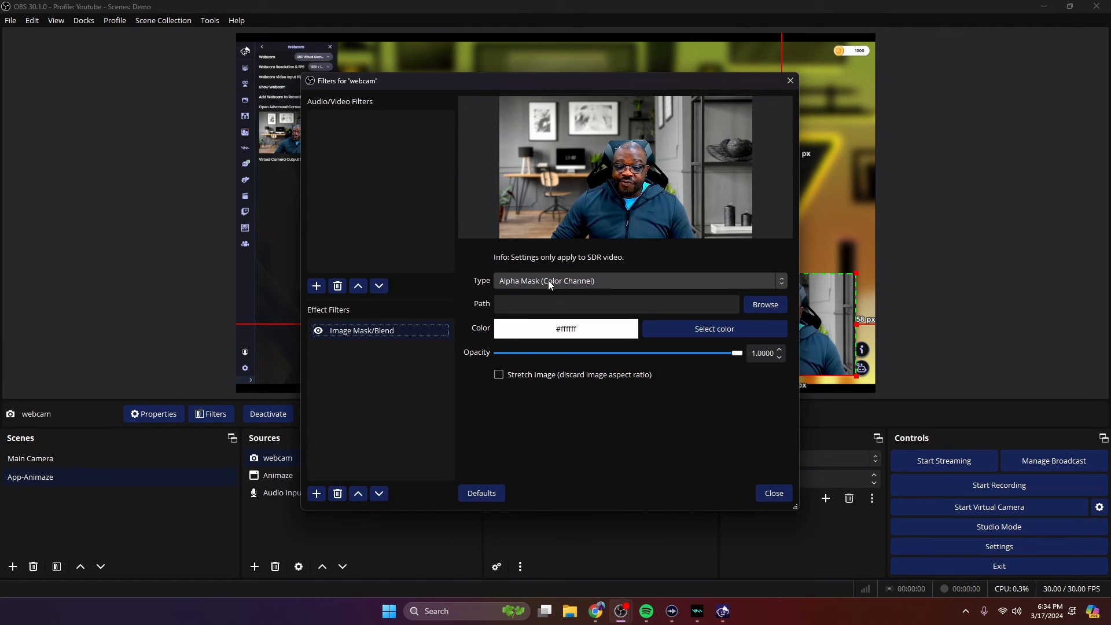
pyautogui.click(637, 280)
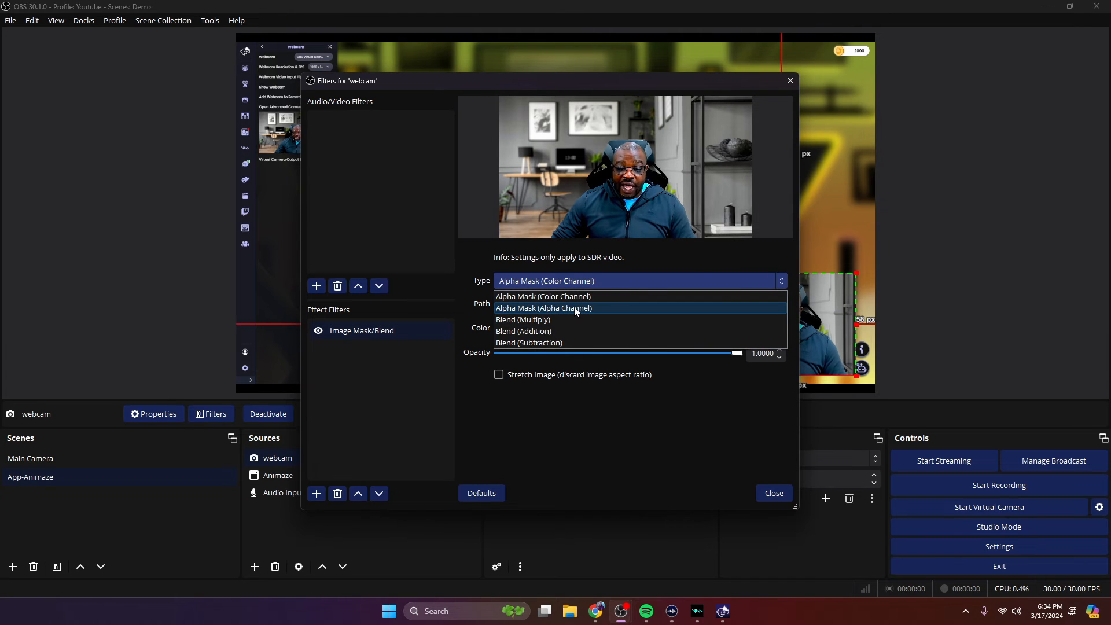
pyautogui.click(544, 308)
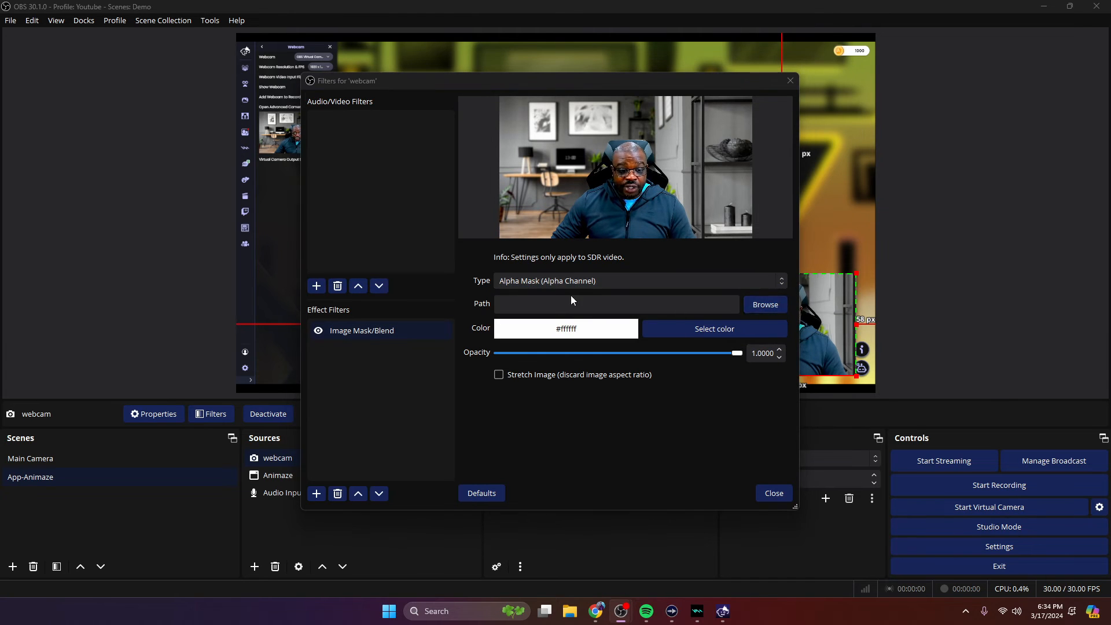
pyautogui.click(765, 305)
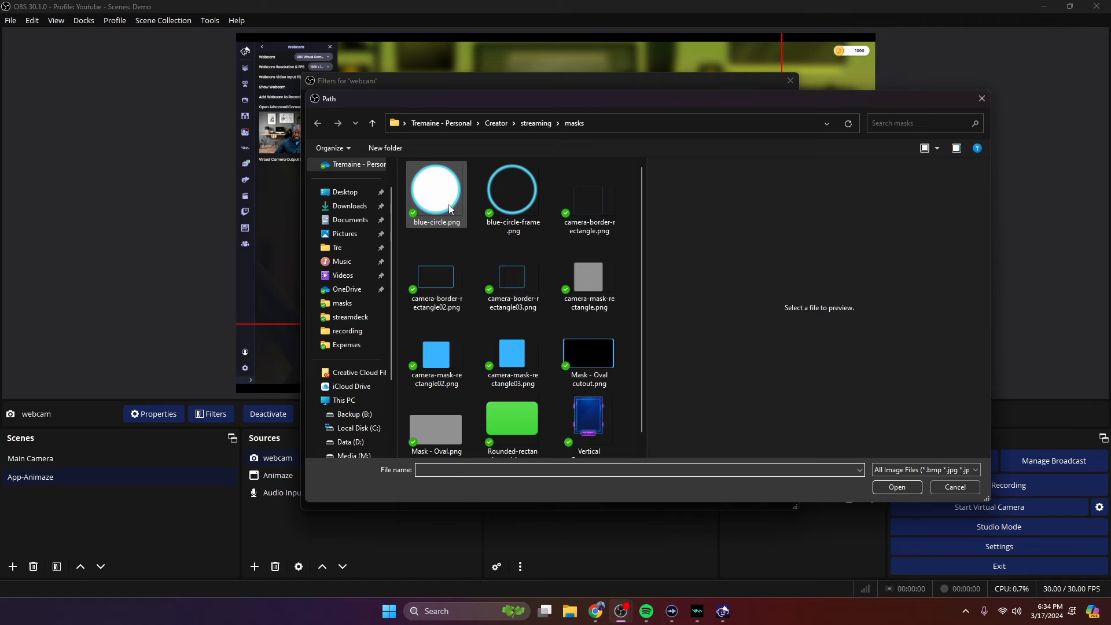
pyautogui.click(435, 188)
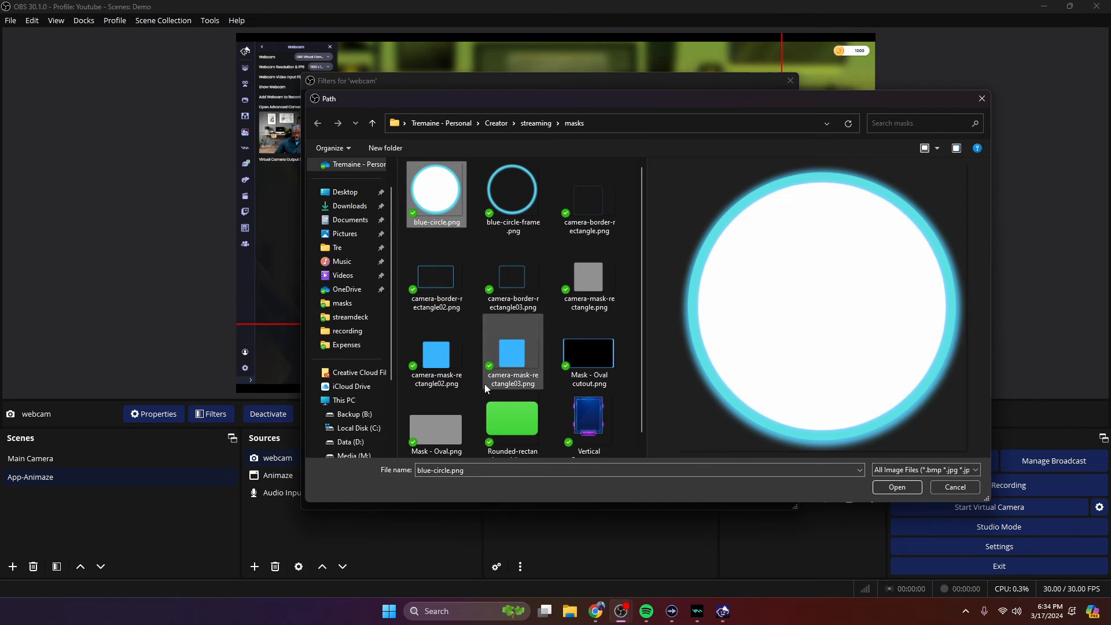
pyautogui.click(896, 487)
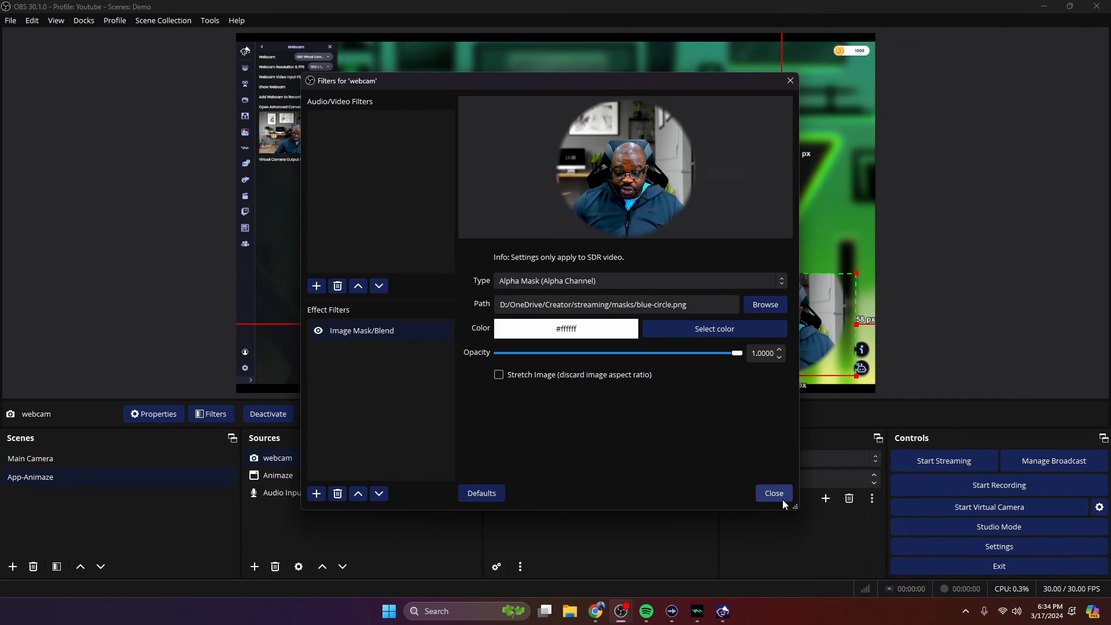
pyautogui.click(773, 493)
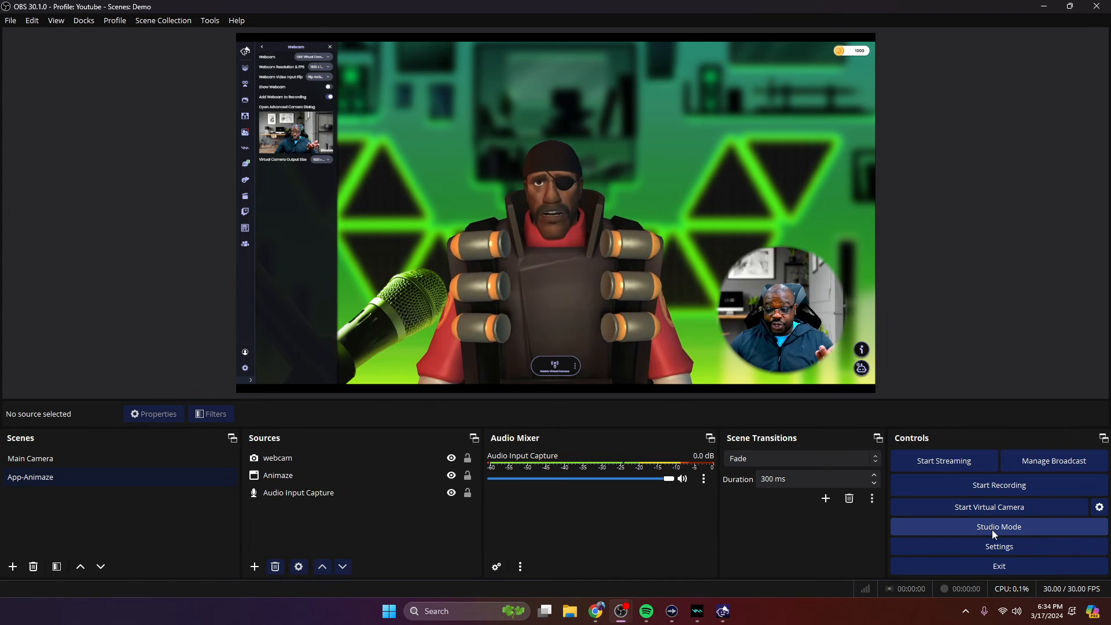
# Switch to the two-pane Studio Mode layout to see the circular inset in both scenes
pyautogui.click(996, 526)
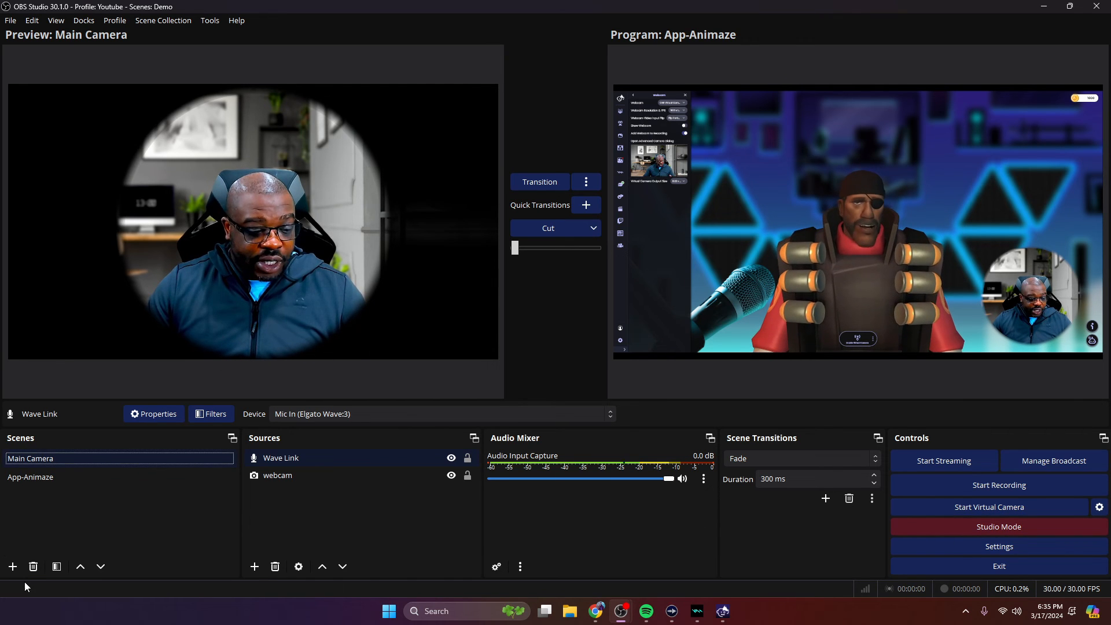
# Add two scenes named 'Main Camera / w Mask' and '----------Overlays'
pyautogui.click(12, 565)
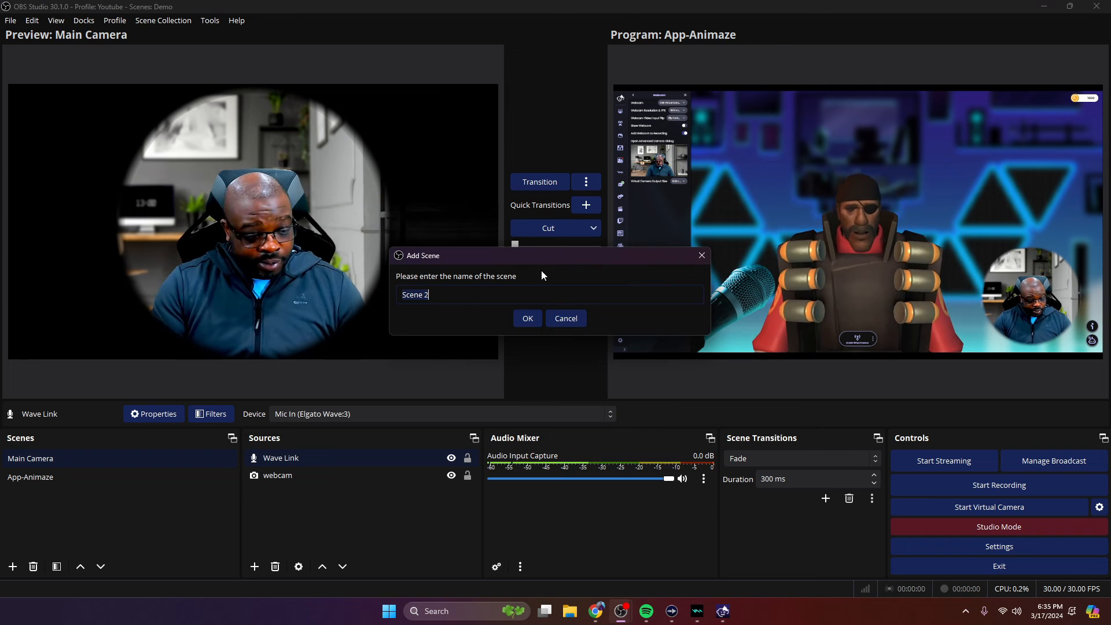
pyautogui.write('Main Camera / w')
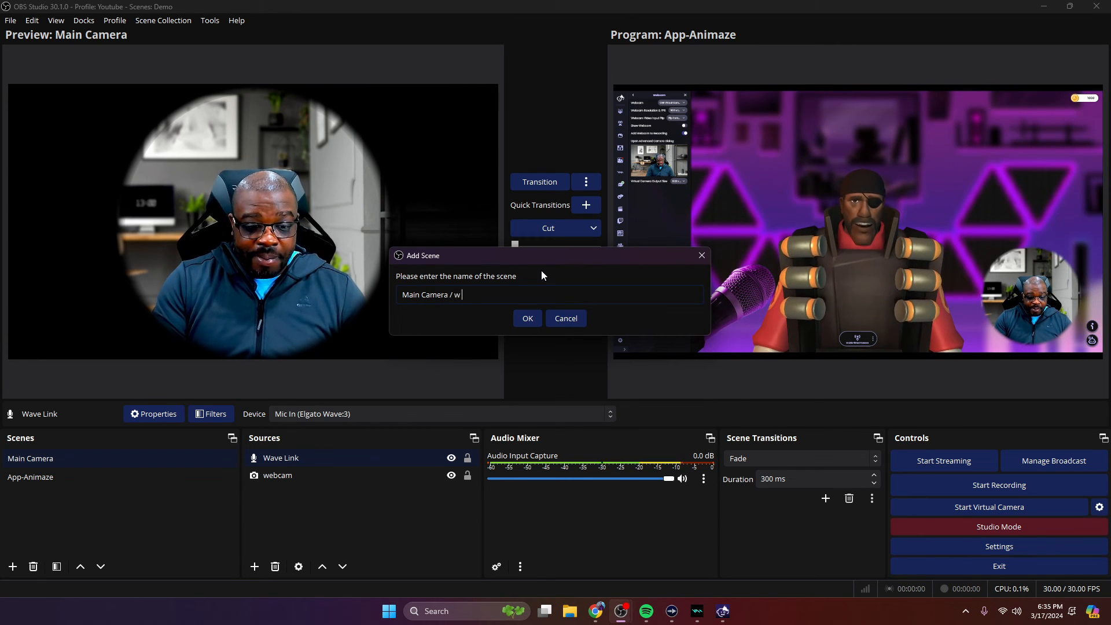
pyautogui.click(527, 319)
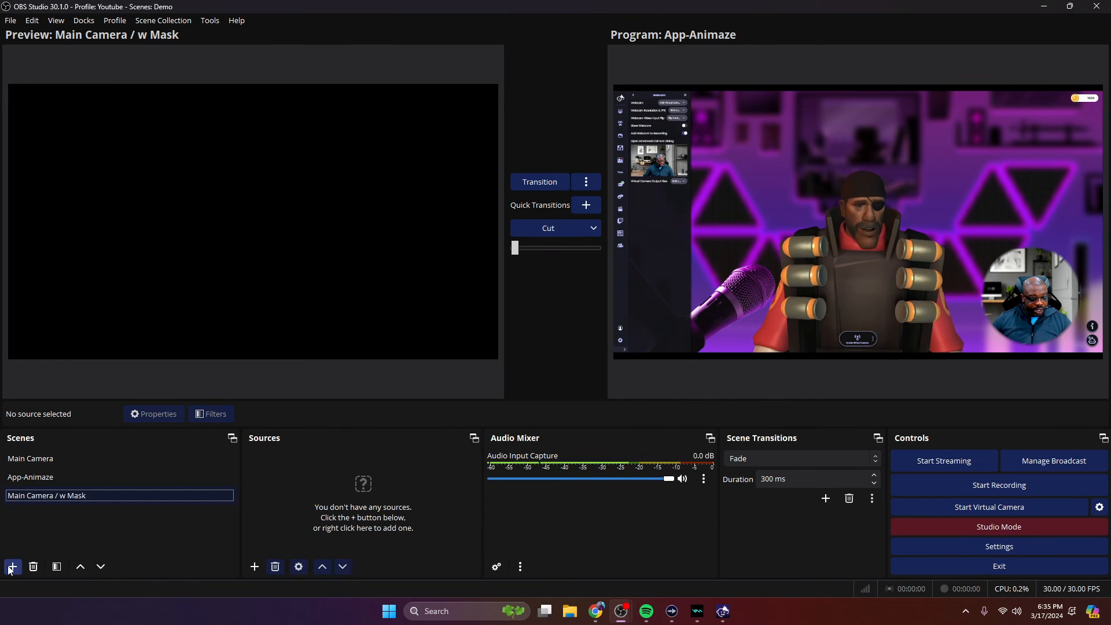
pyautogui.click(11, 566)
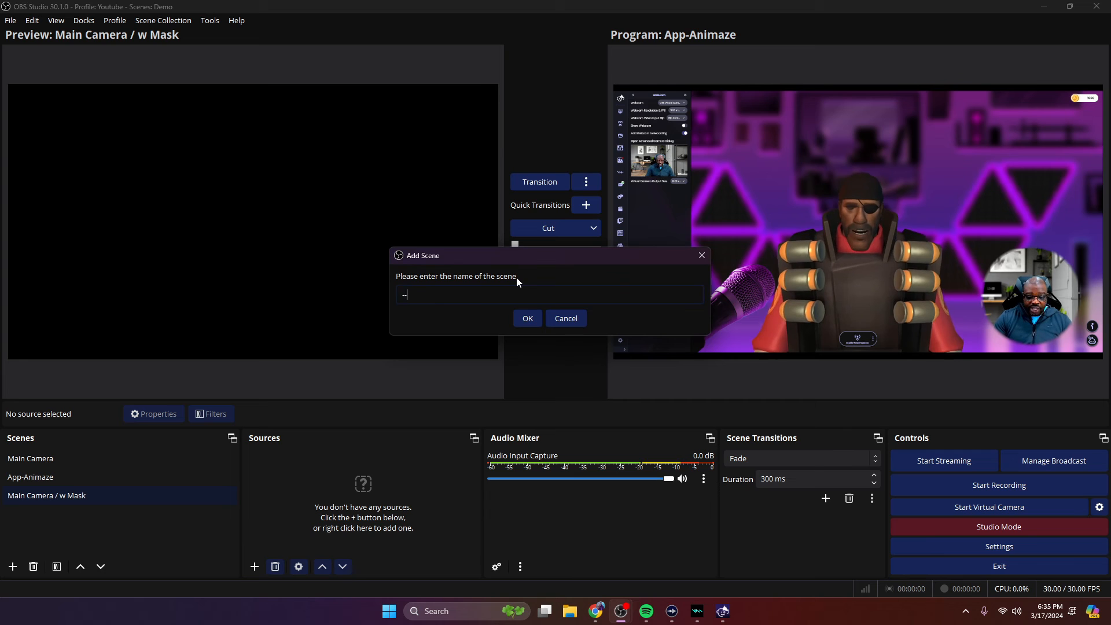
pyautogui.write('-----------')
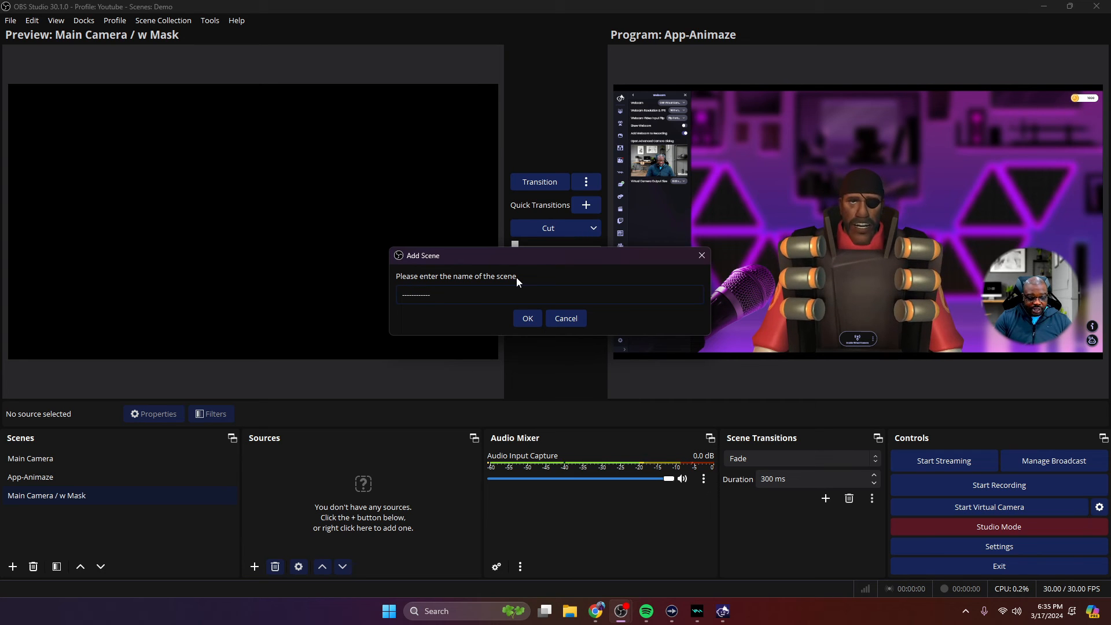
pyautogui.write('Overlays')
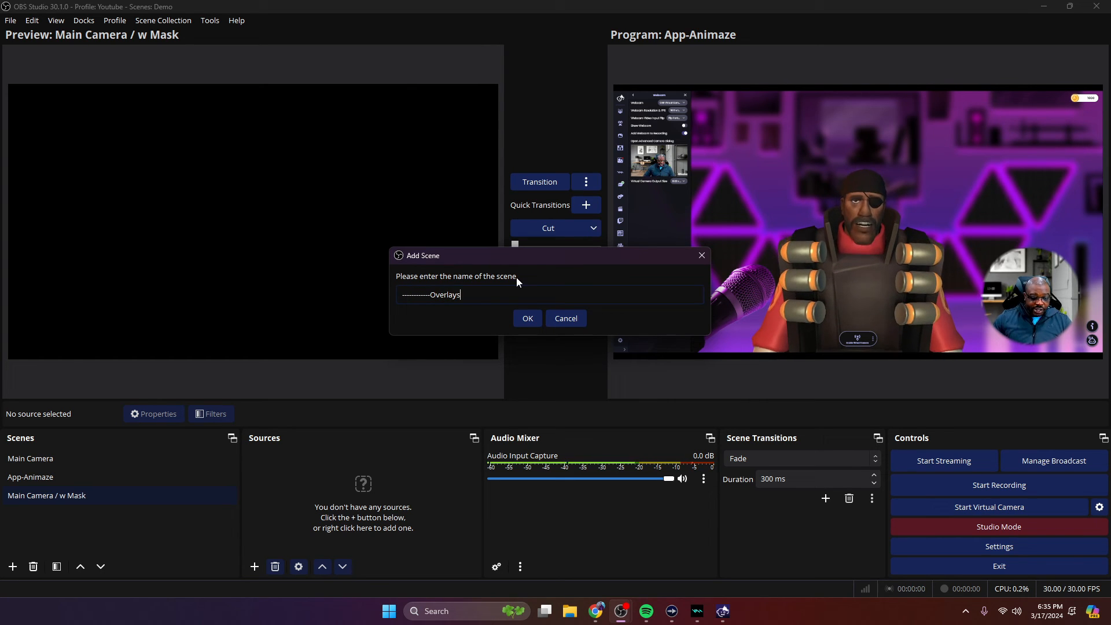
pyautogui.click(526, 318)
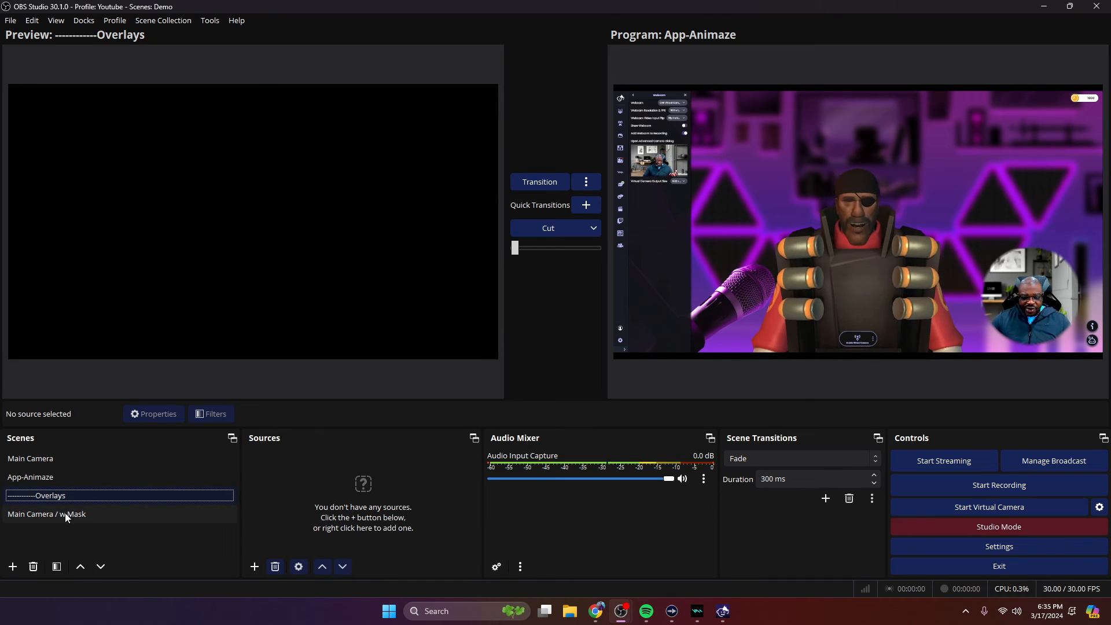
# Nest the existing Main Camera scene as a source in Main Camera / w Mask, then select the webcam source in App-Animaze
pyautogui.click(46, 513)
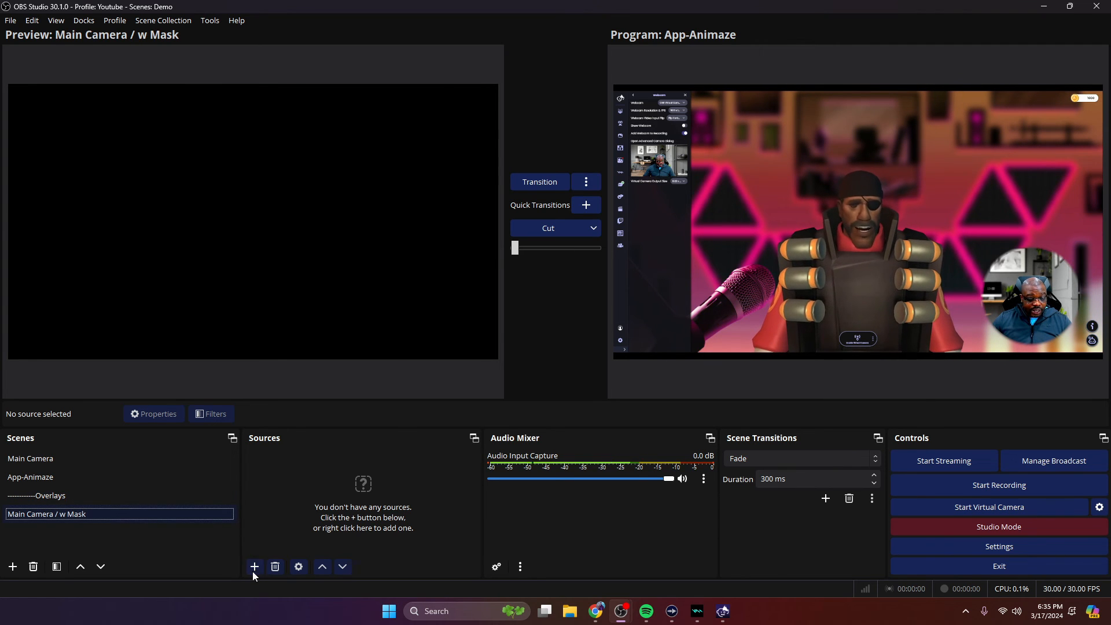
pyautogui.click(253, 565)
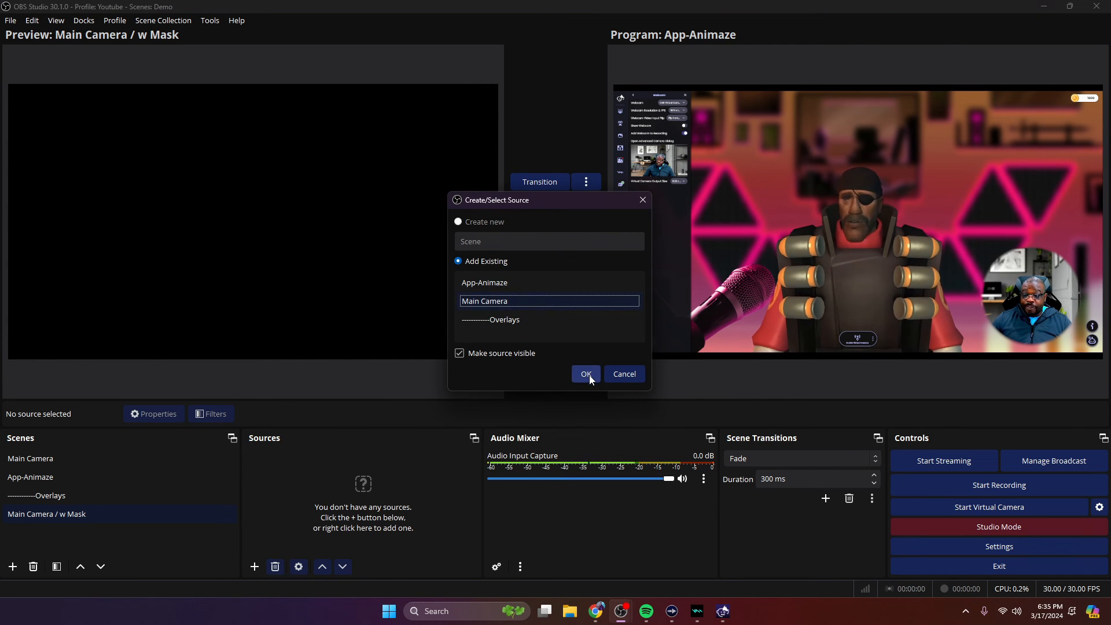
pyautogui.click(585, 374)
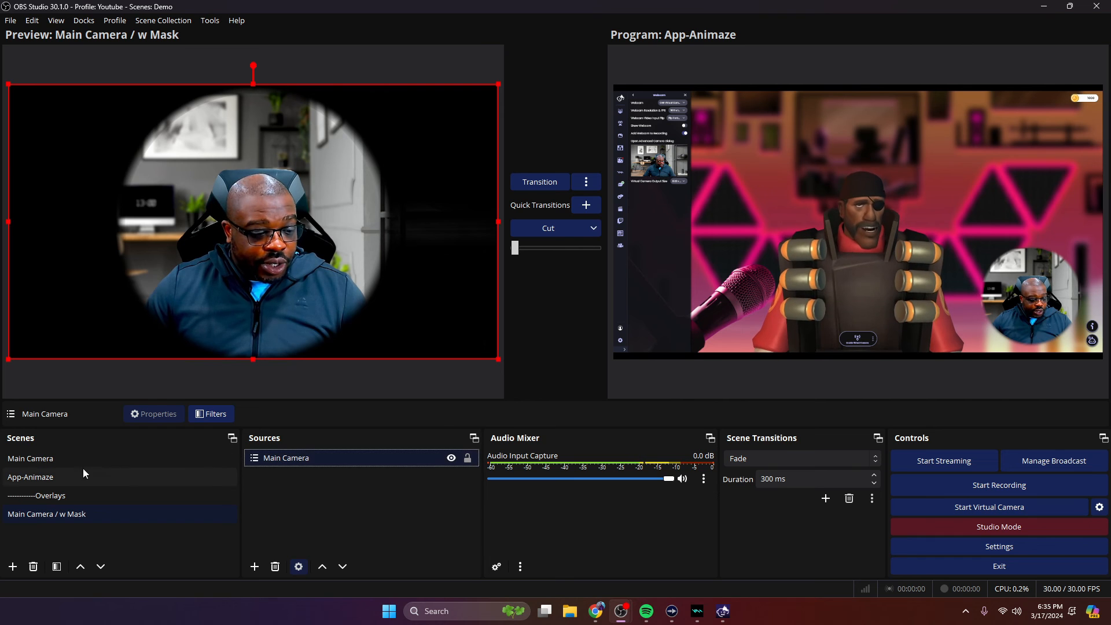
pyautogui.click(31, 477)
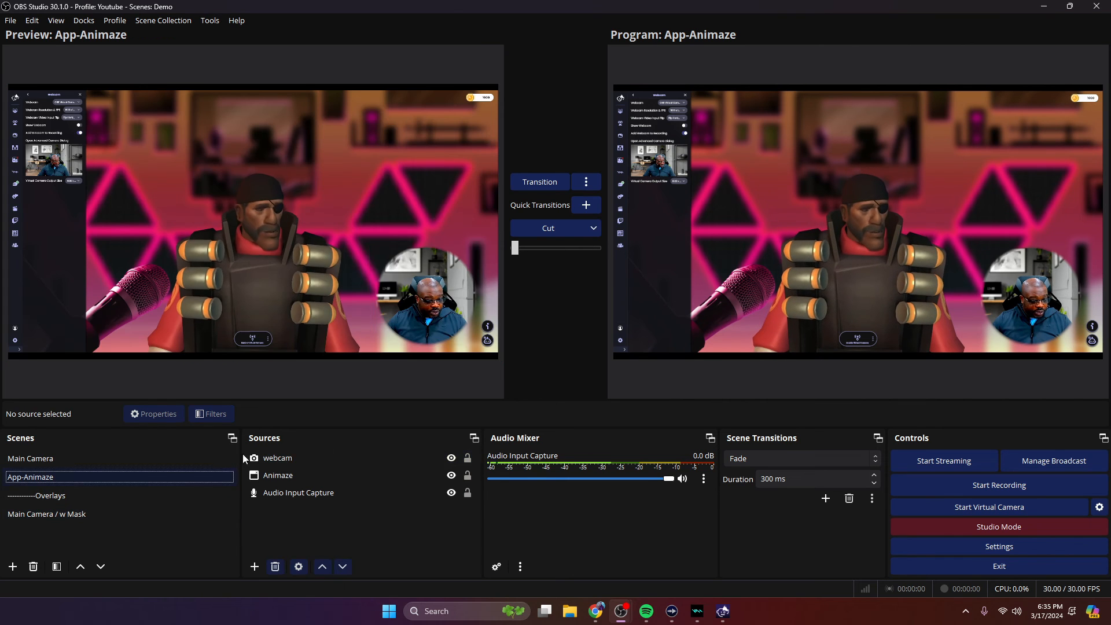
pyautogui.click(216, 414)
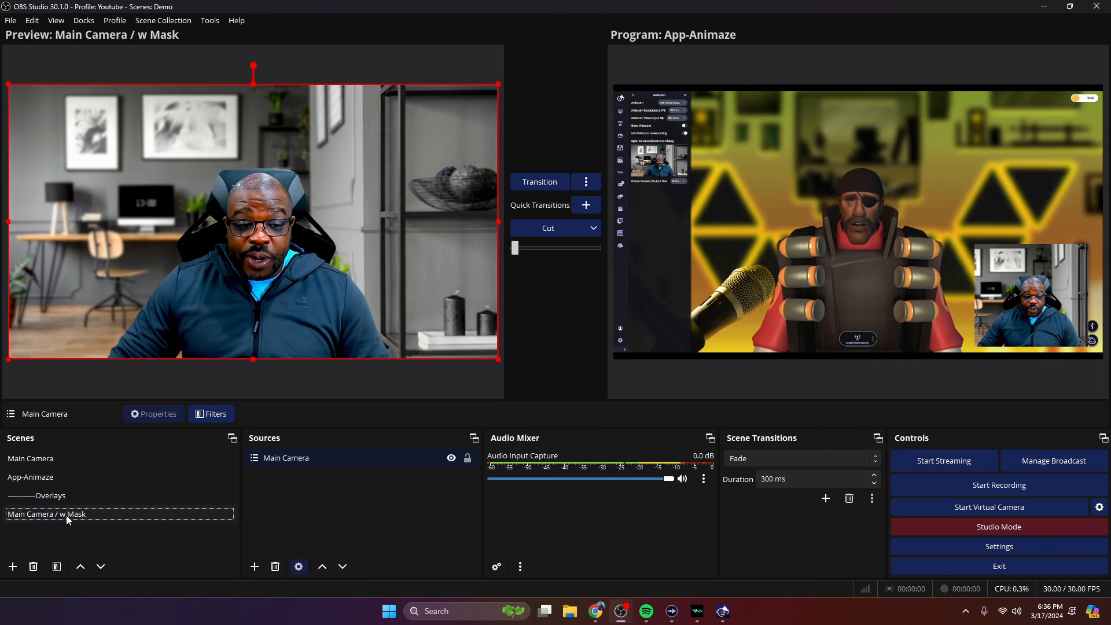
# Give the nested Main Camera source an Image Mask/Blend filter using blue-circle.png
pyautogui.click(211, 414)
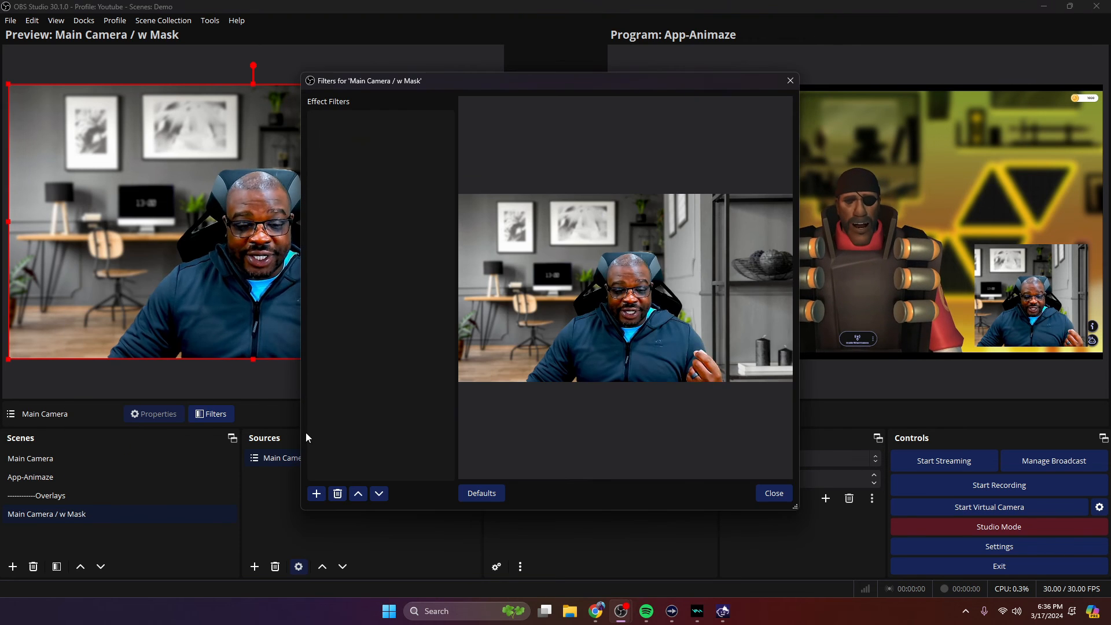
pyautogui.click(316, 493)
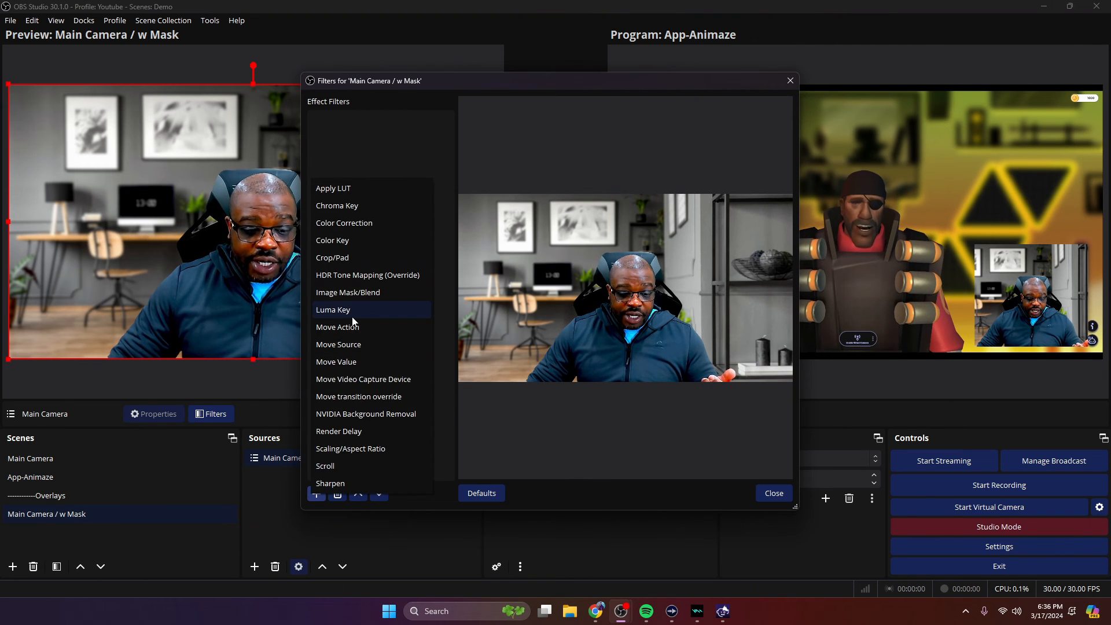
pyautogui.click(349, 292)
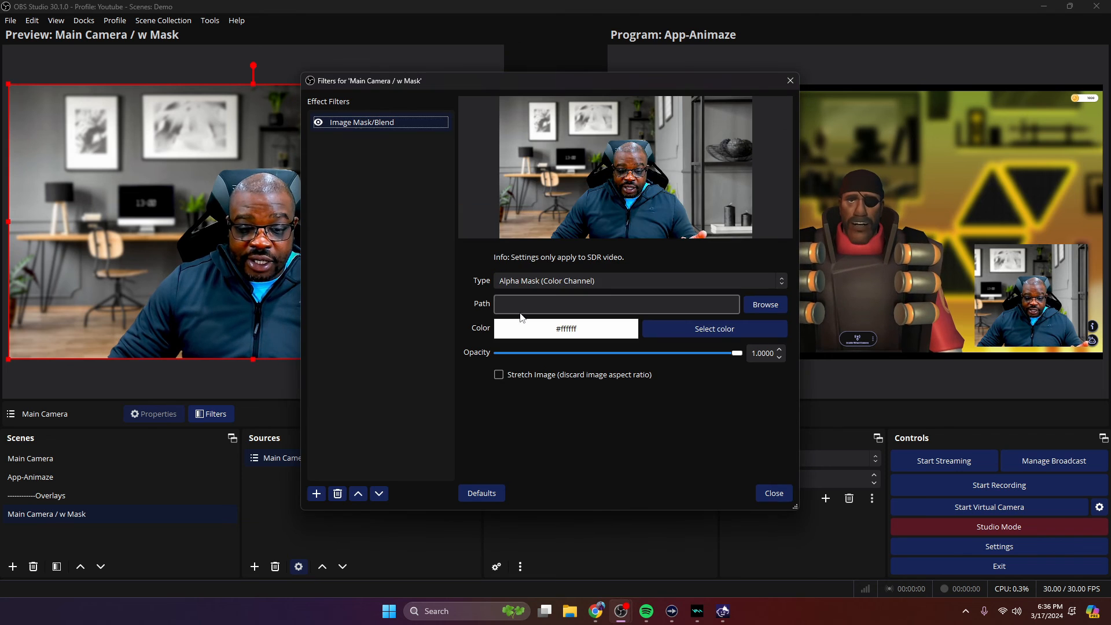
pyautogui.click(637, 280)
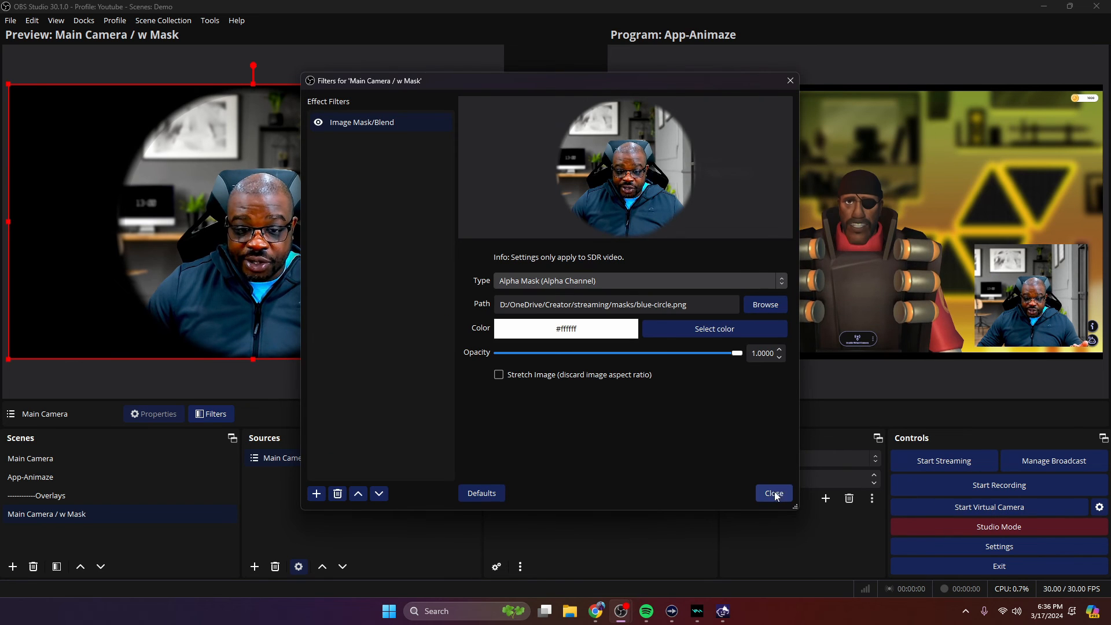
pyautogui.click(772, 493)
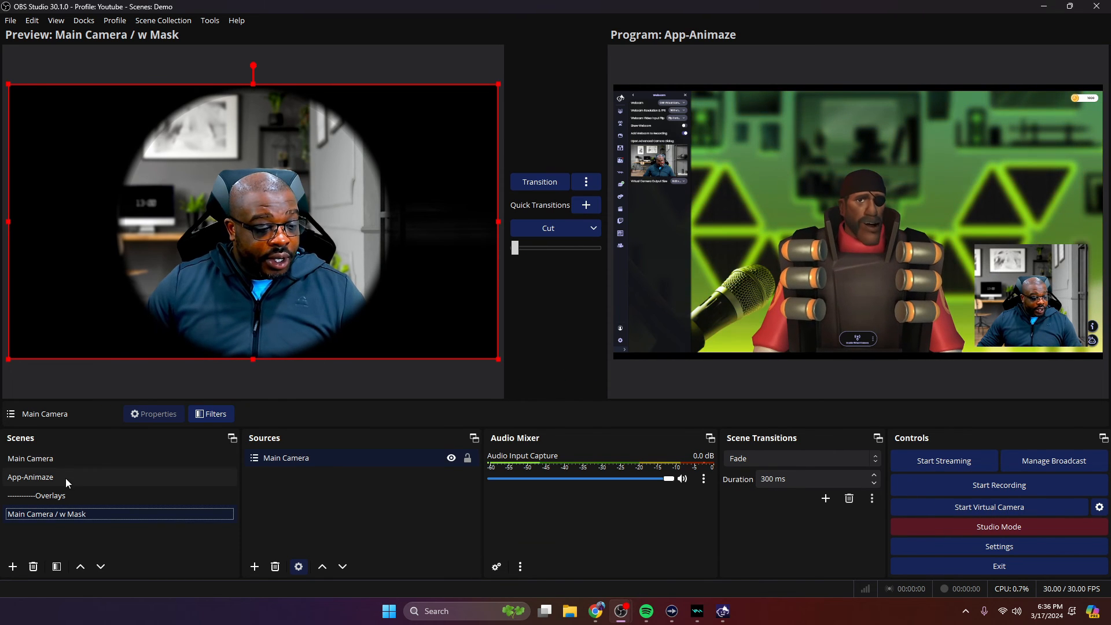
# Add the Main Camera / w Mask scene as a nested source in App-Animaze
pyautogui.click(30, 477)
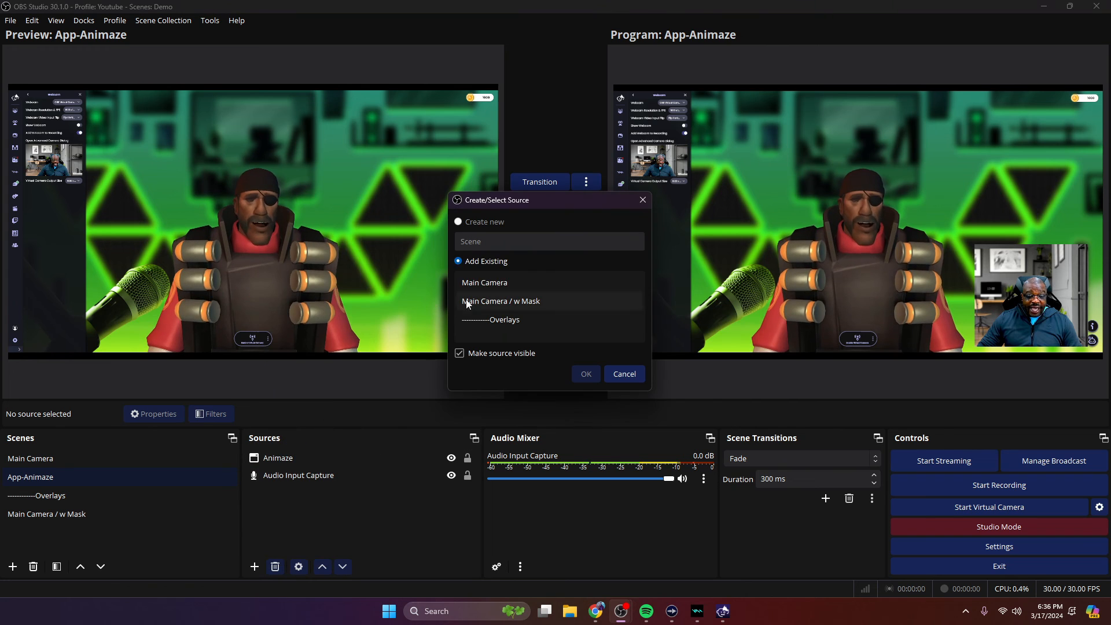
pyautogui.click(500, 301)
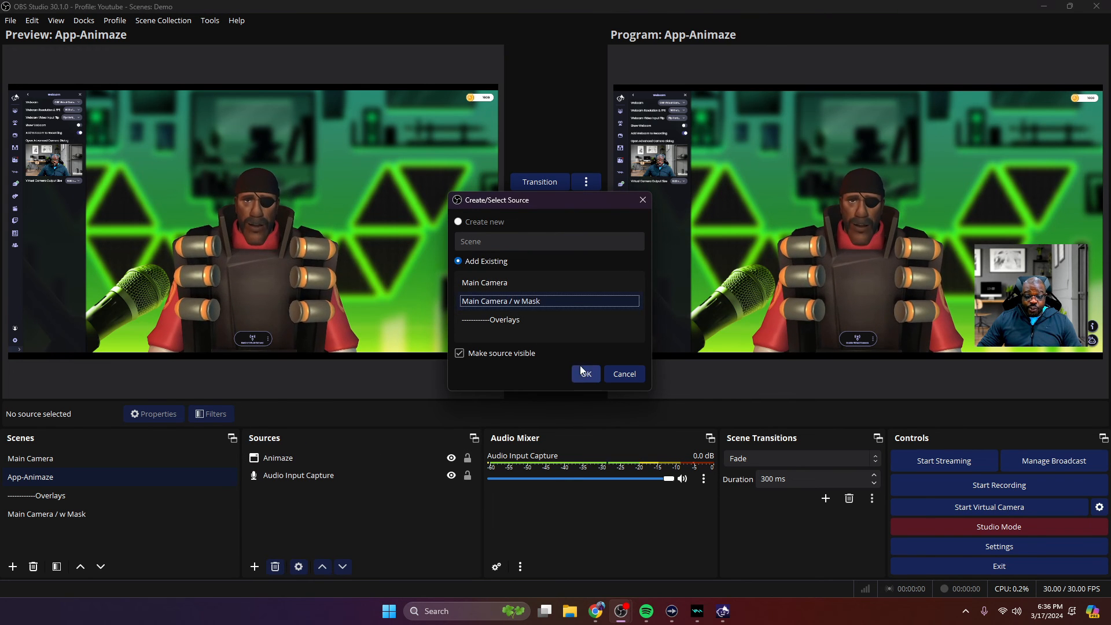
pyautogui.click(584, 374)
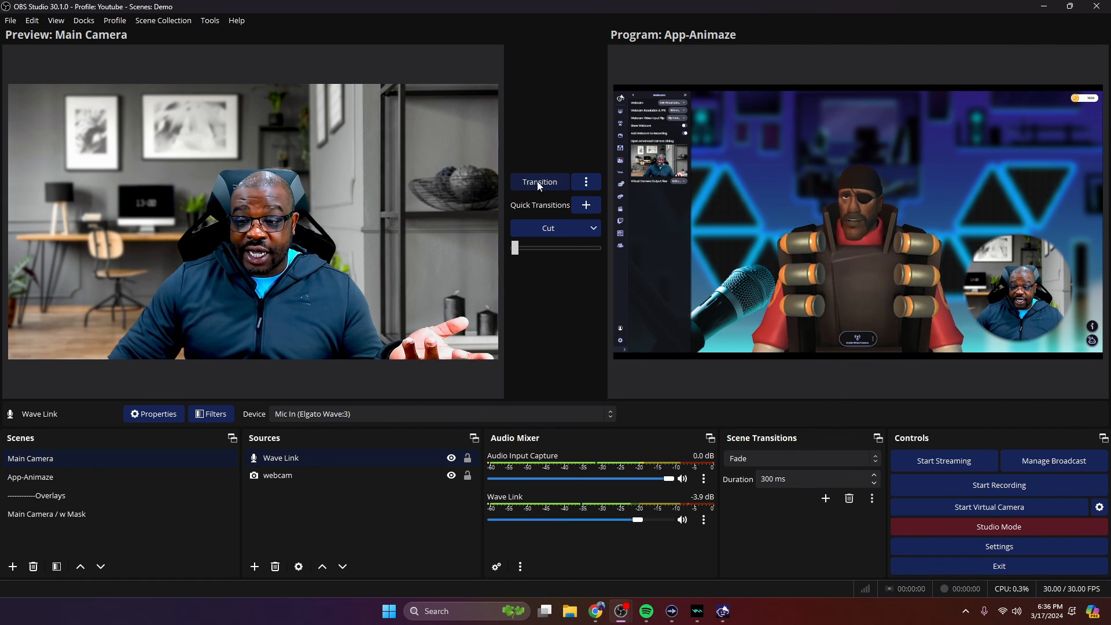
# Turn off Studio Mode and show the Main Camera scene full-frame
pyautogui.click(999, 527)
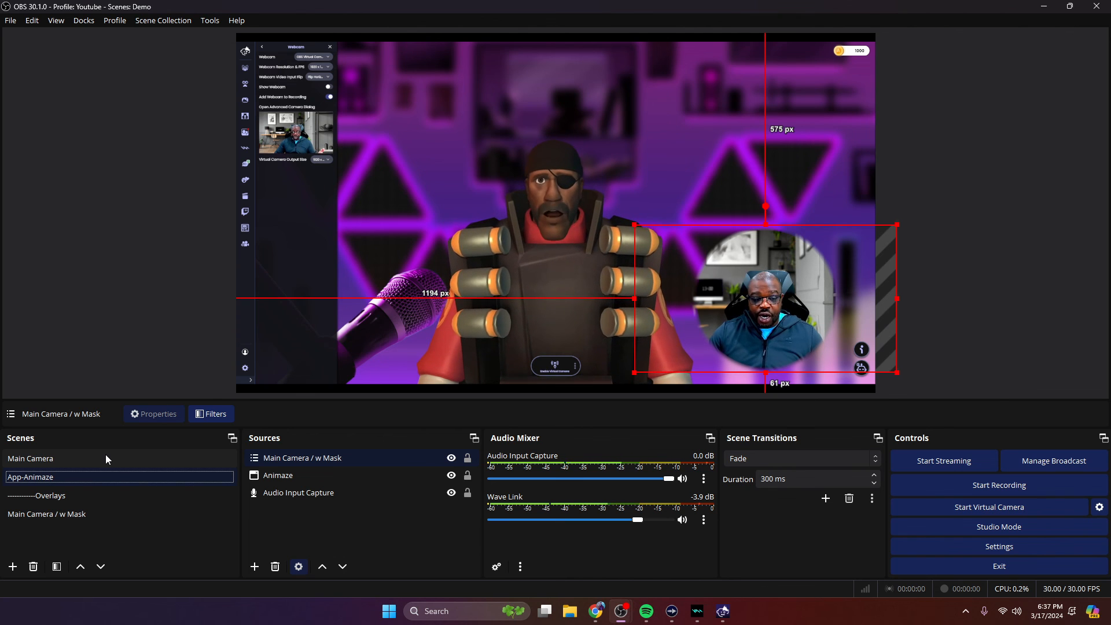
pyautogui.click(30, 458)
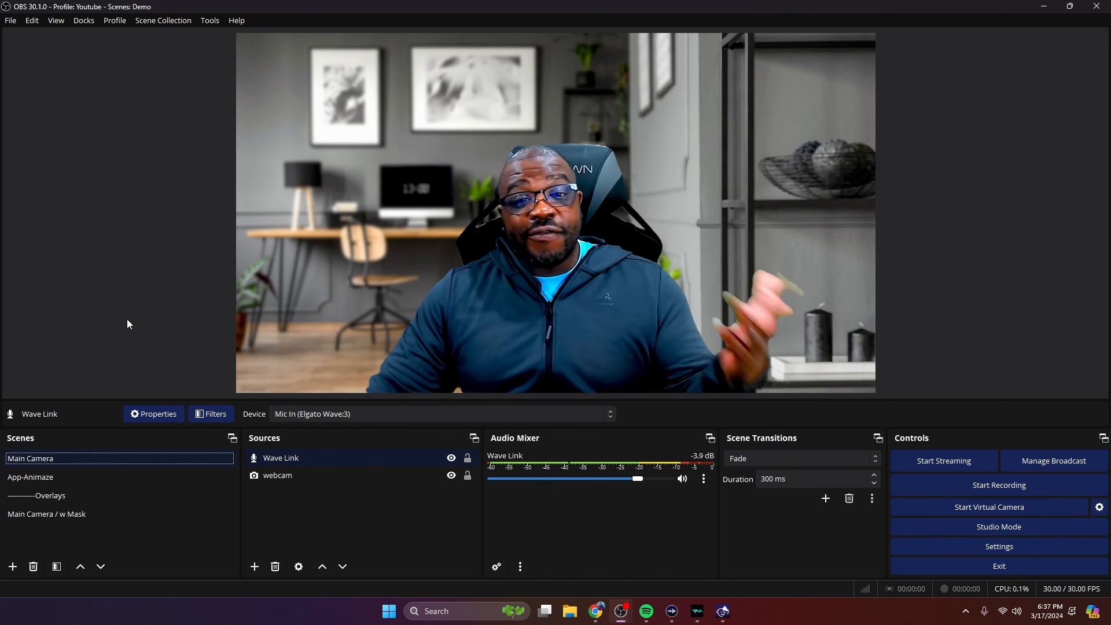